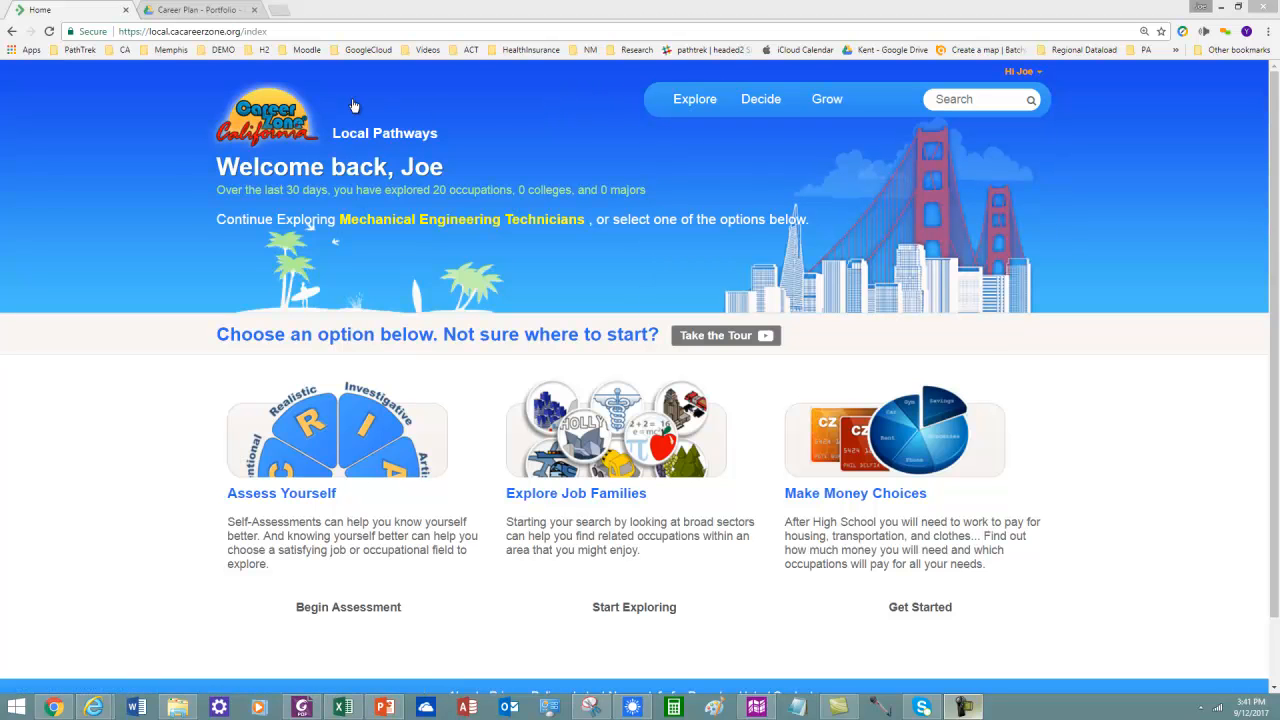
mouse_move(518, 108)
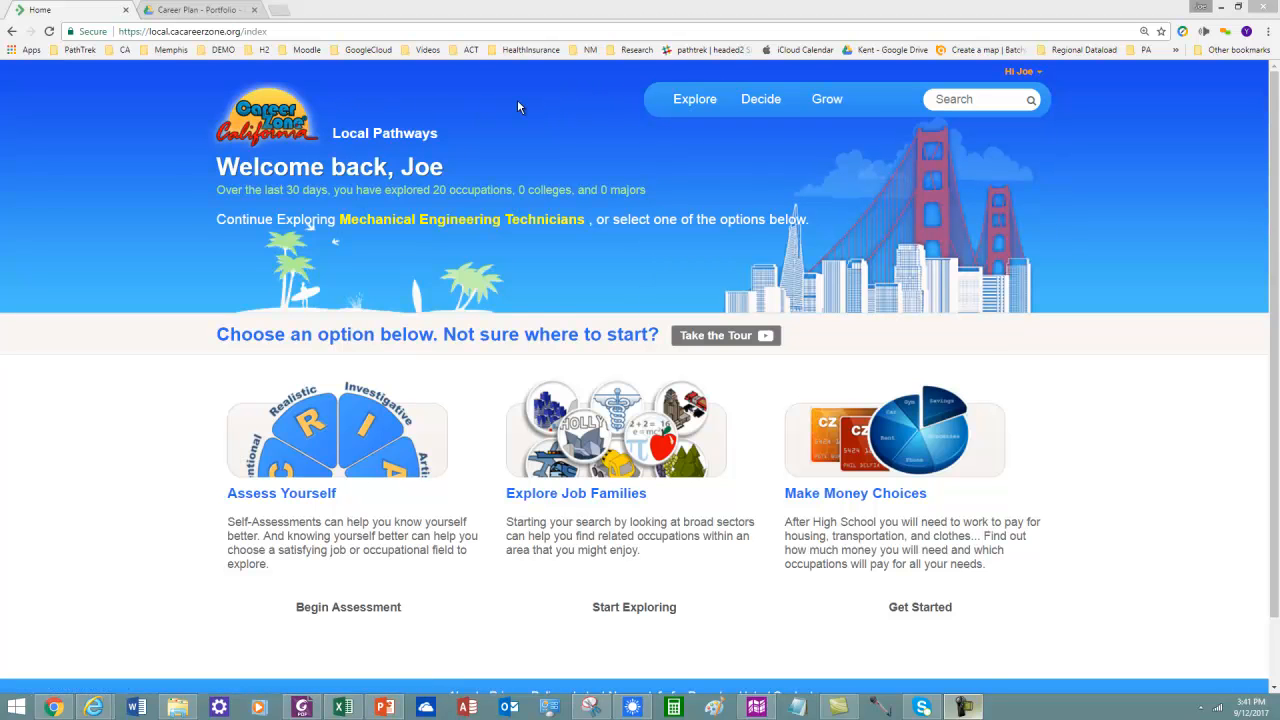
- Reveal the Grow menu's personal reports, documentation, job tools and budget options
left_click(826, 100)
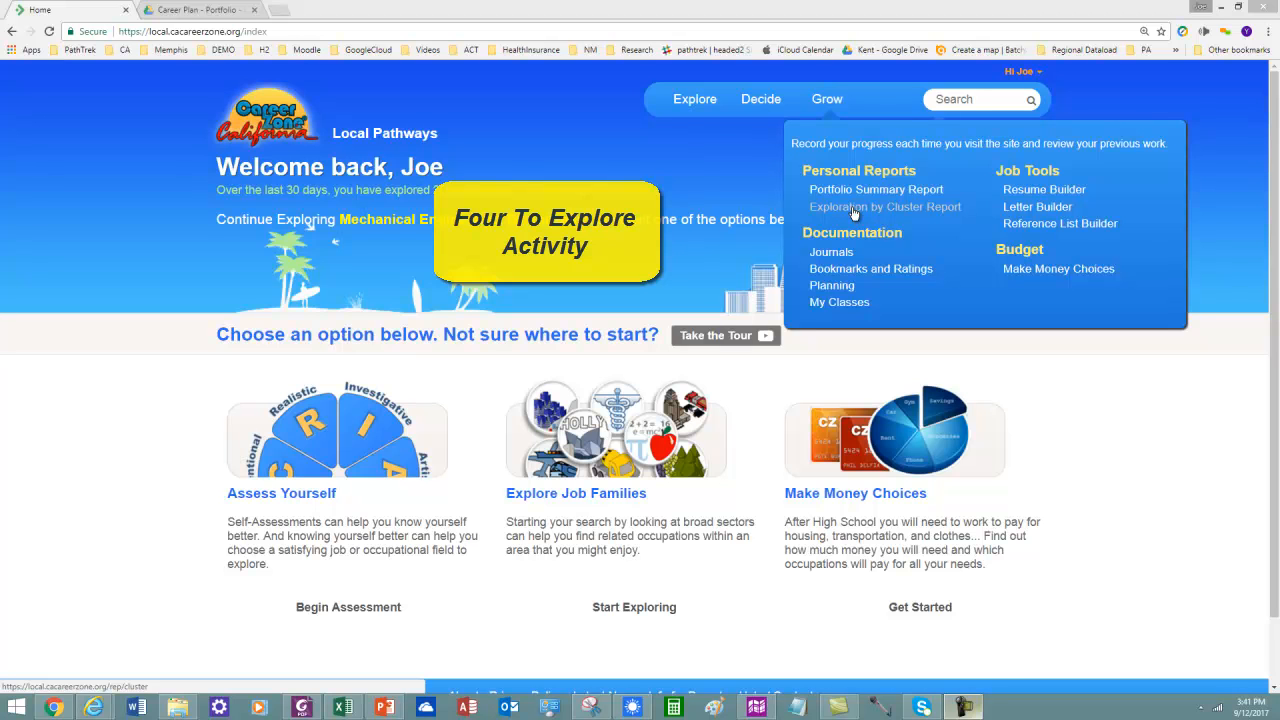
- Show the Exploration by Cluster report with its cluster-usage pie chart and under-explored clusters
left_click(884, 206)
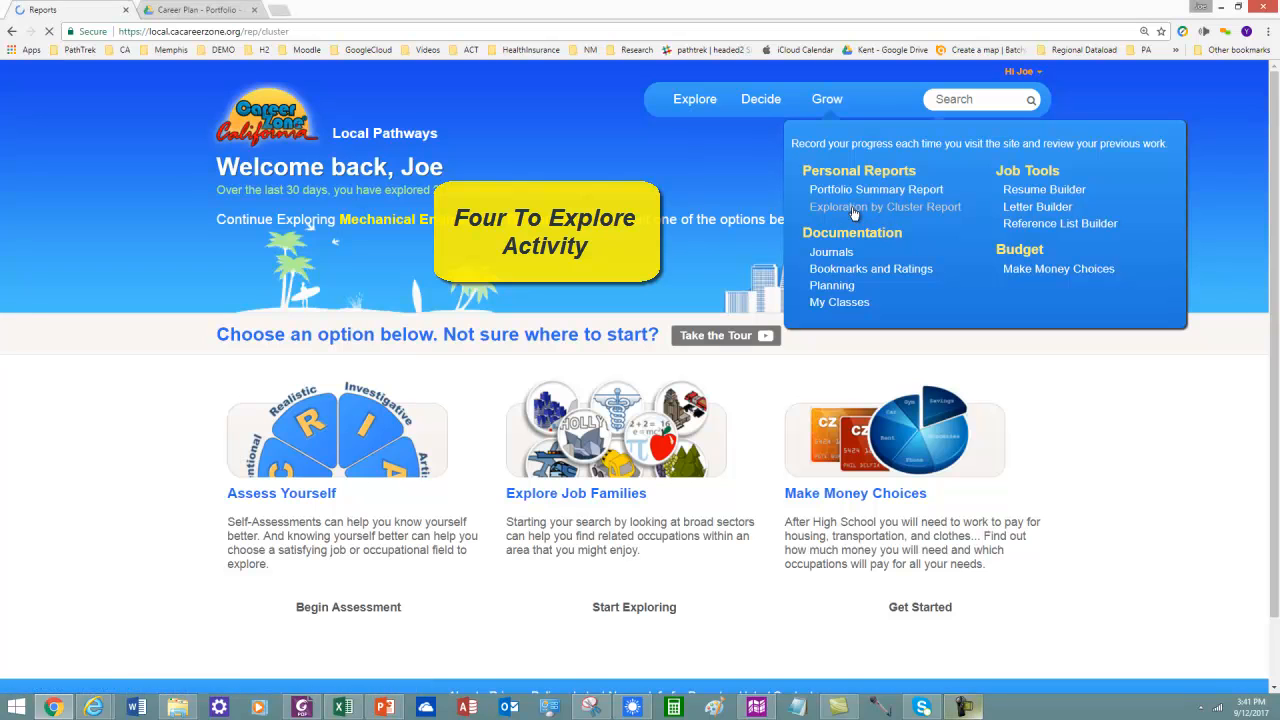
left_click(884, 206)
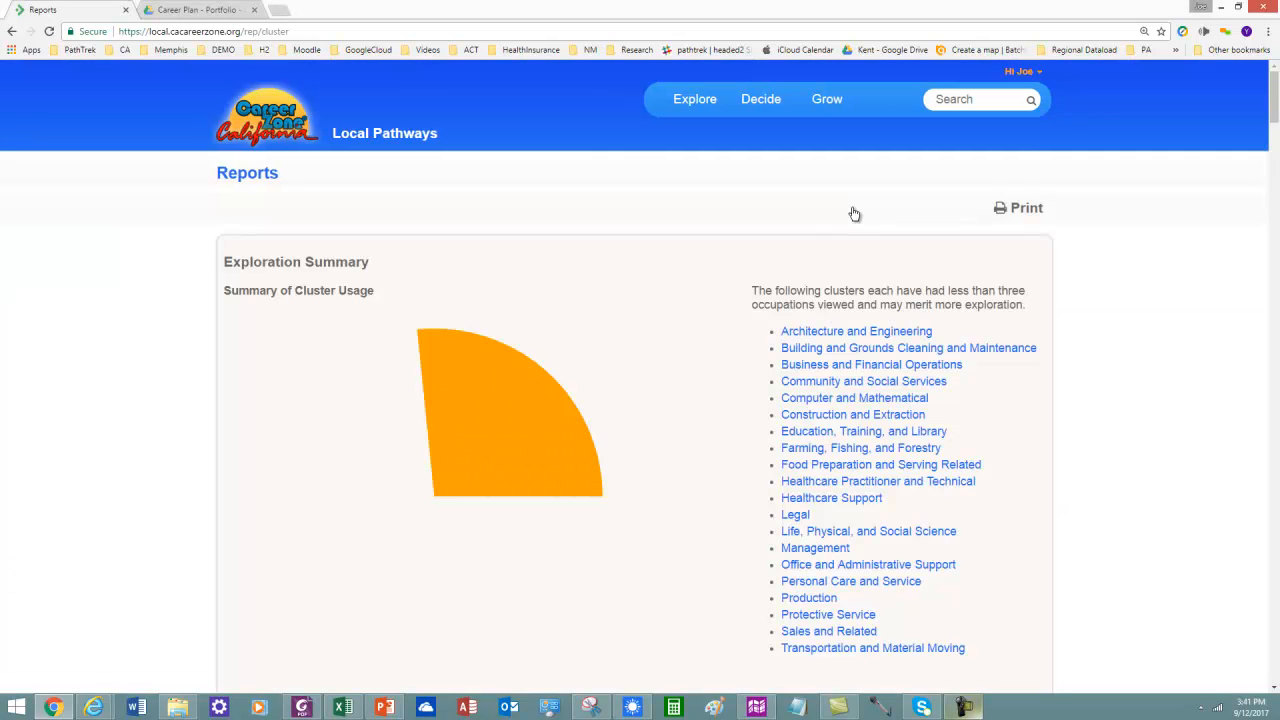
scroll("down", 3)
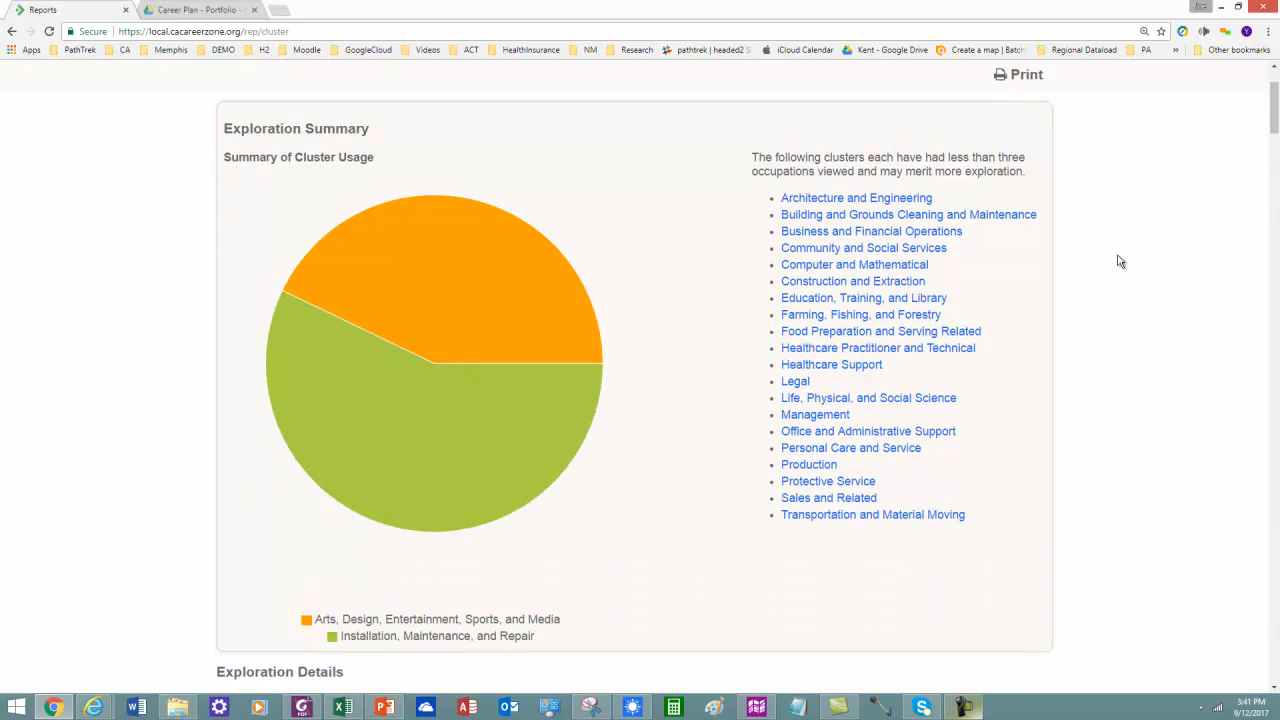
scroll("down", 3)
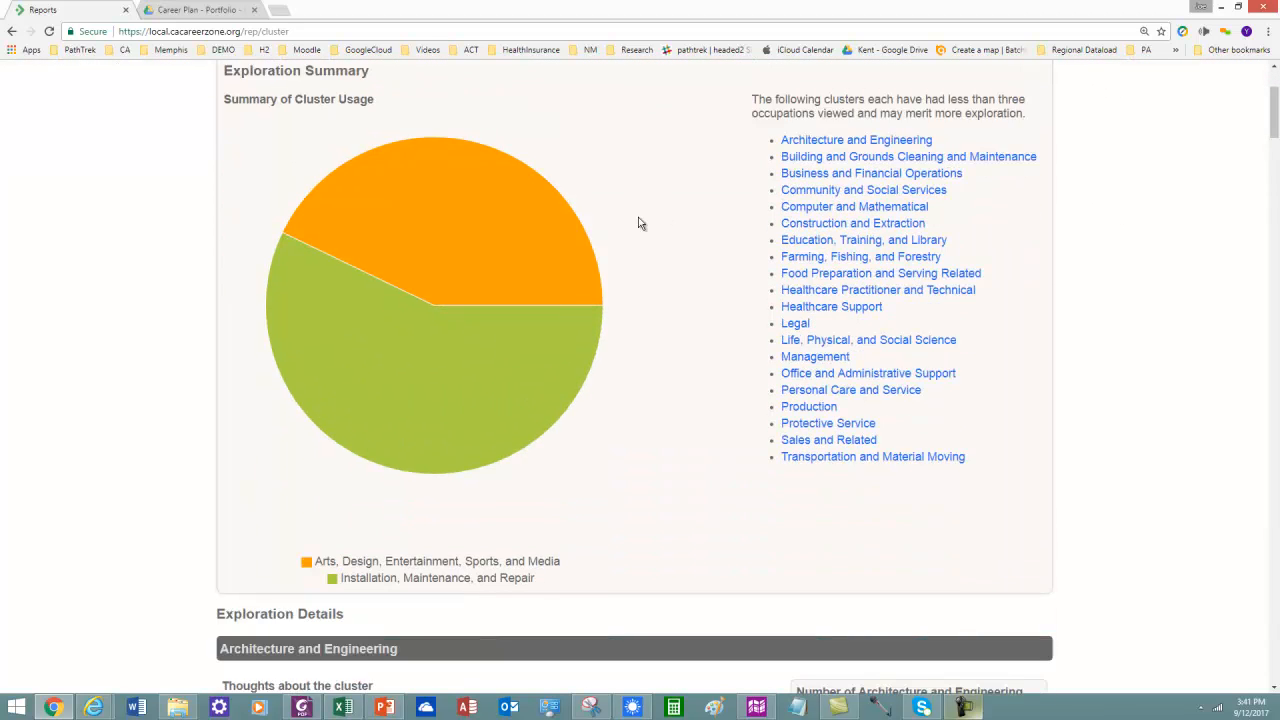
scroll("up", 3)
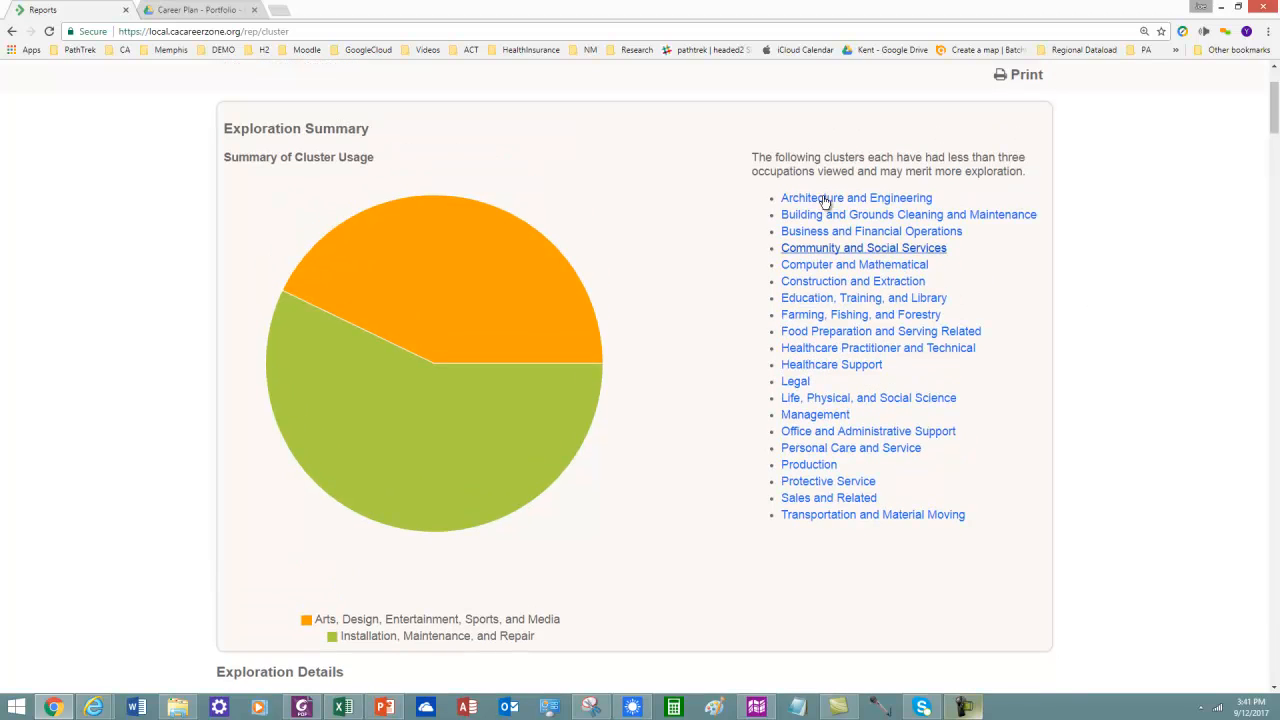
mouse_move(1196, 310)
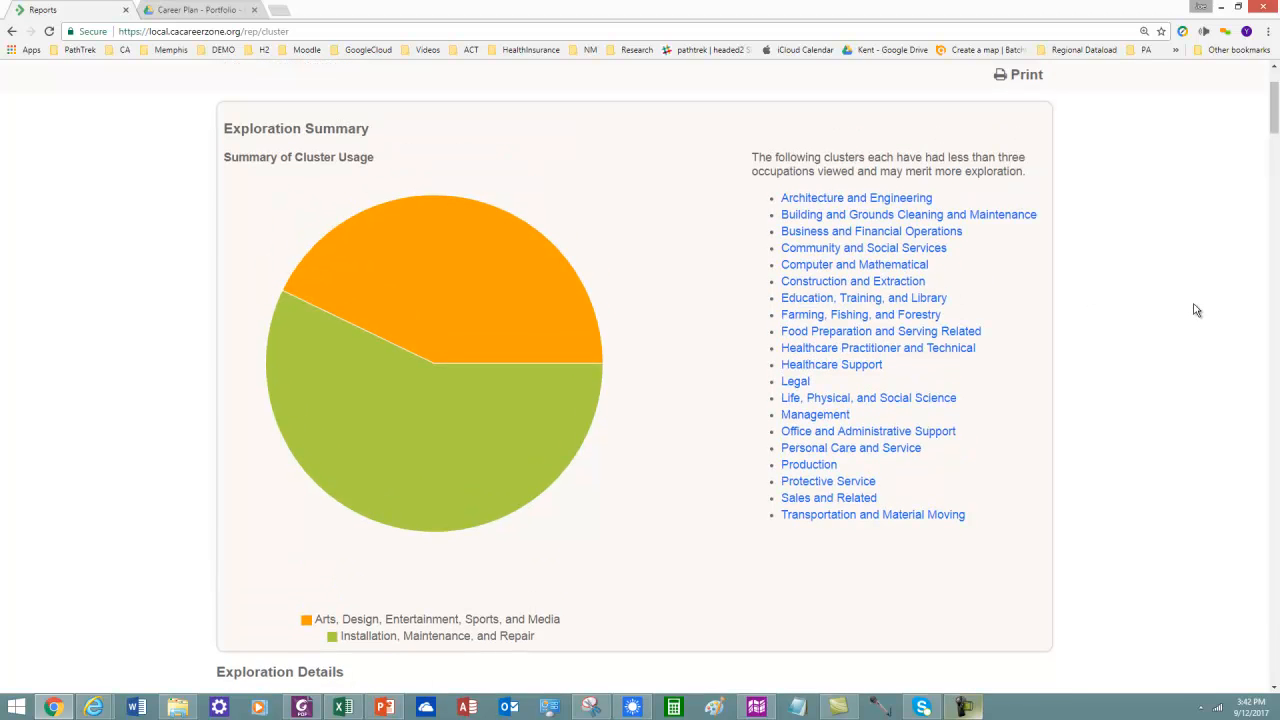
scroll("up", 3)
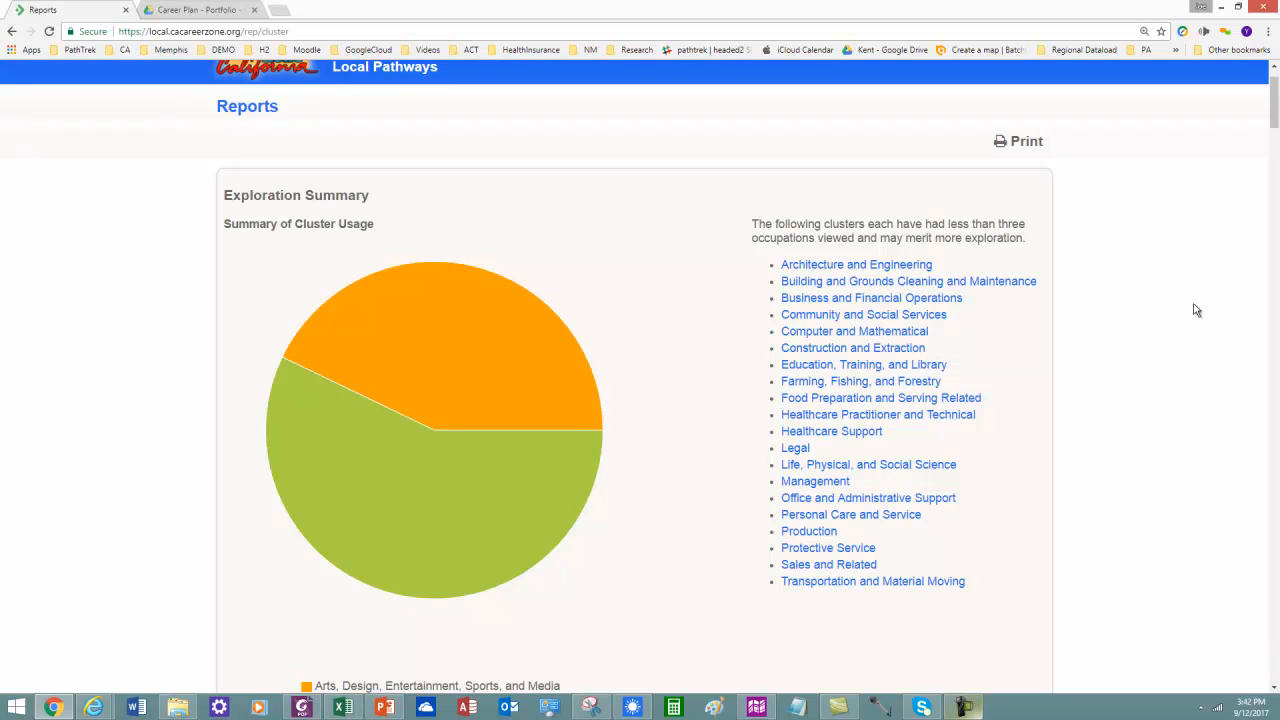
mouse_move(1208, 296)
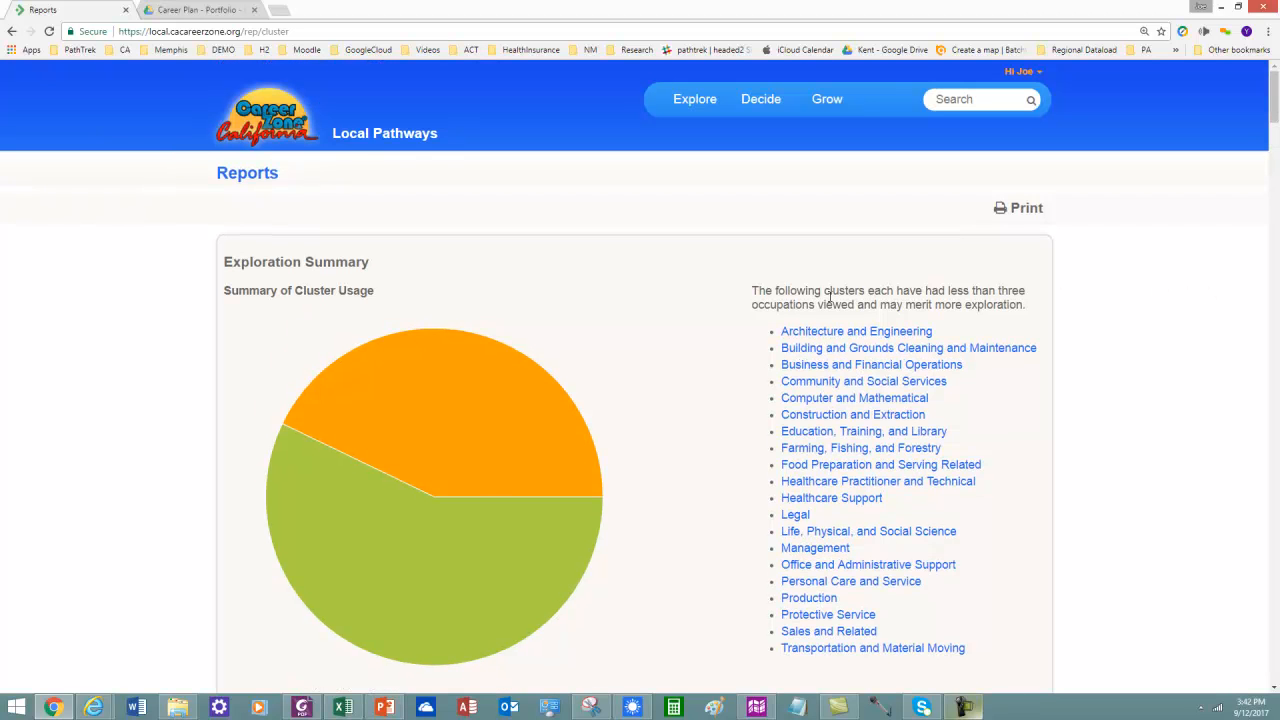
scroll("down", 3)
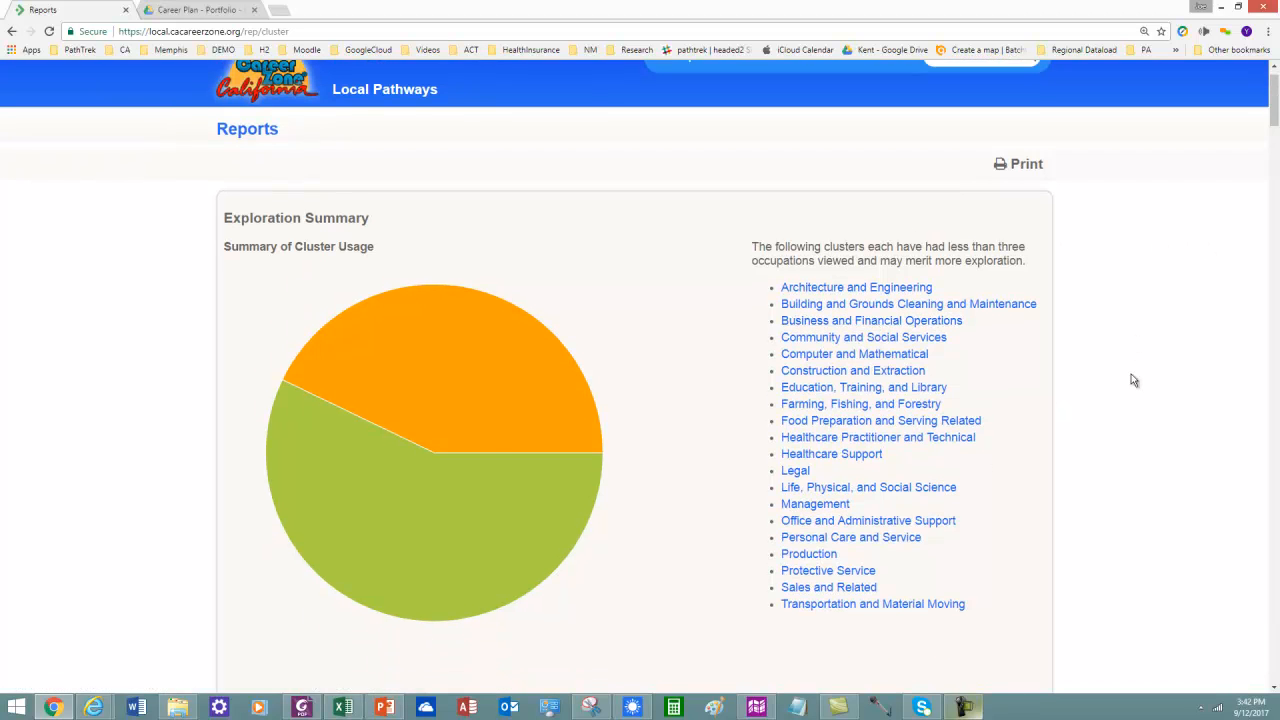
scroll("down", 3)
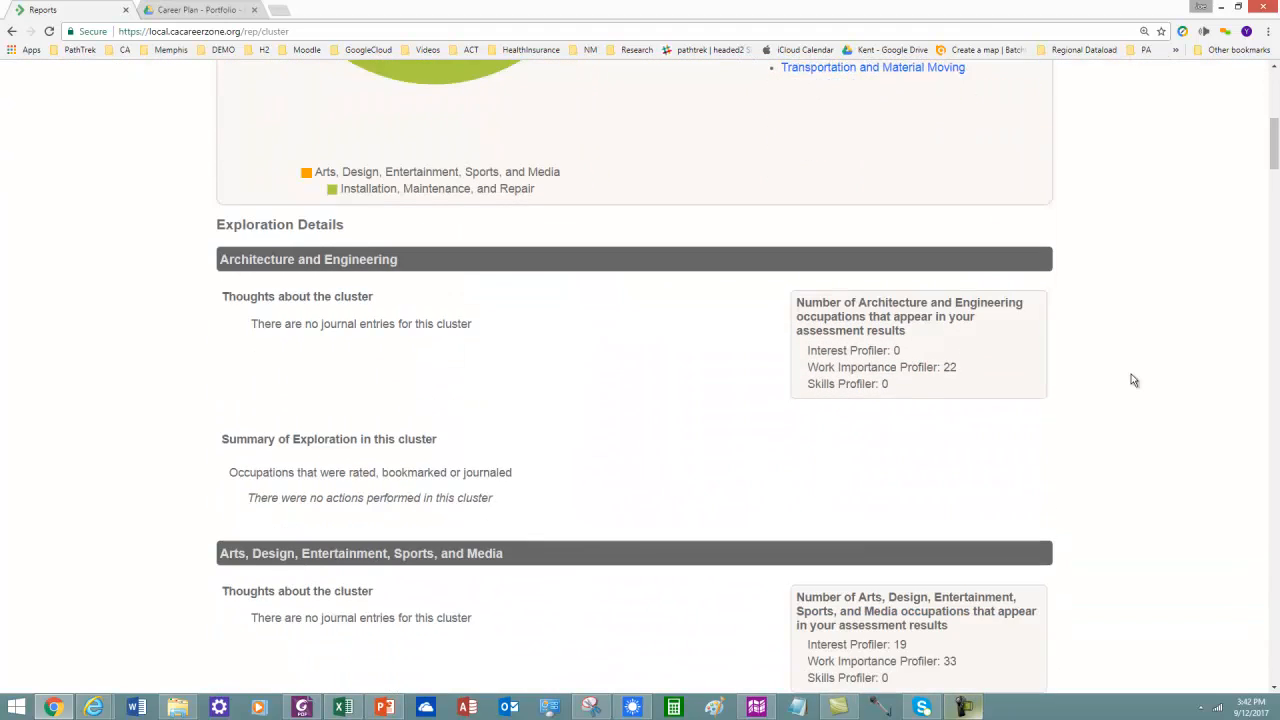
scroll("down", 3)
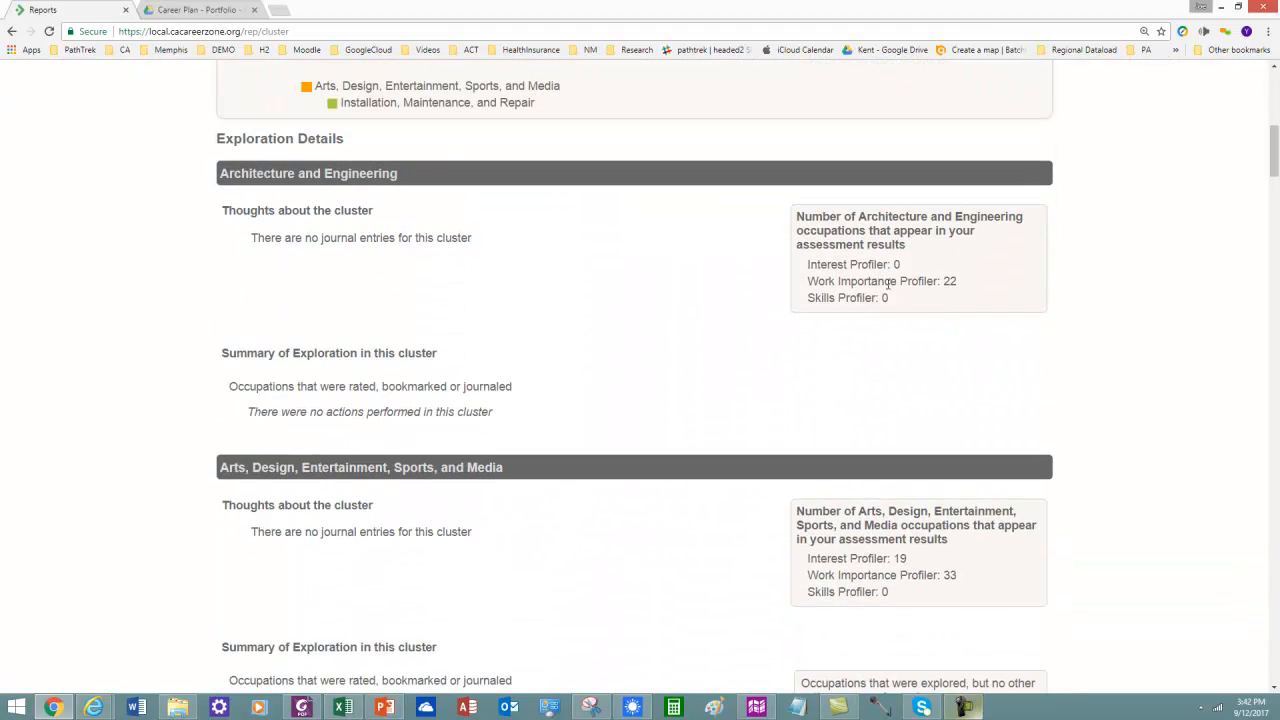
mouse_move(996, 304)
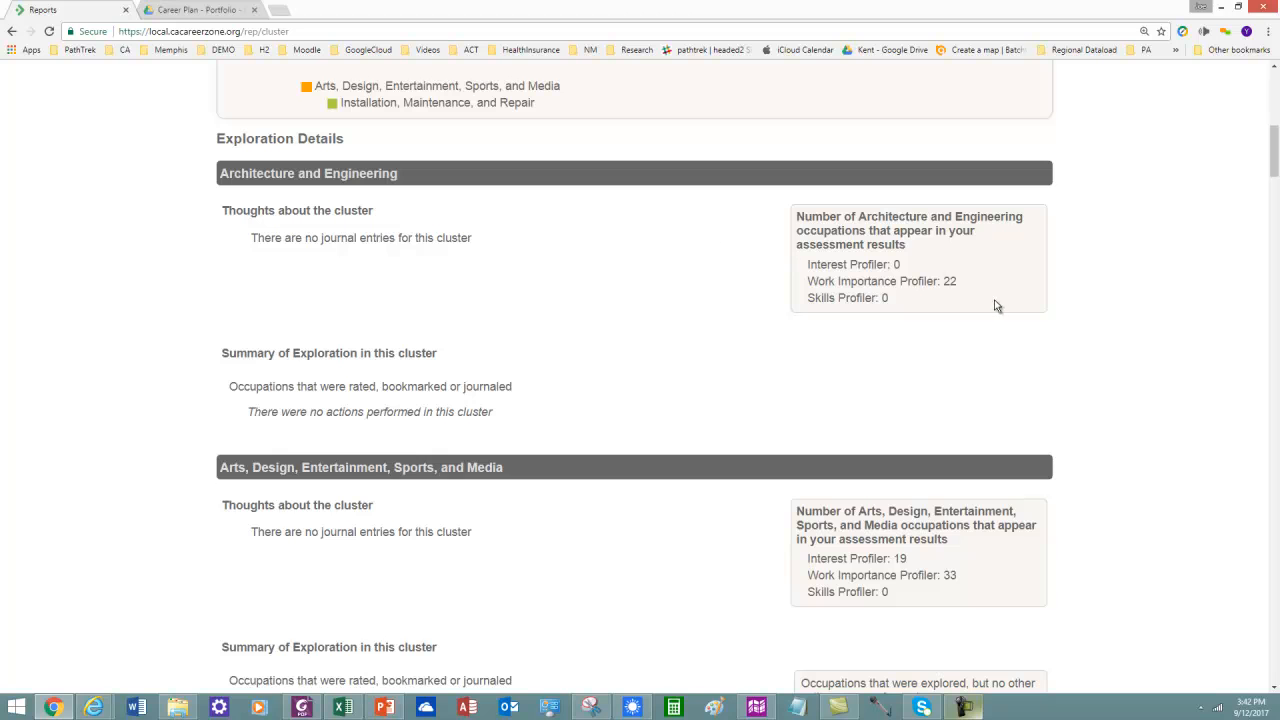
mouse_move(288, 236)
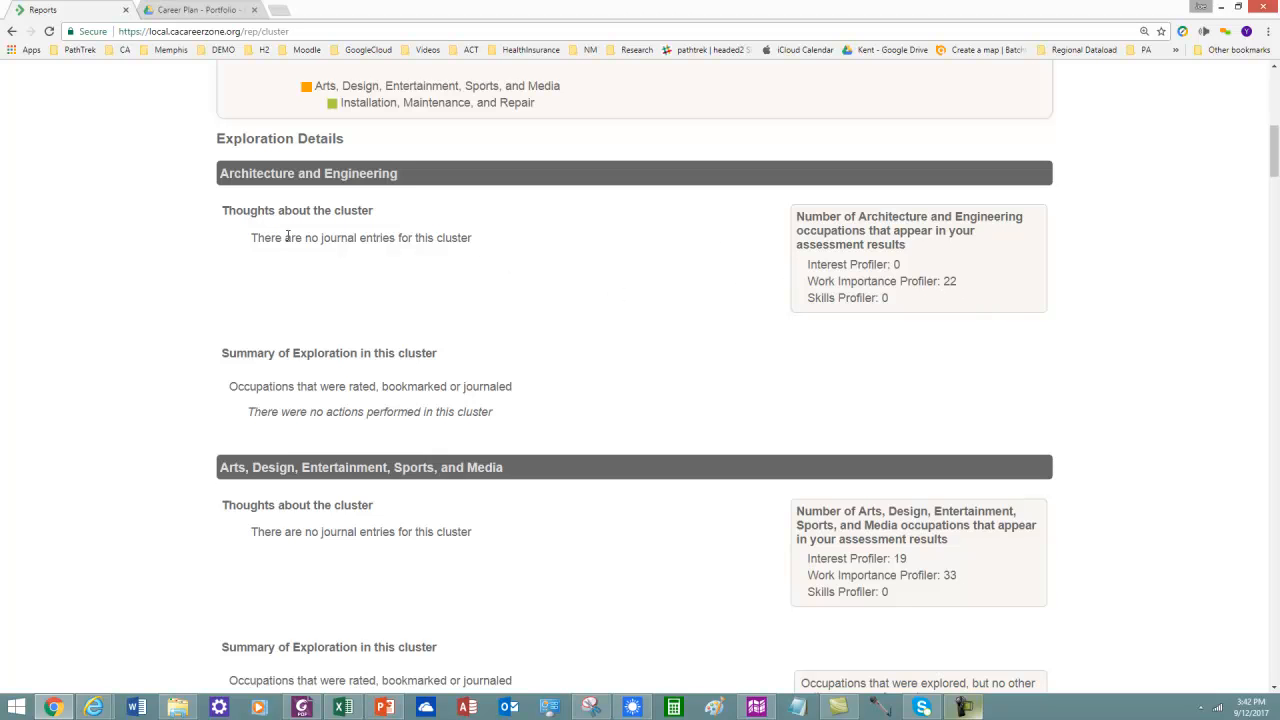
mouse_move(620, 304)
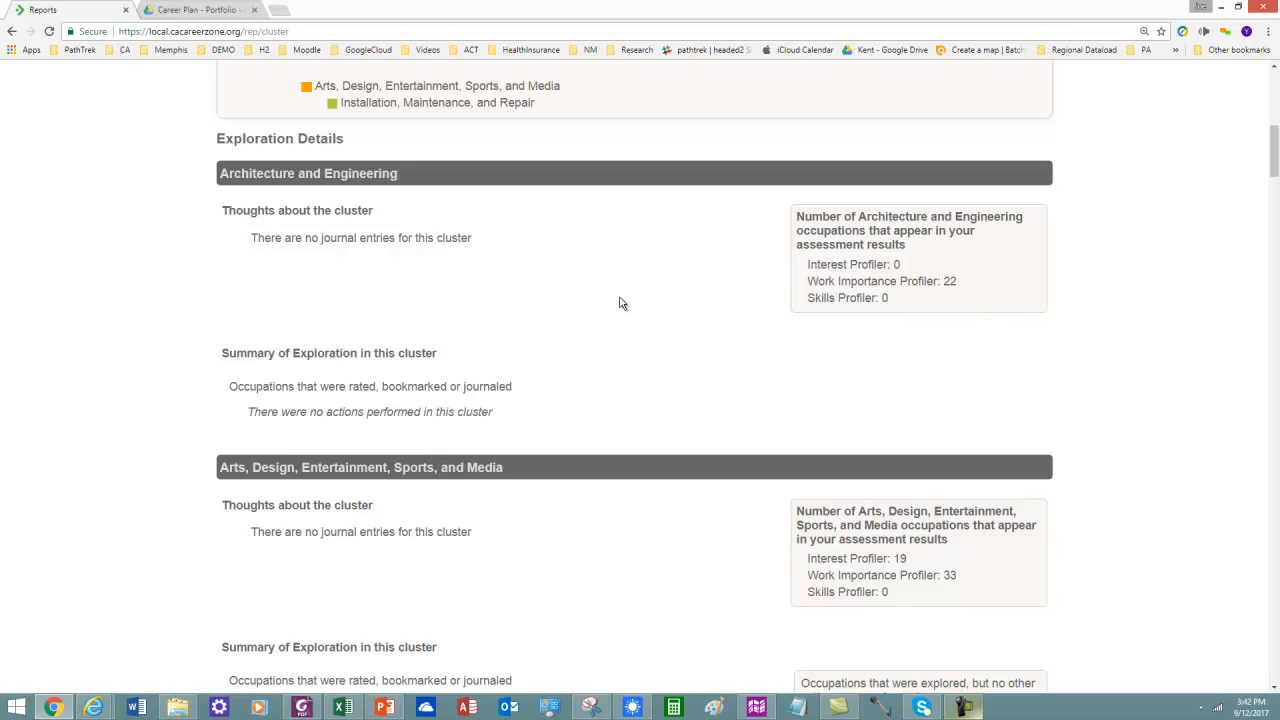
scroll("up", 3)
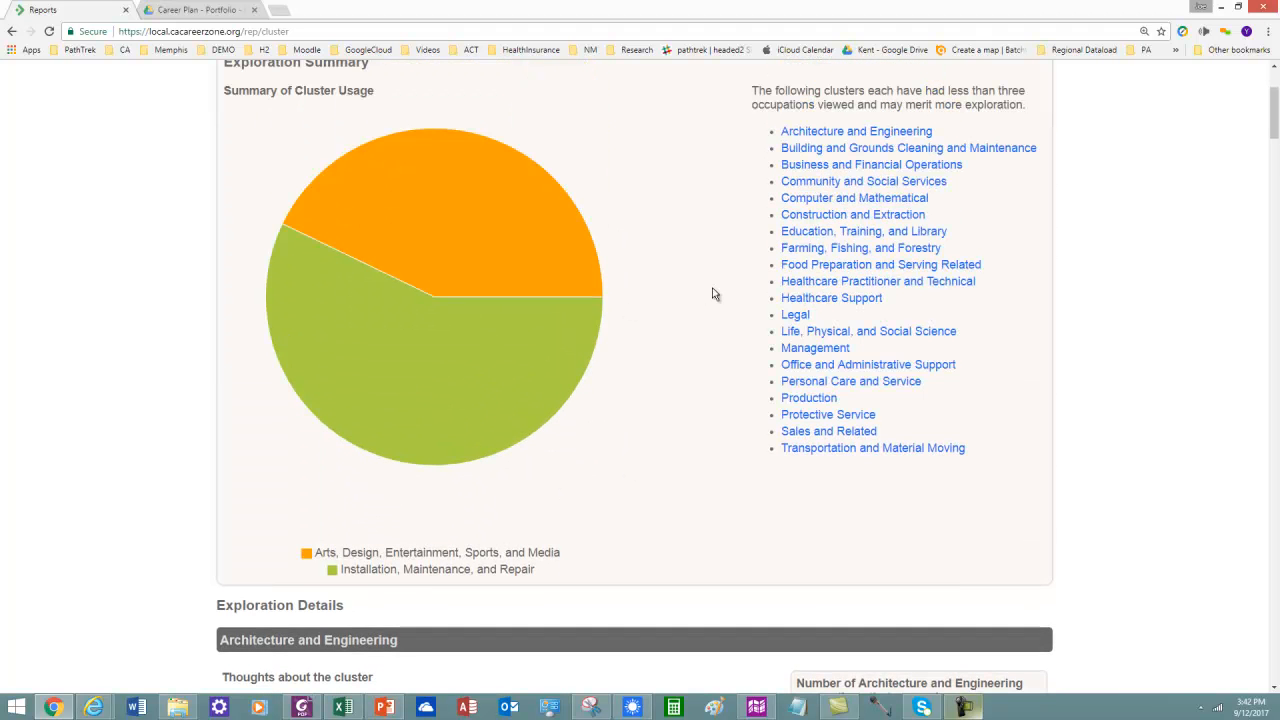
scroll("down", 3)
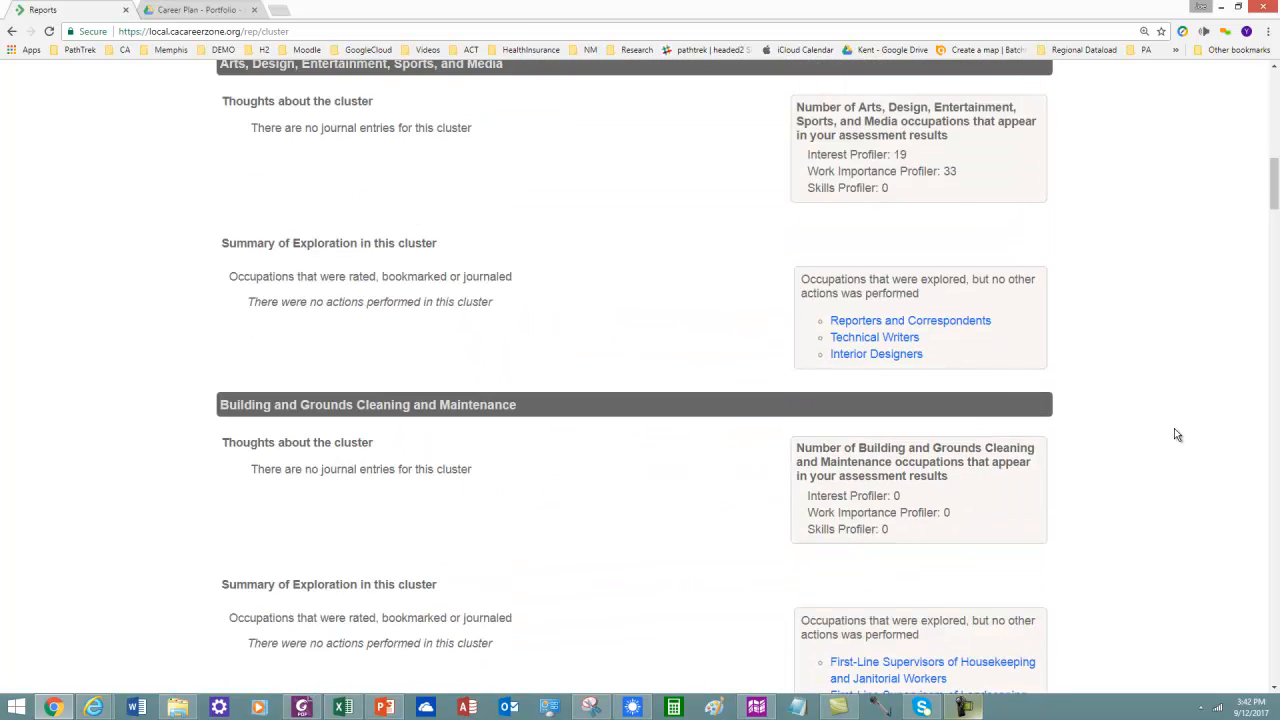
scroll("down", 3)
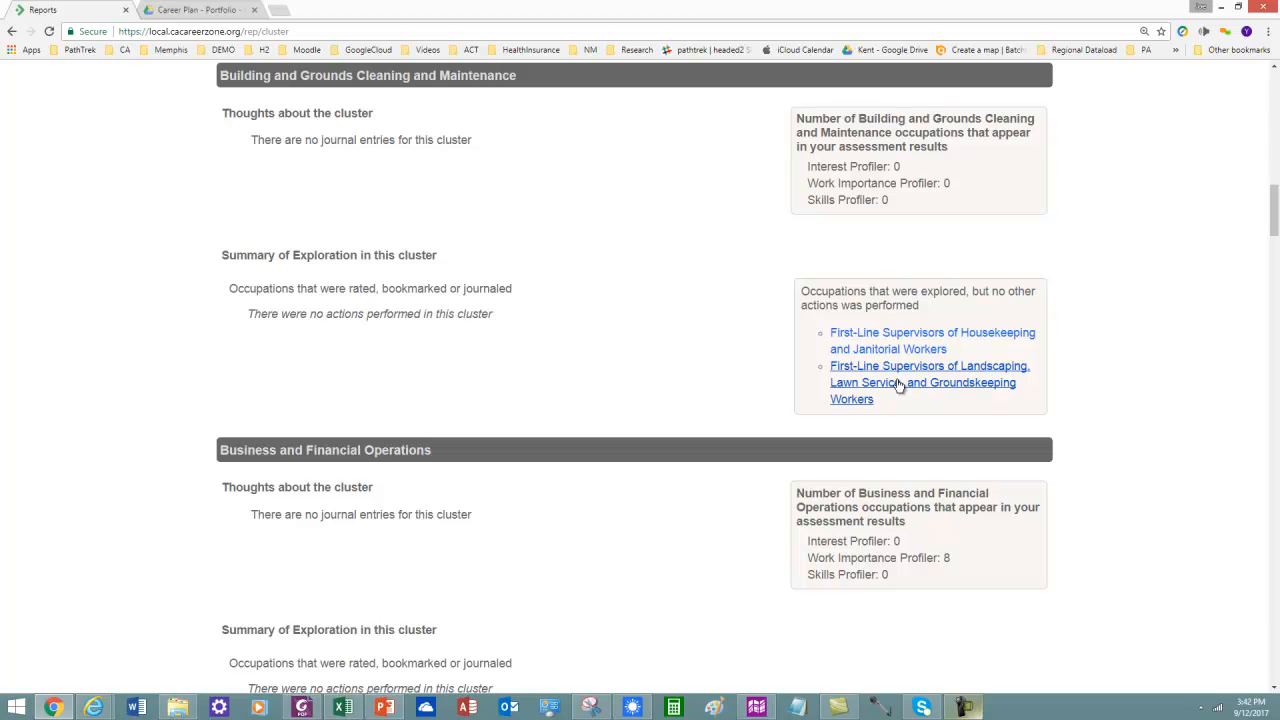
mouse_move(856, 384)
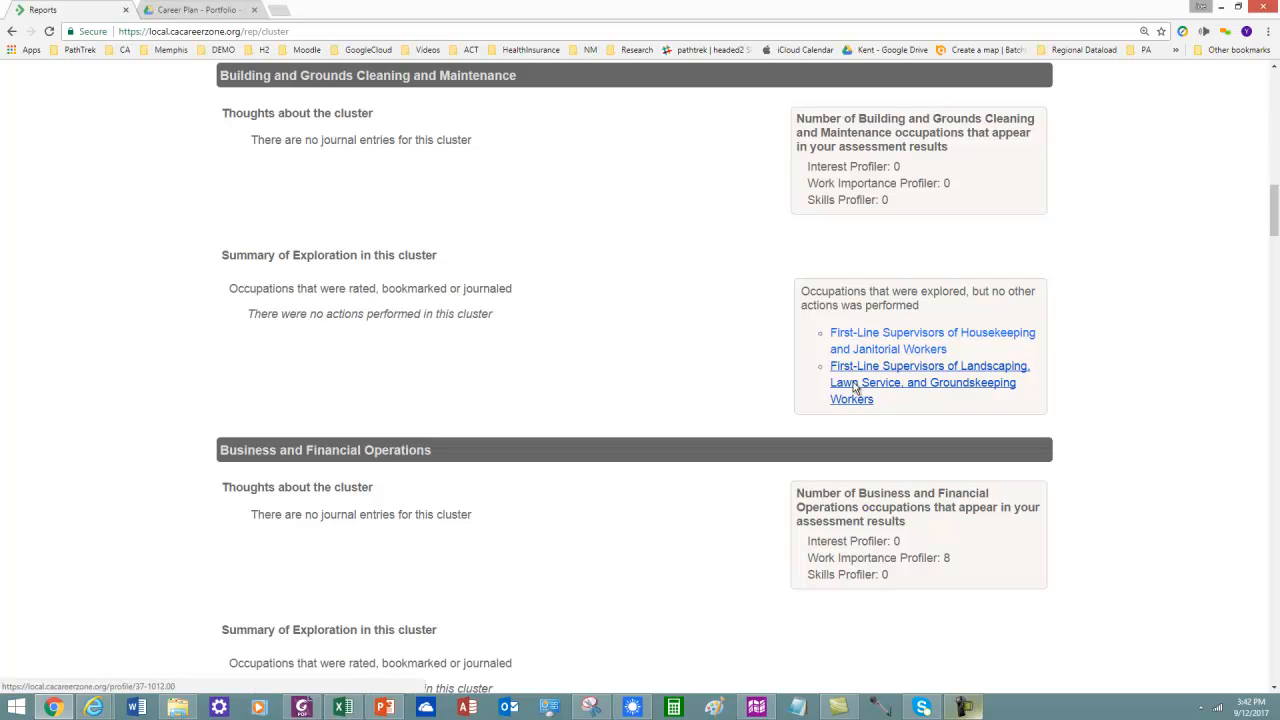
mouse_move(876, 336)
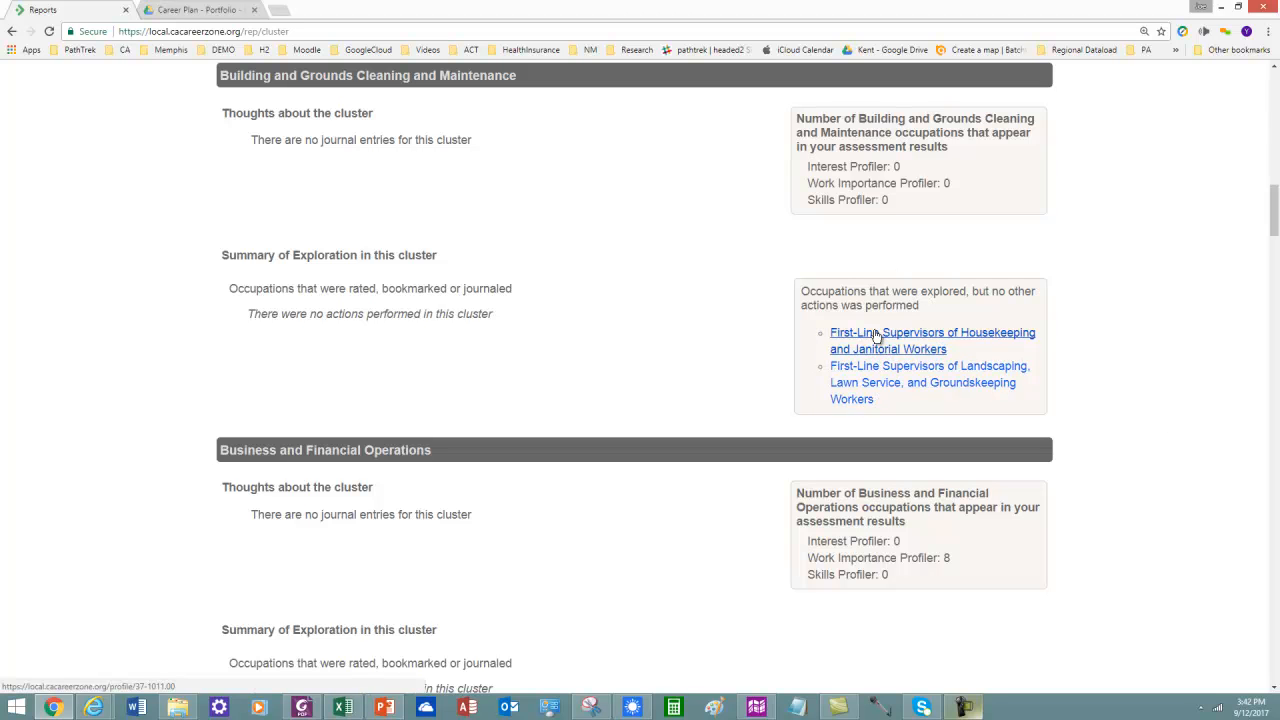
mouse_move(1132, 332)
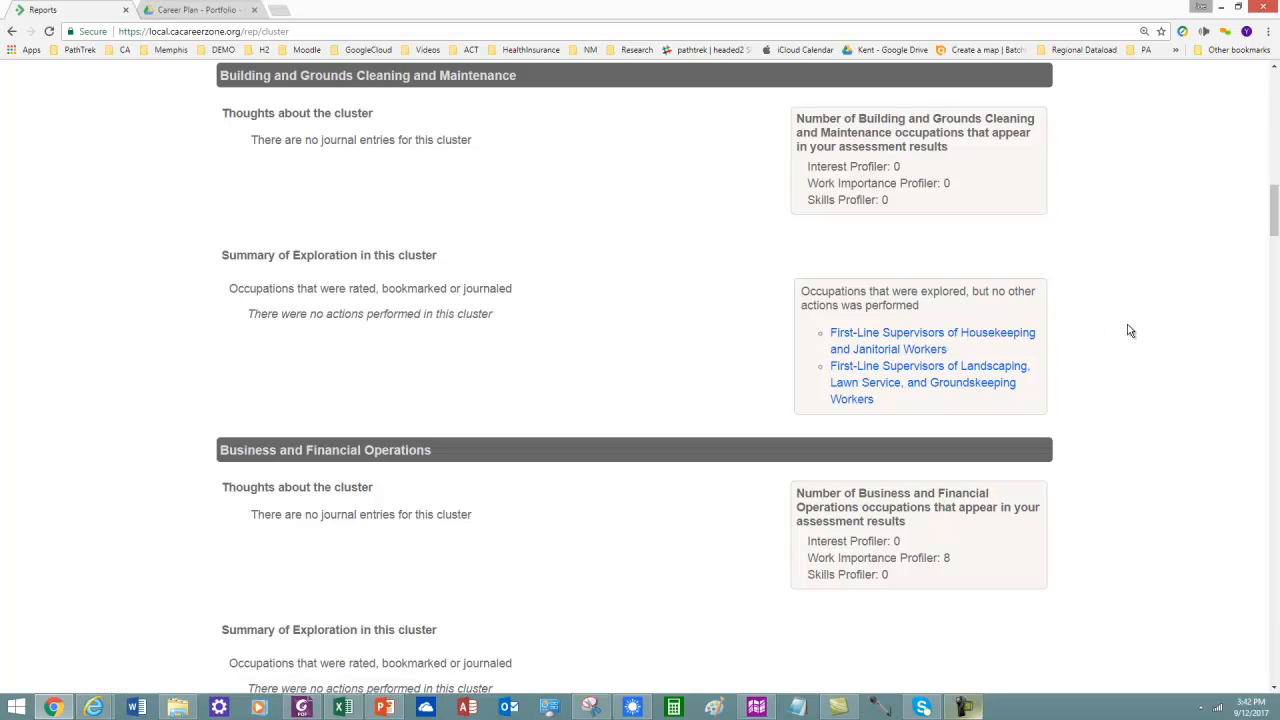
mouse_move(928, 316)
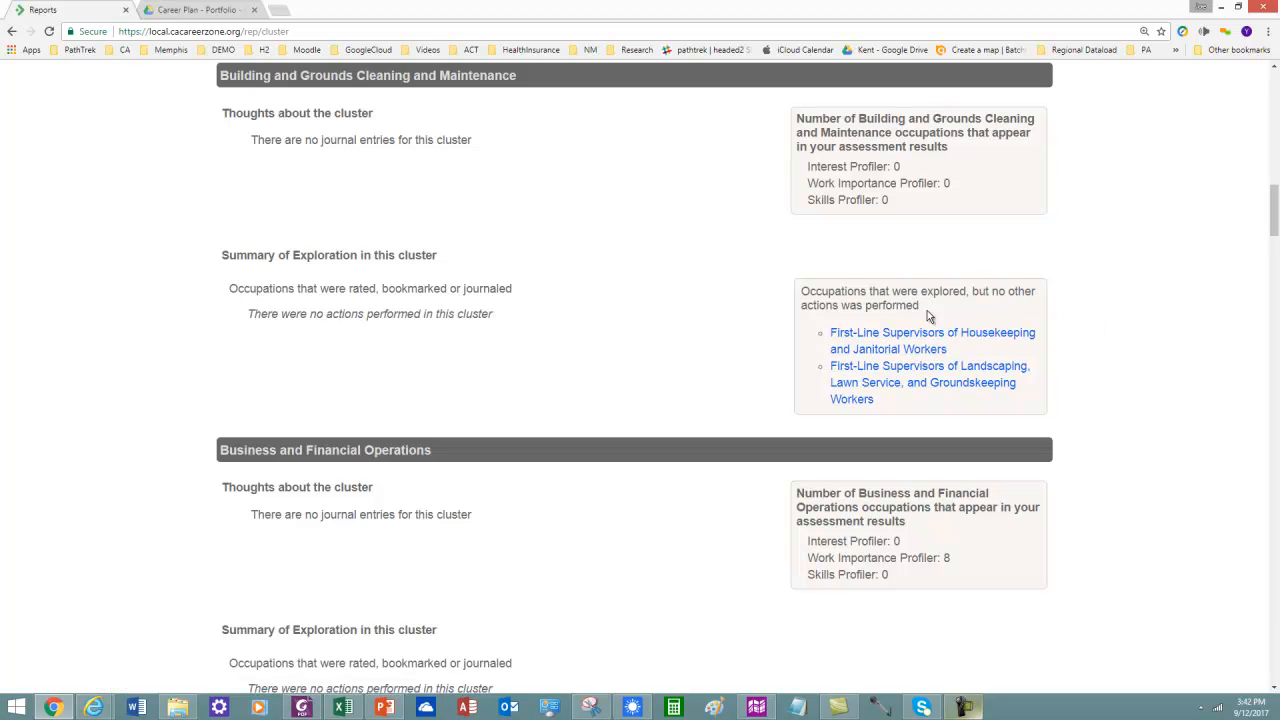
scroll("up", 3)
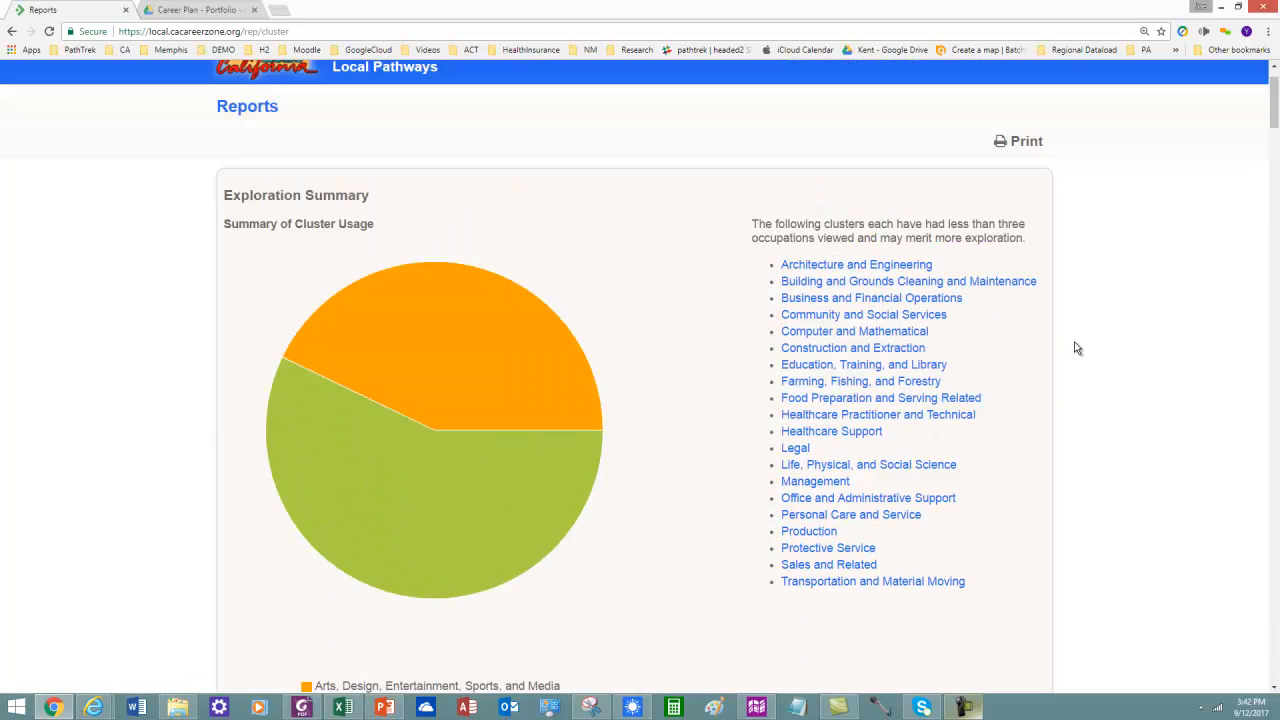
mouse_move(1016, 452)
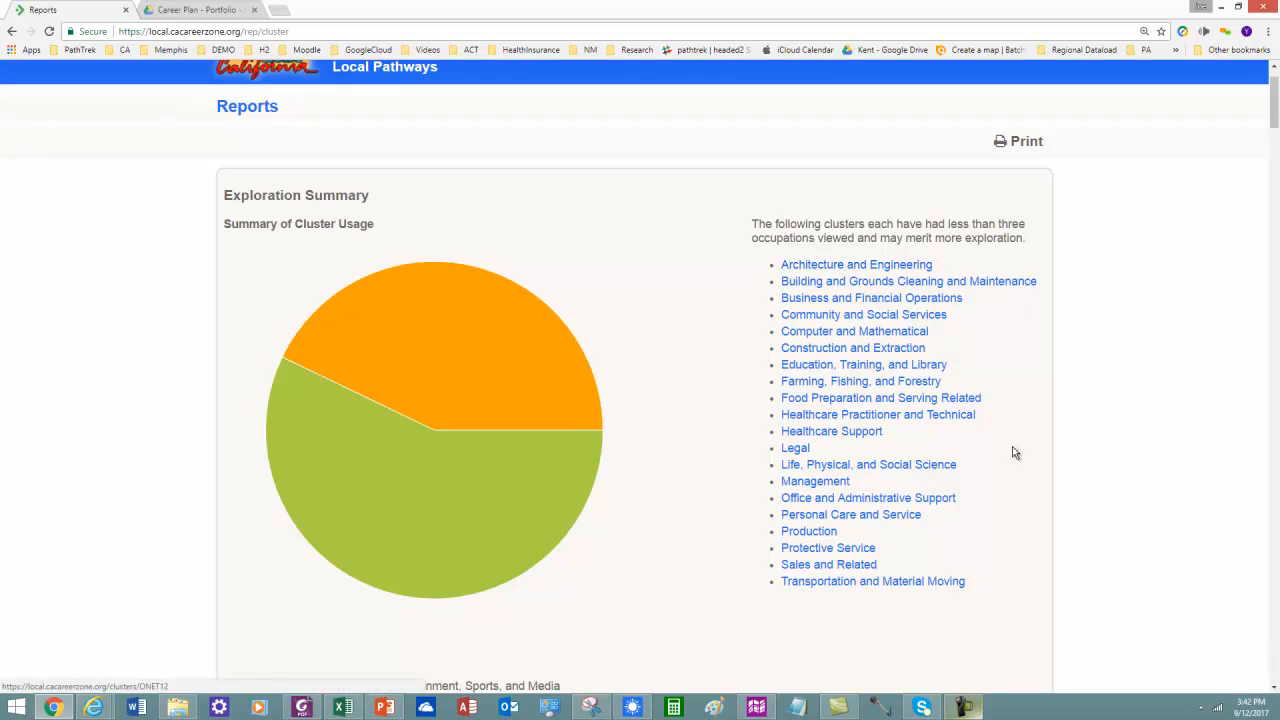
mouse_move(1078, 432)
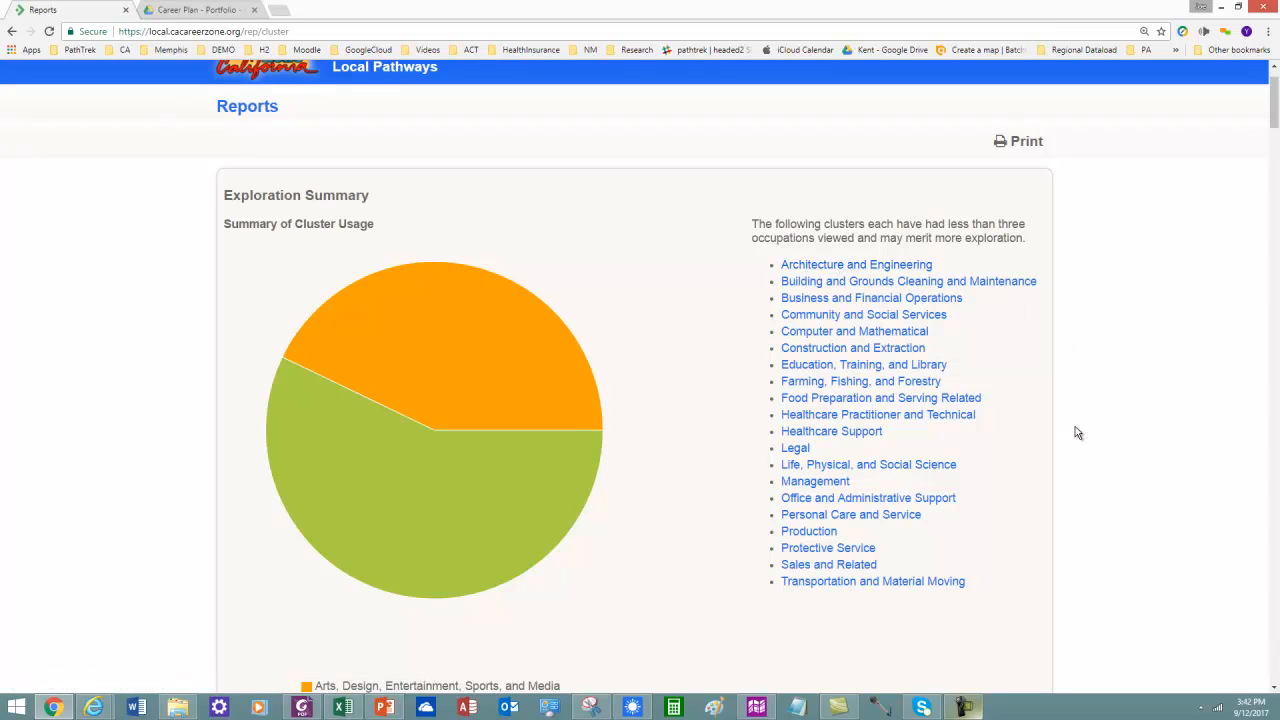
mouse_move(990, 276)
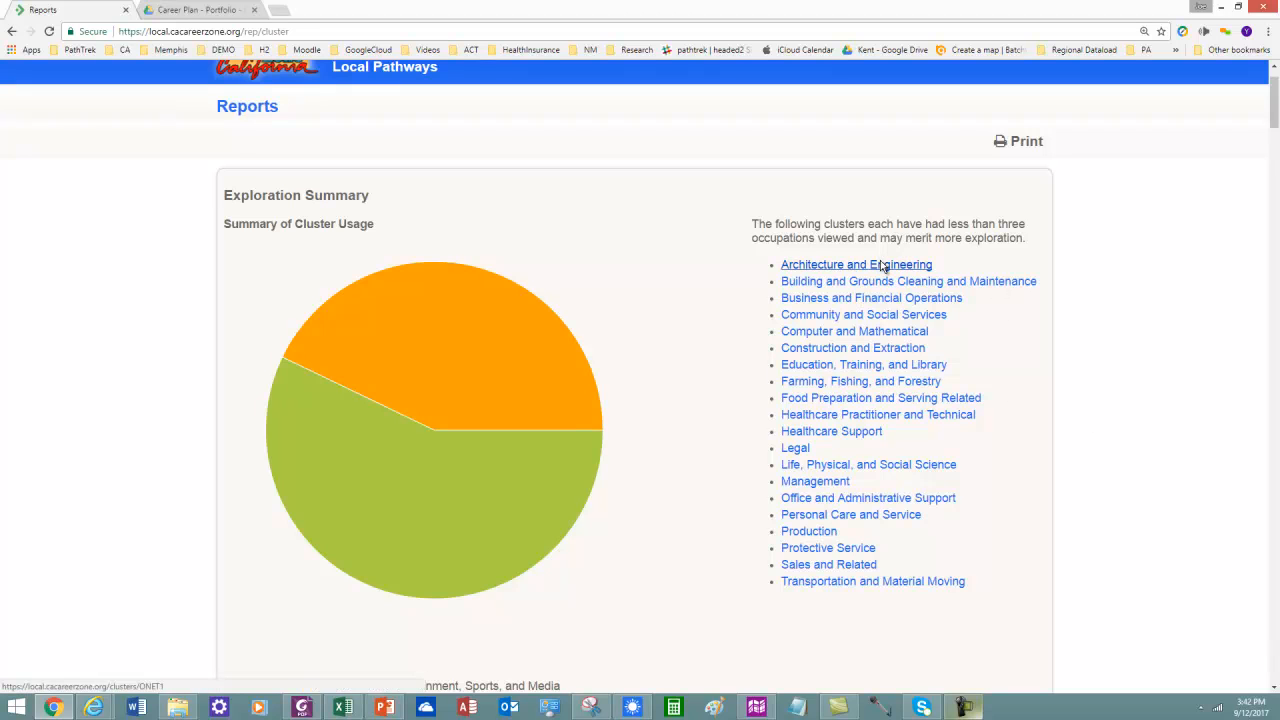
- Show the Architecture and Engineering family and set the Job Zone slider to 2–4
left_click(856, 264)
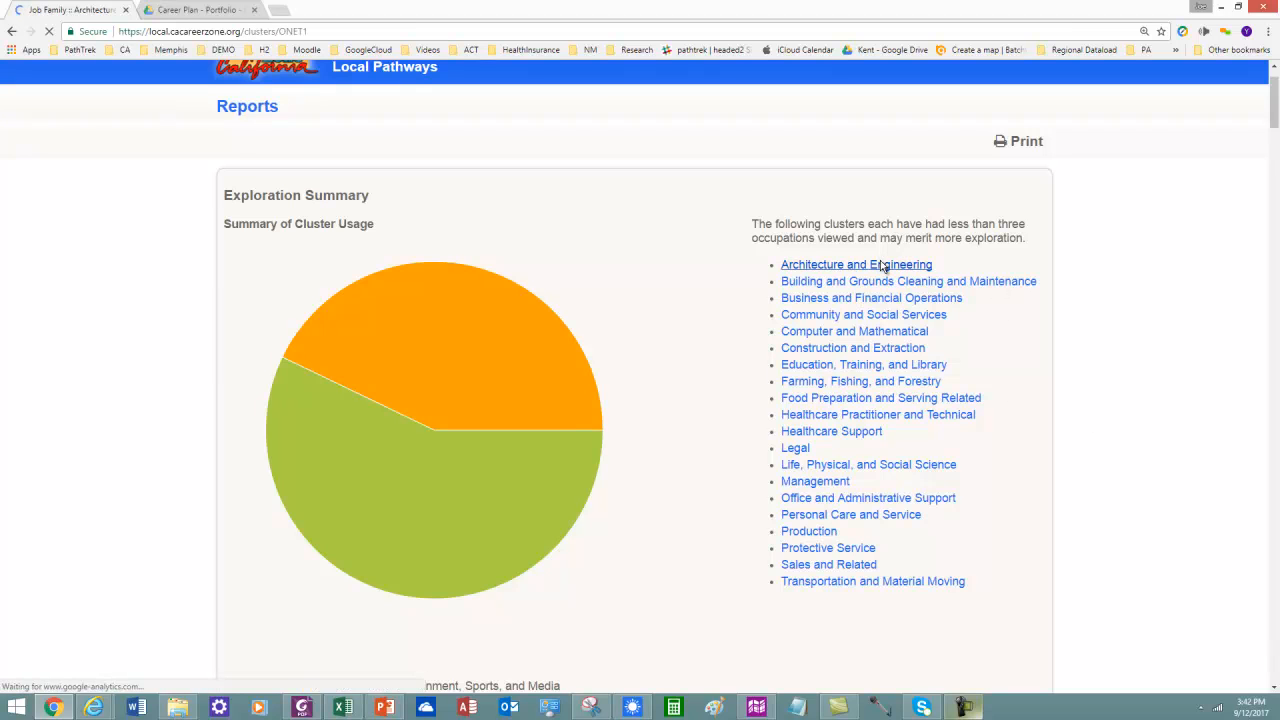
left_click(856, 264)
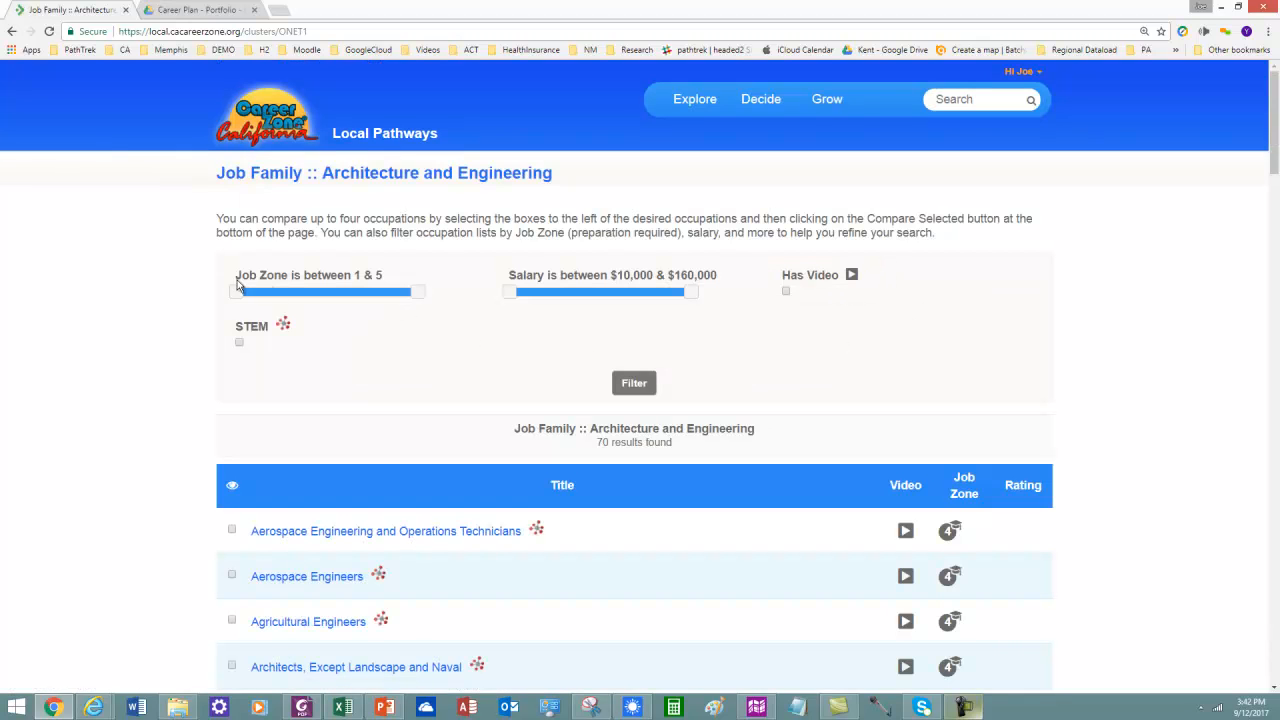
left_click_drag(238, 292, 280, 292)
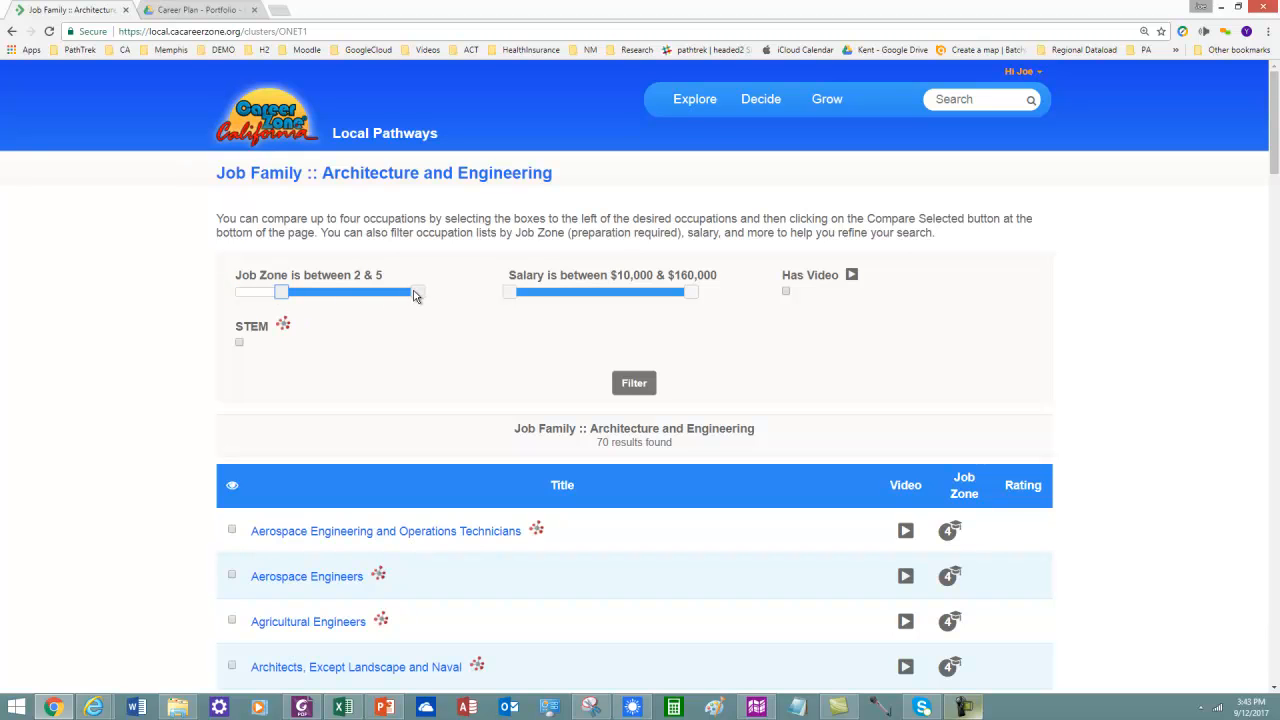
left_click_drag(416, 292, 376, 292)
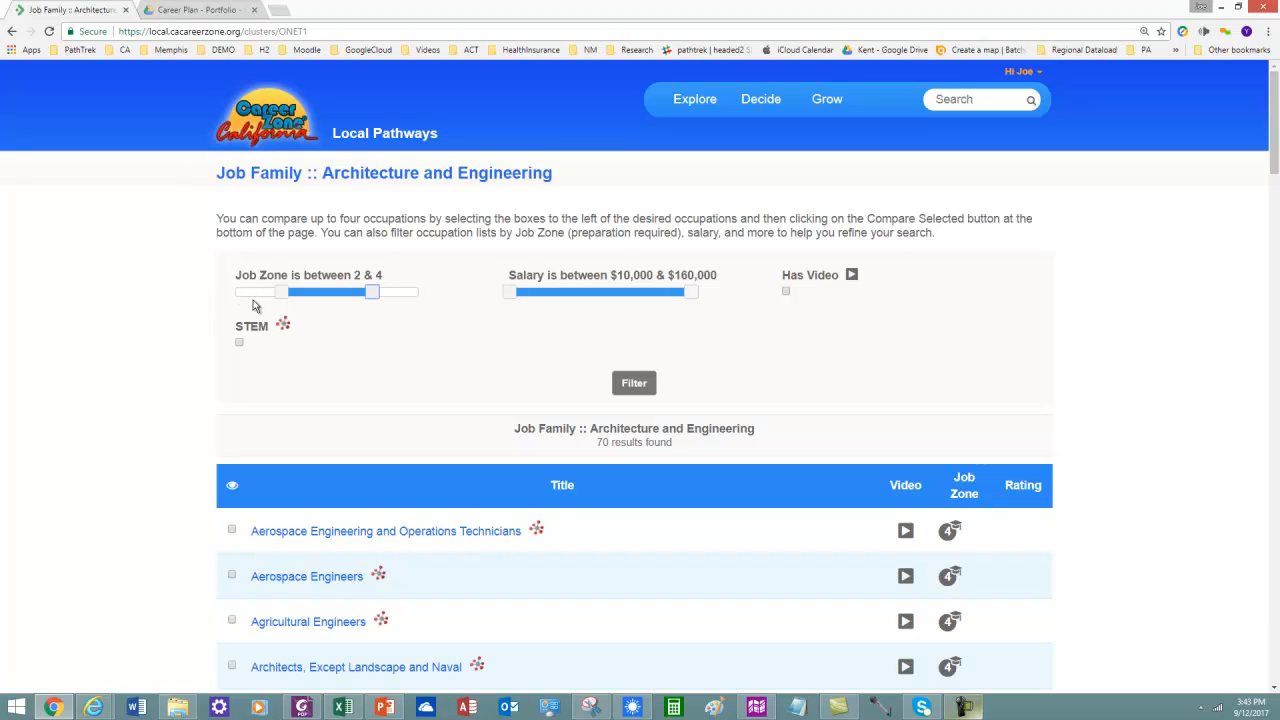
mouse_move(378, 332)
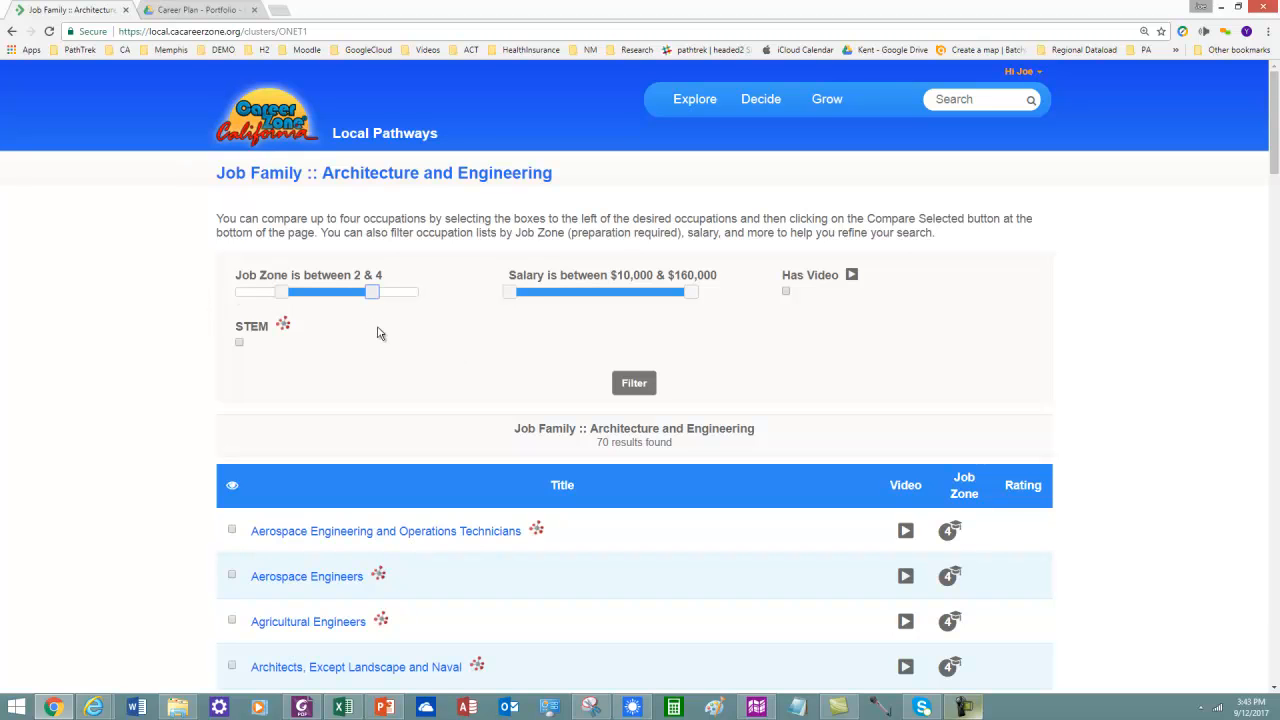
mouse_move(956, 550)
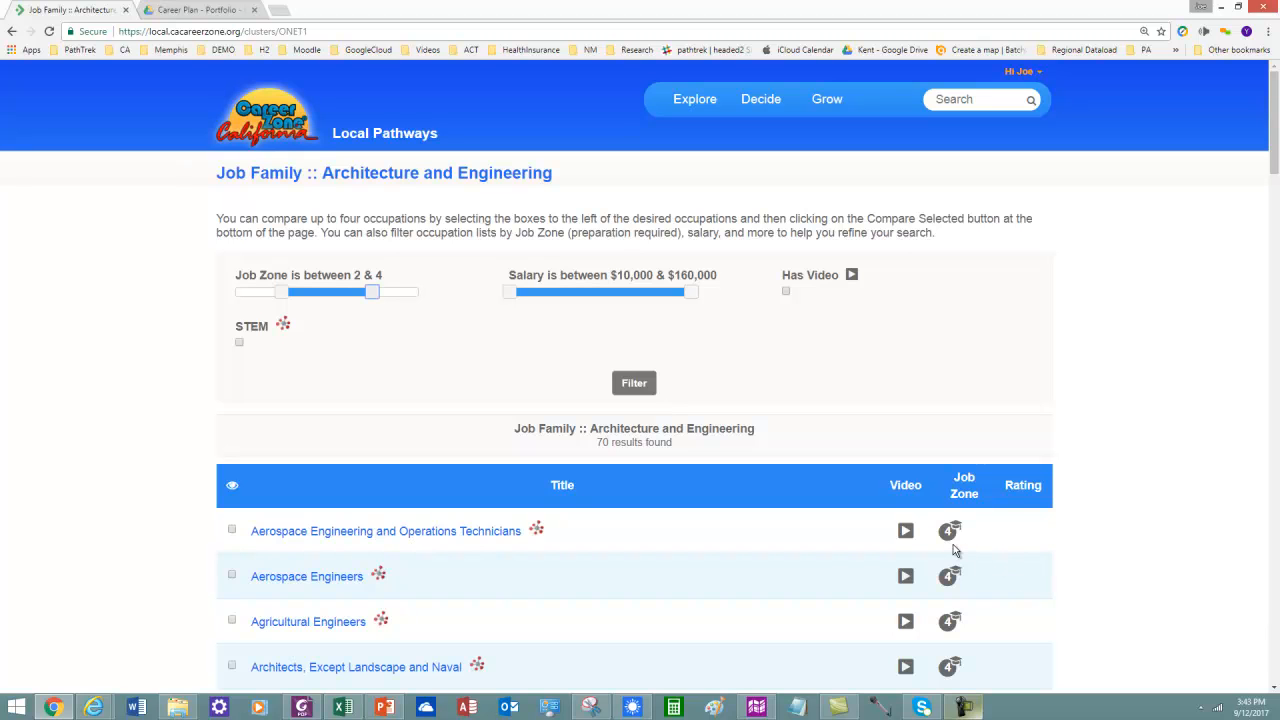
mouse_move(376, 310)
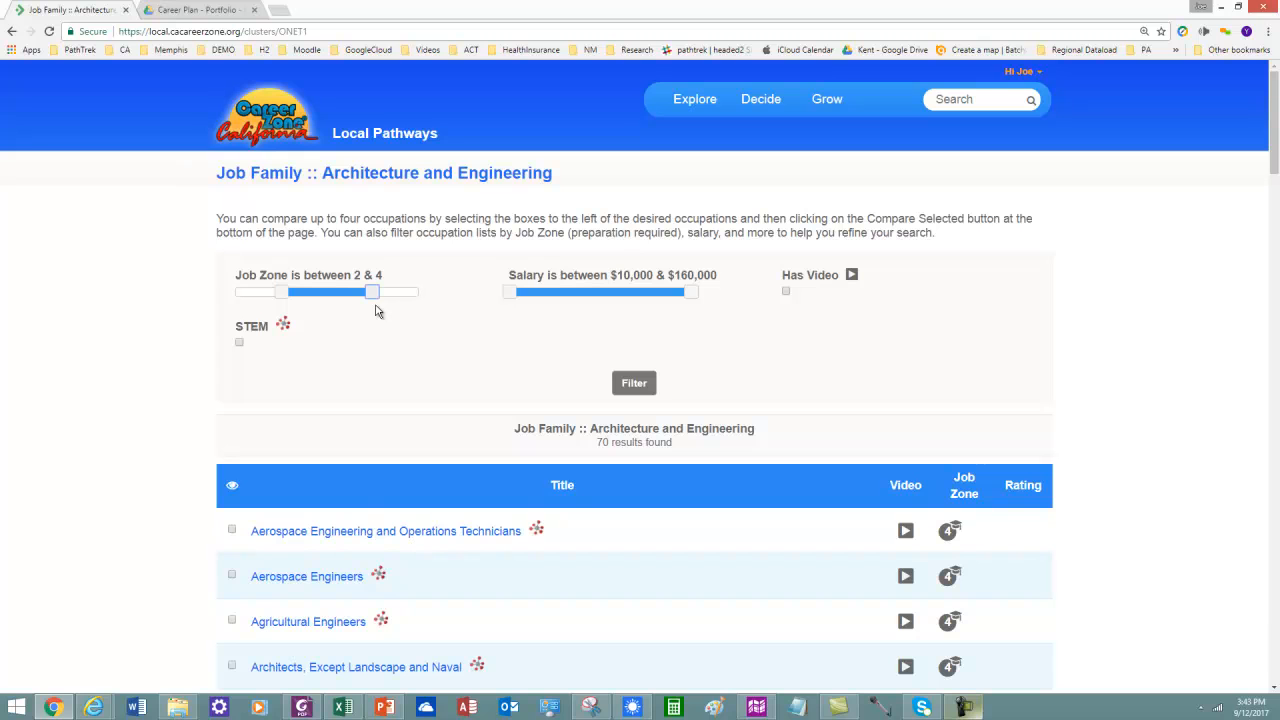
mouse_move(416, 330)
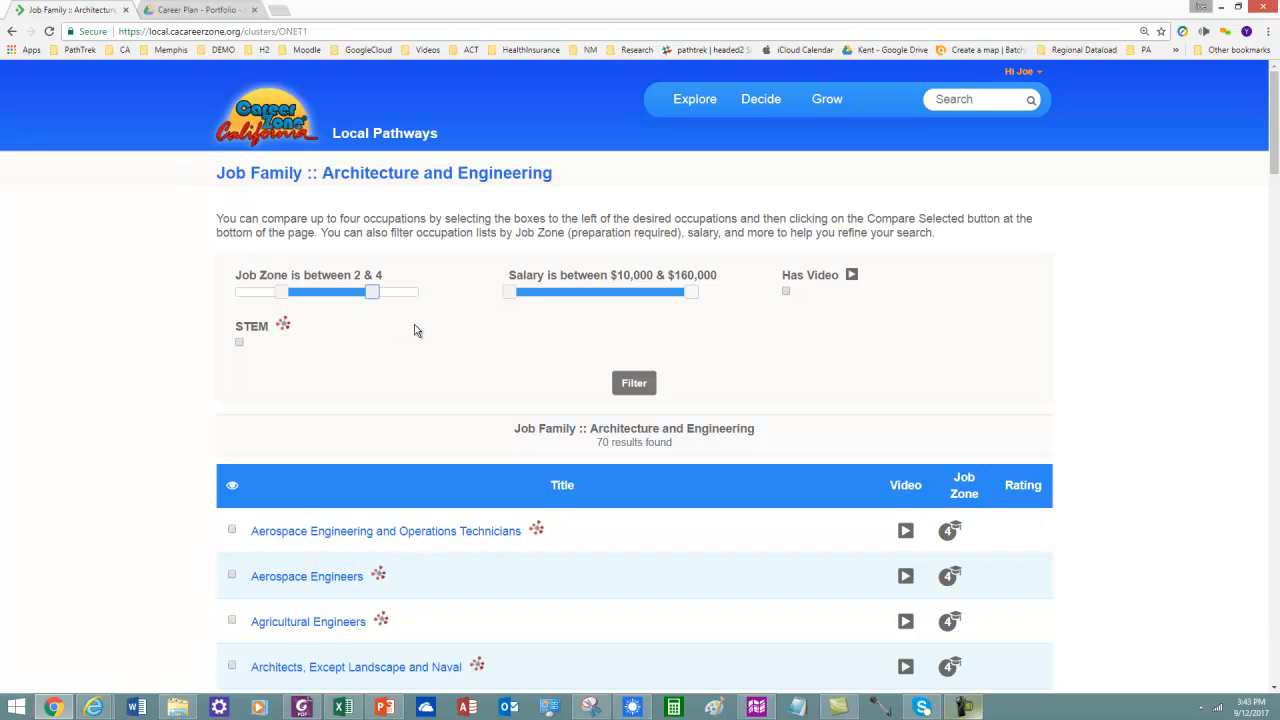
mouse_move(478, 324)
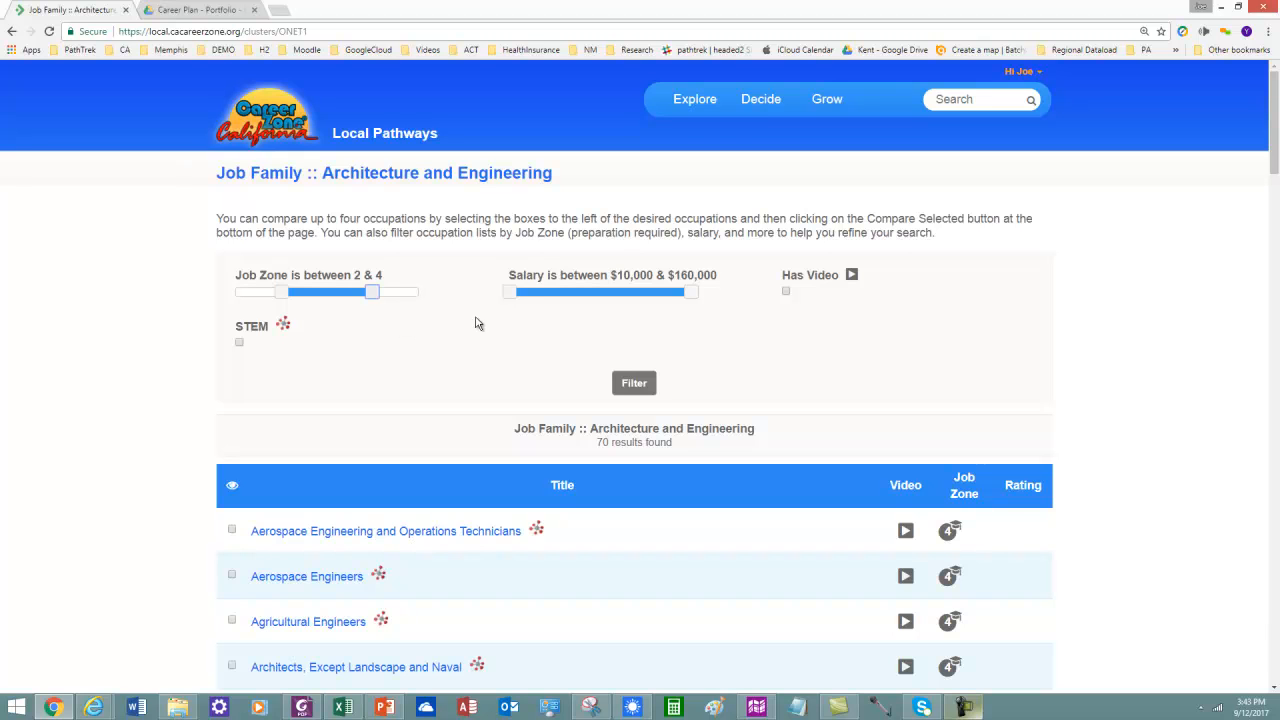
- Raise the minimum salary to $40,000 and limit results to occupations with a video, leaving 21
left_click_drag(508, 292, 510, 292)
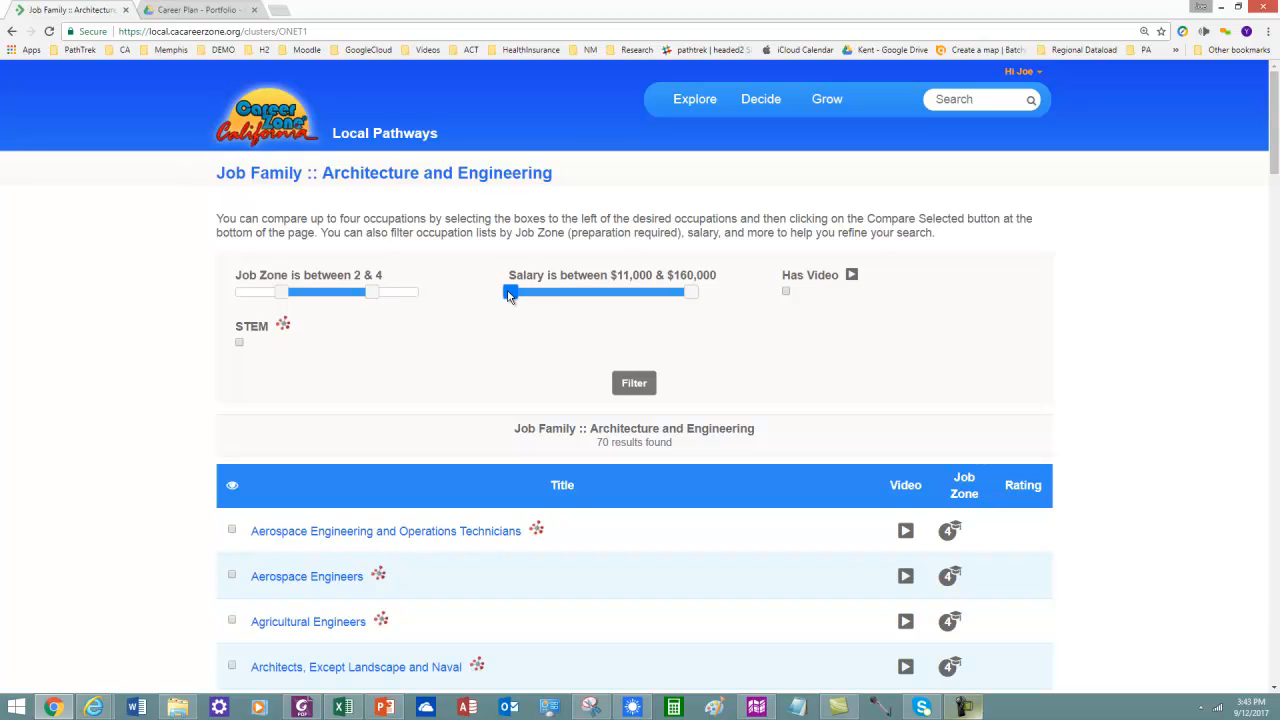
left_click_drag(512, 292, 548, 292)
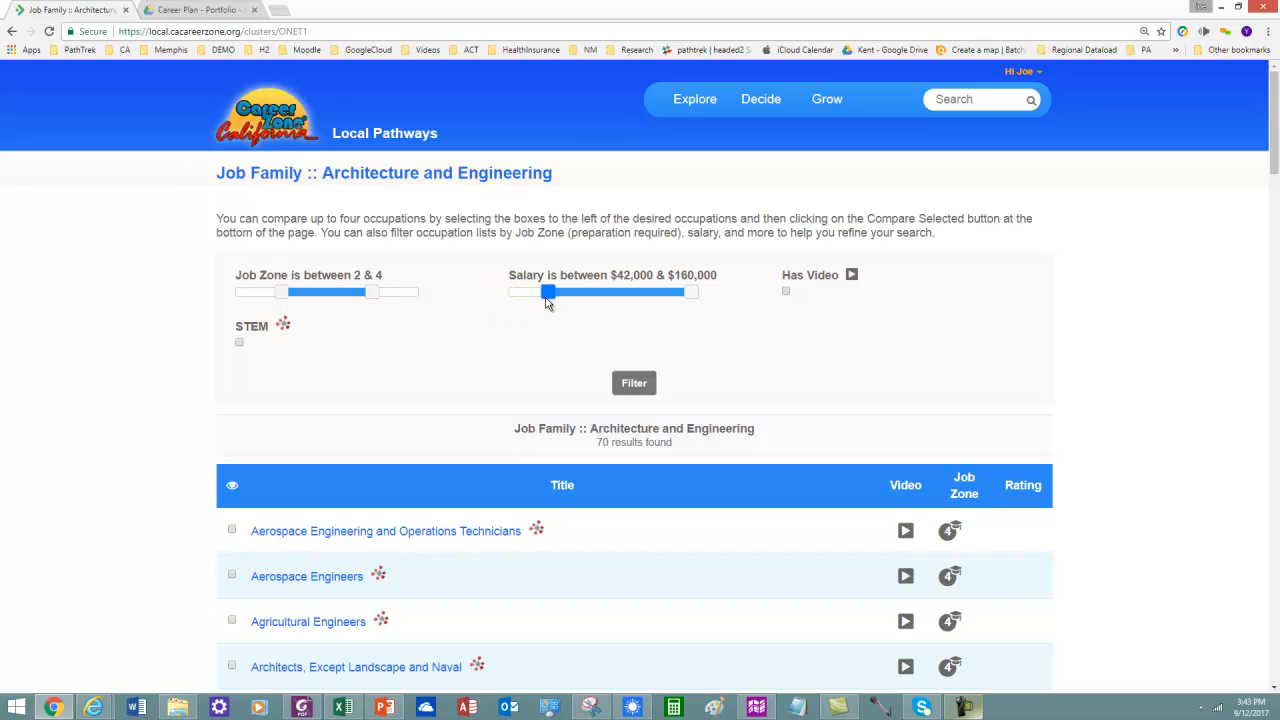
left_click_drag(552, 292, 544, 292)
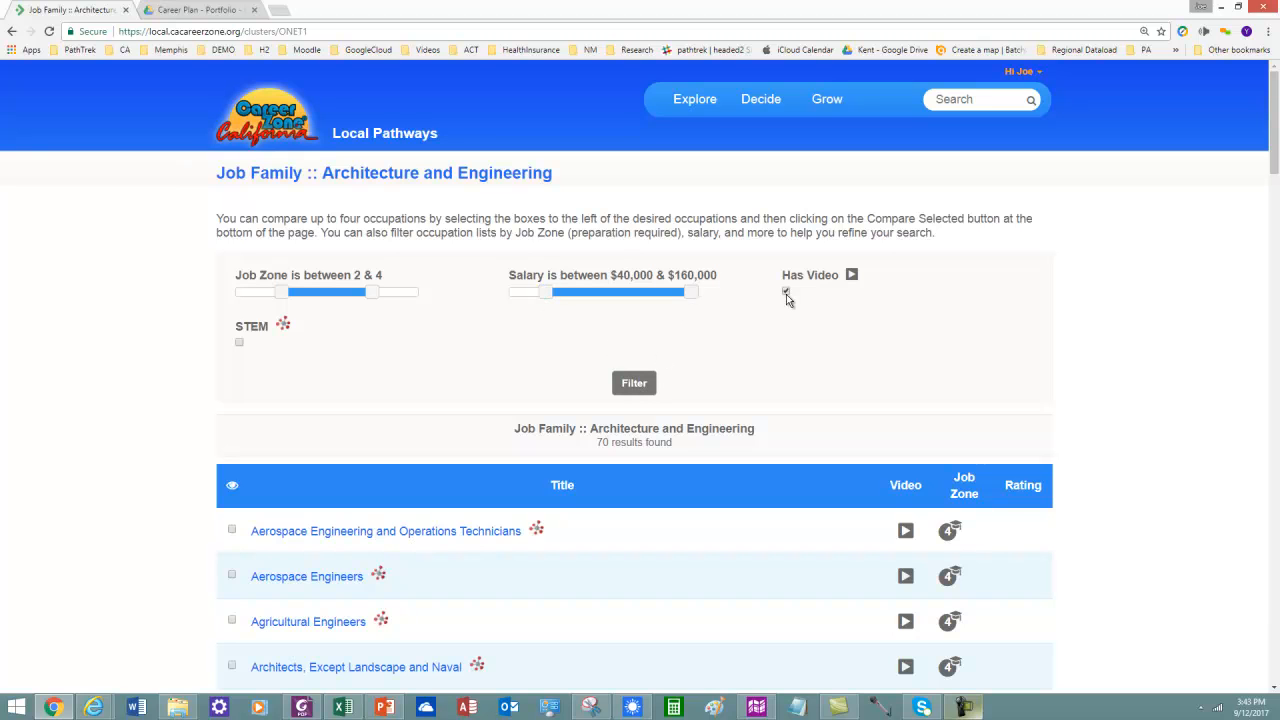
left_click(786, 292)
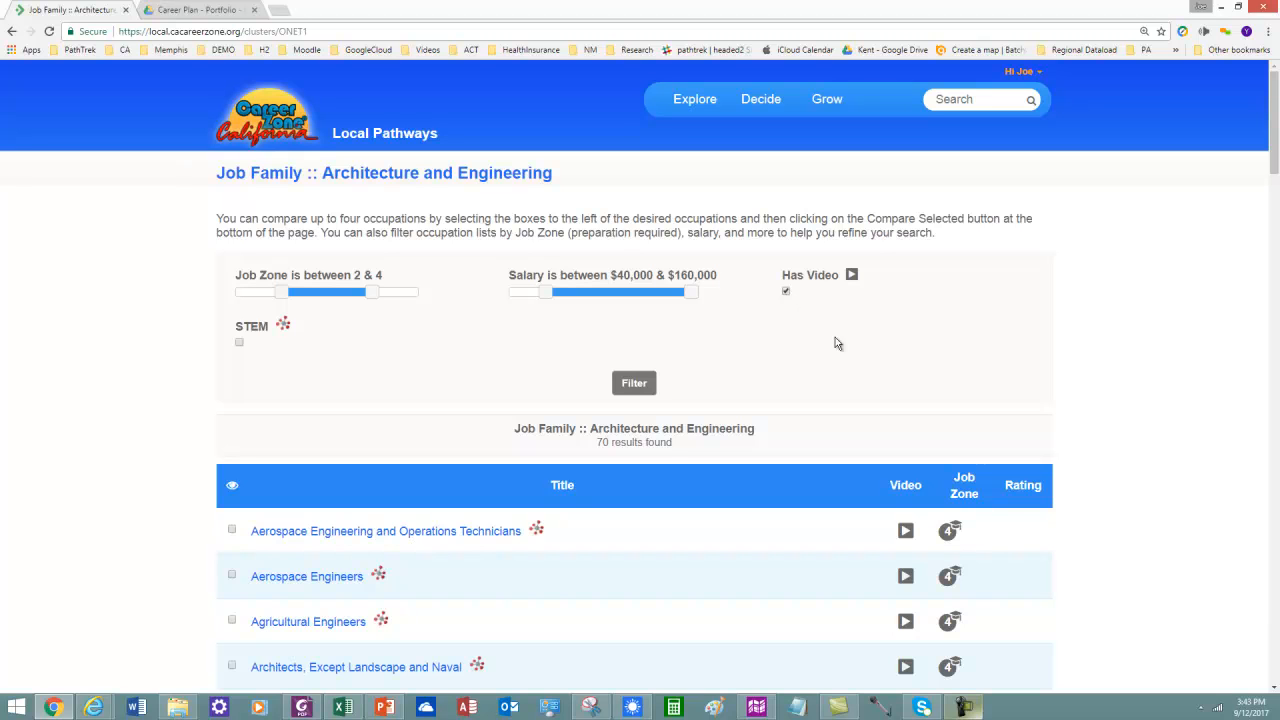
mouse_move(720, 458)
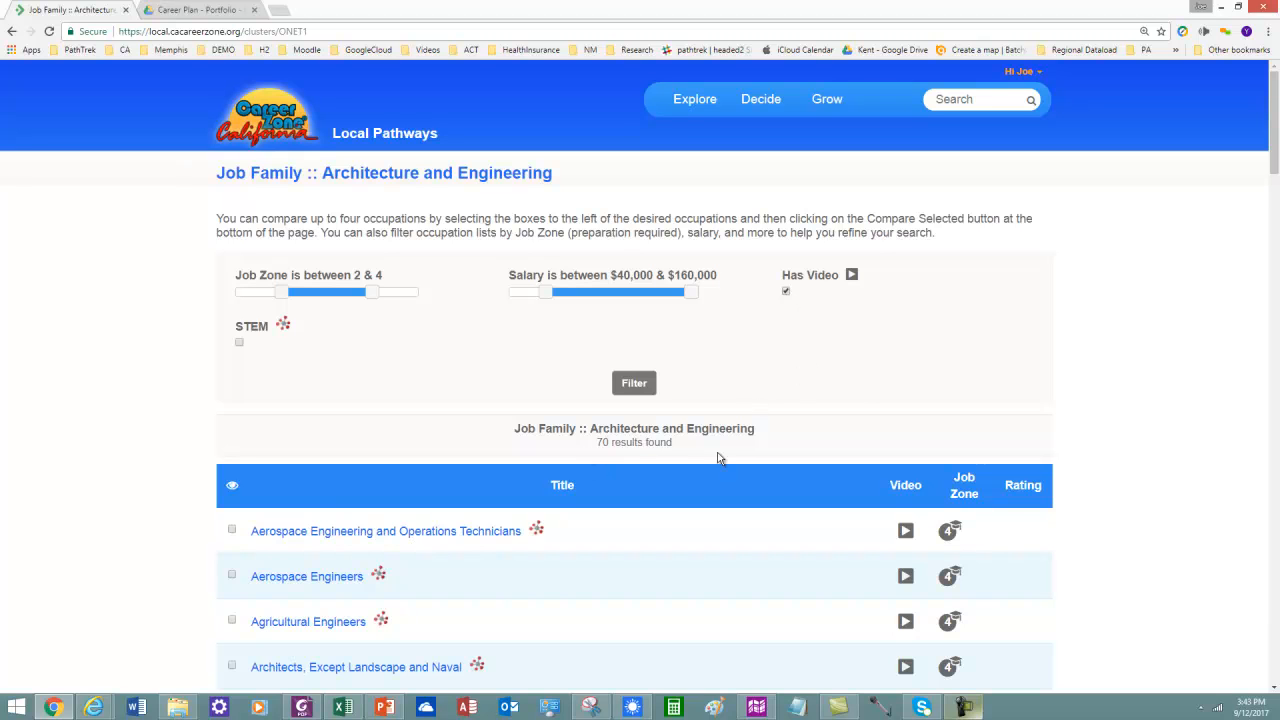
scroll("down", 3)
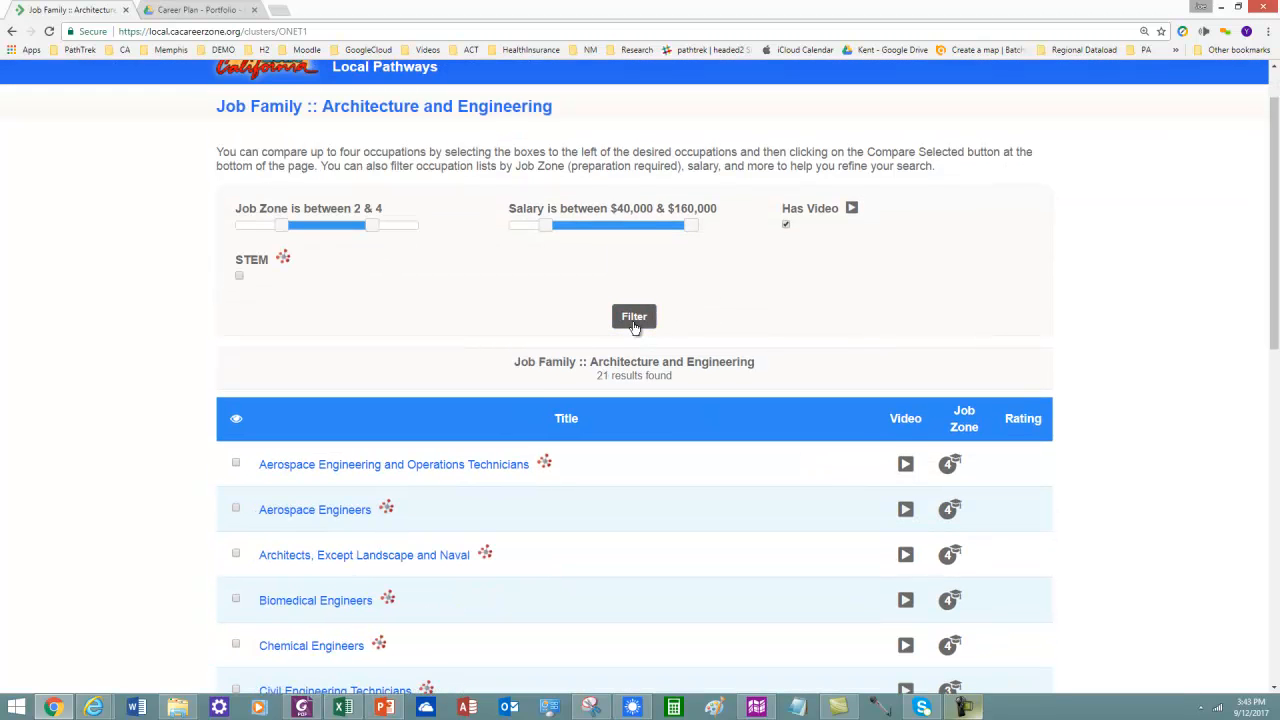
mouse_move(900, 312)
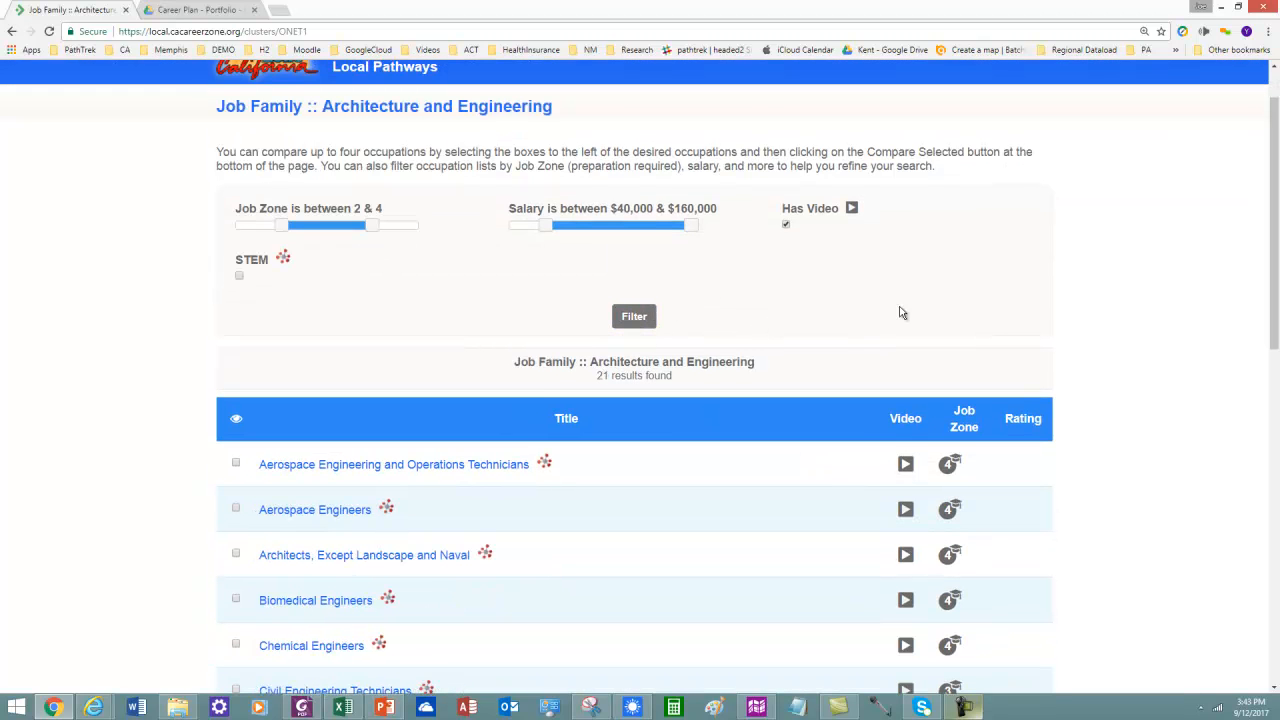
mouse_move(1044, 420)
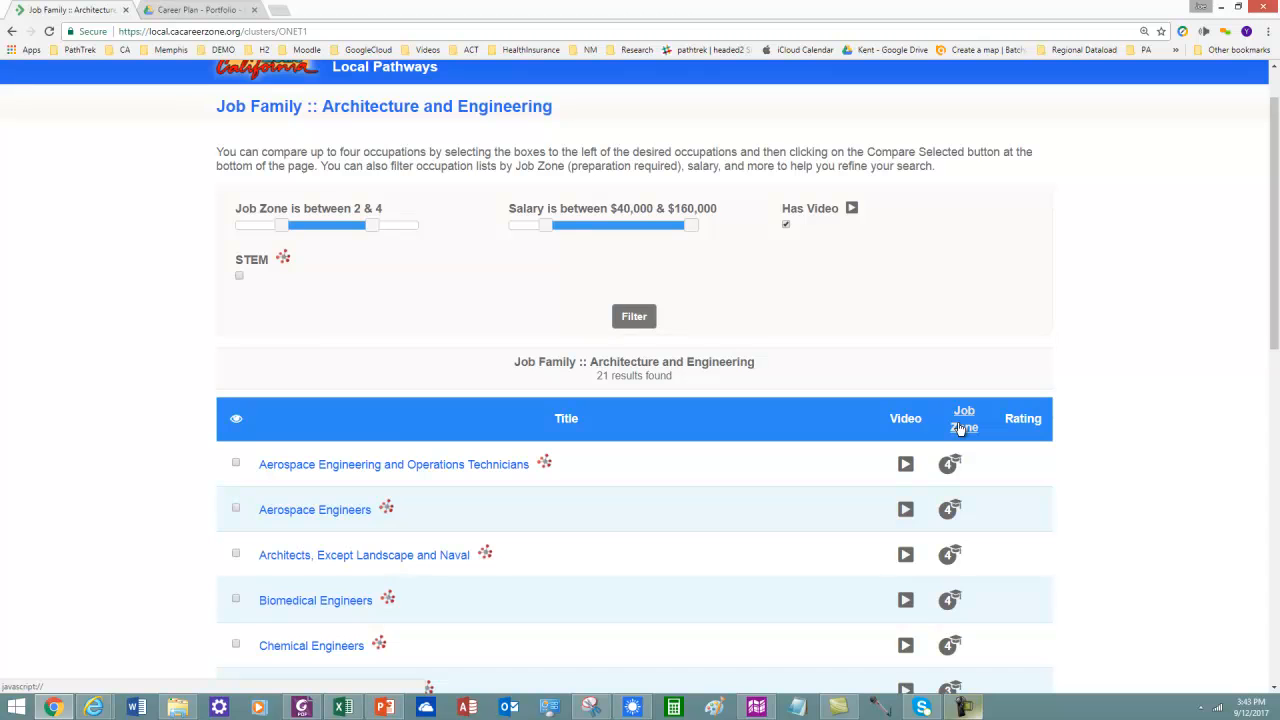
- Sort the 21 occupations by Job Zone ascending, starting with Civil Engineering Technicians
left_click(964, 418)
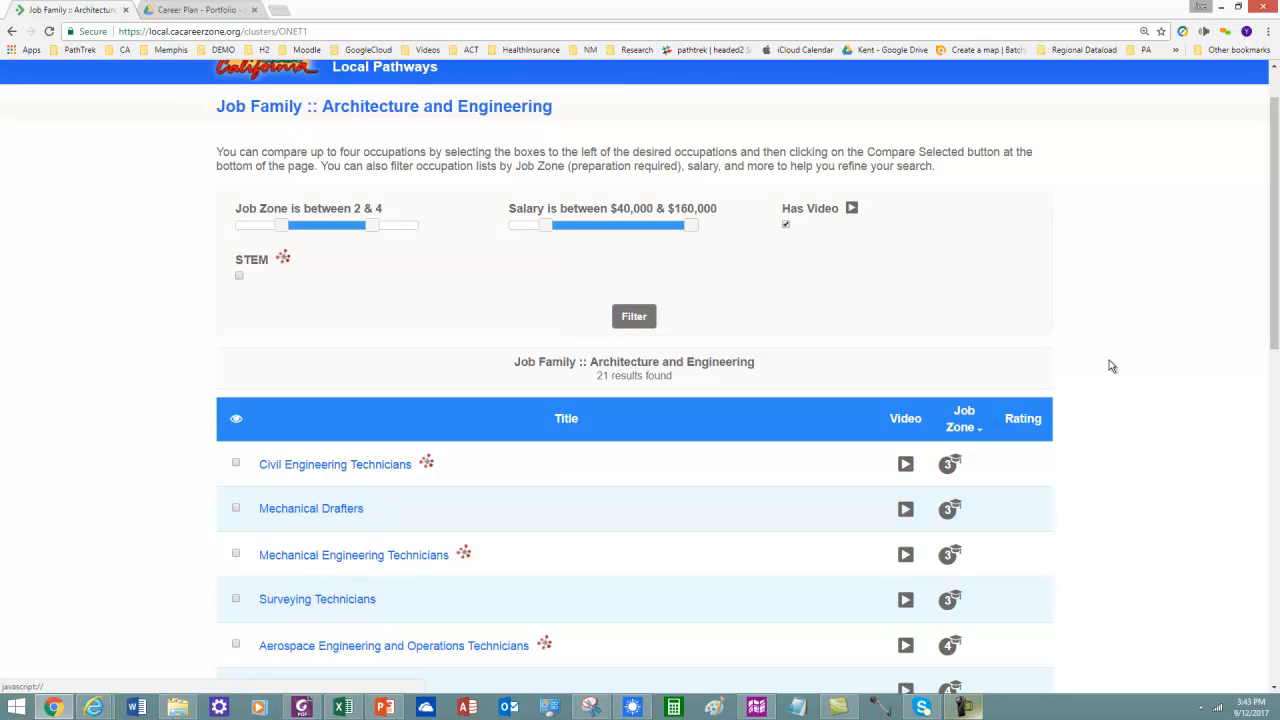
scroll("down", 3)
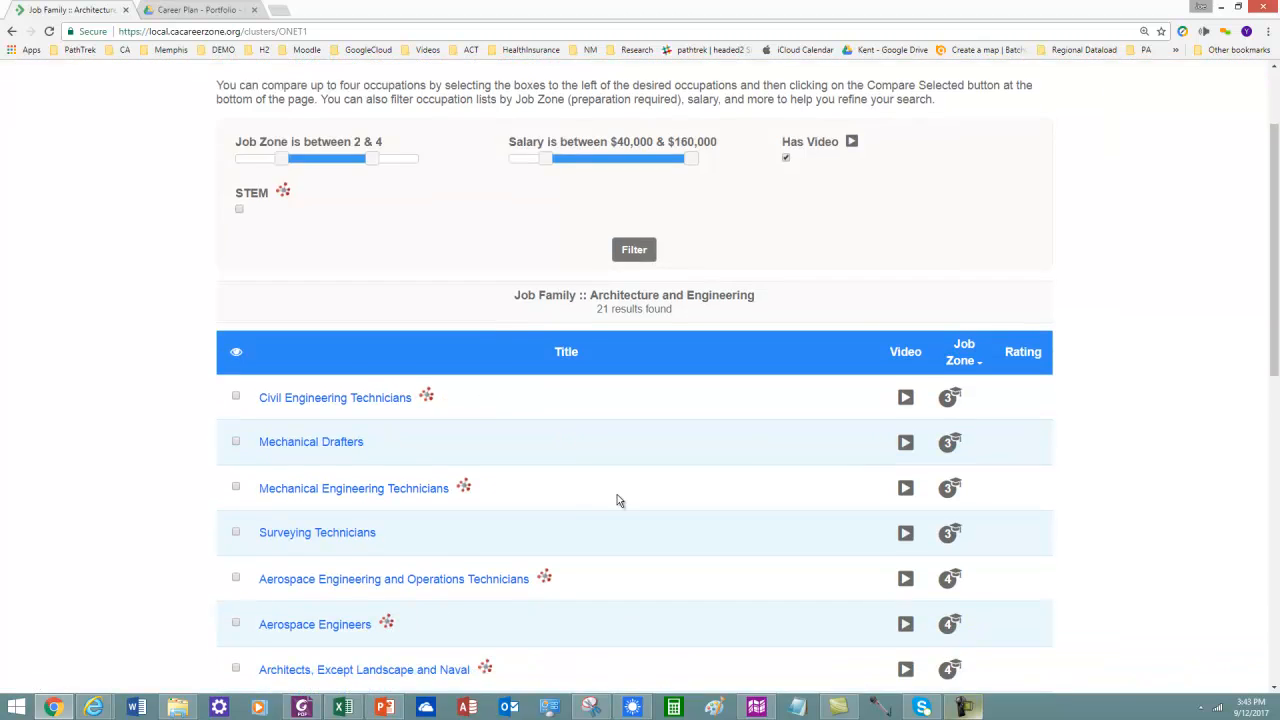
scroll("down", 3)
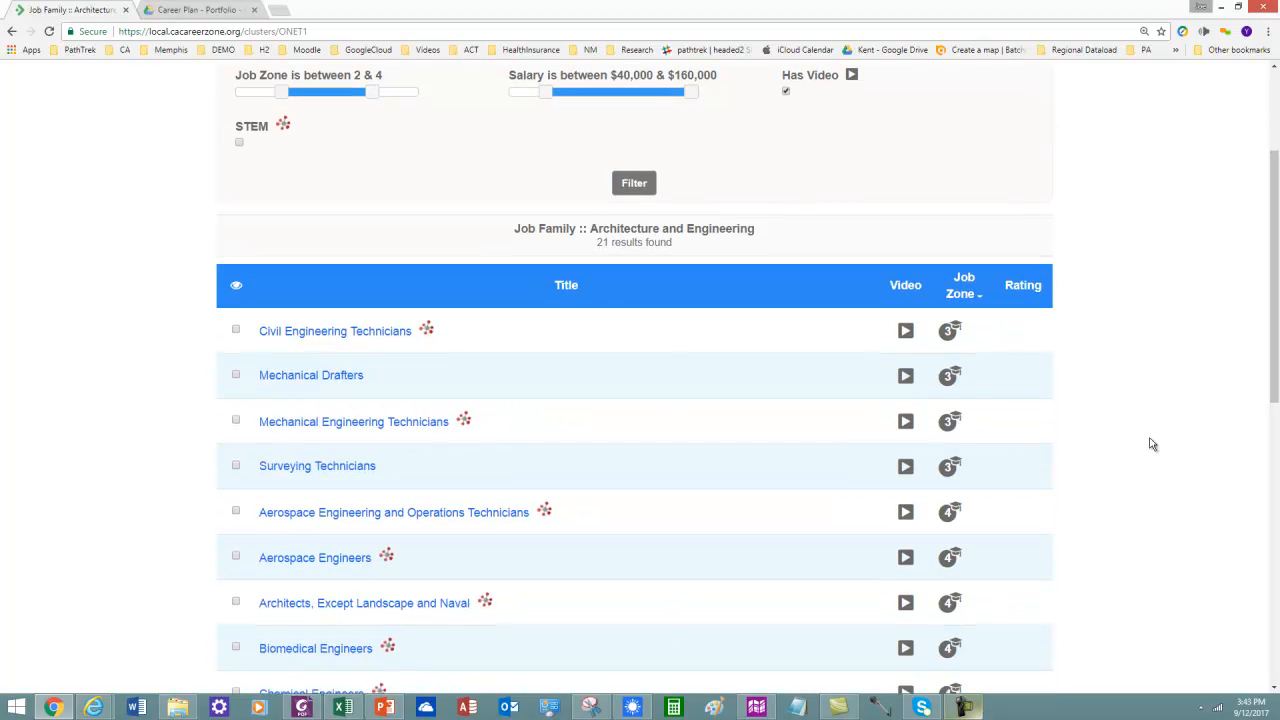
scroll("up", 3)
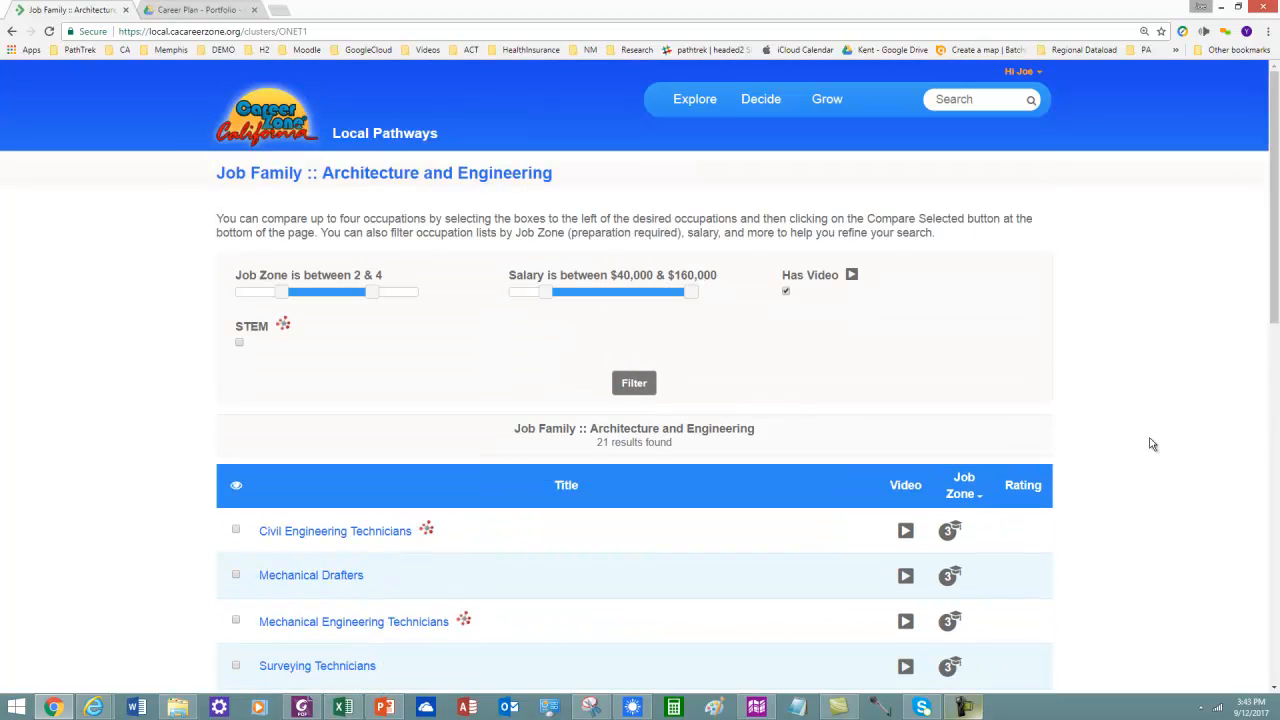
scroll("down", 3)
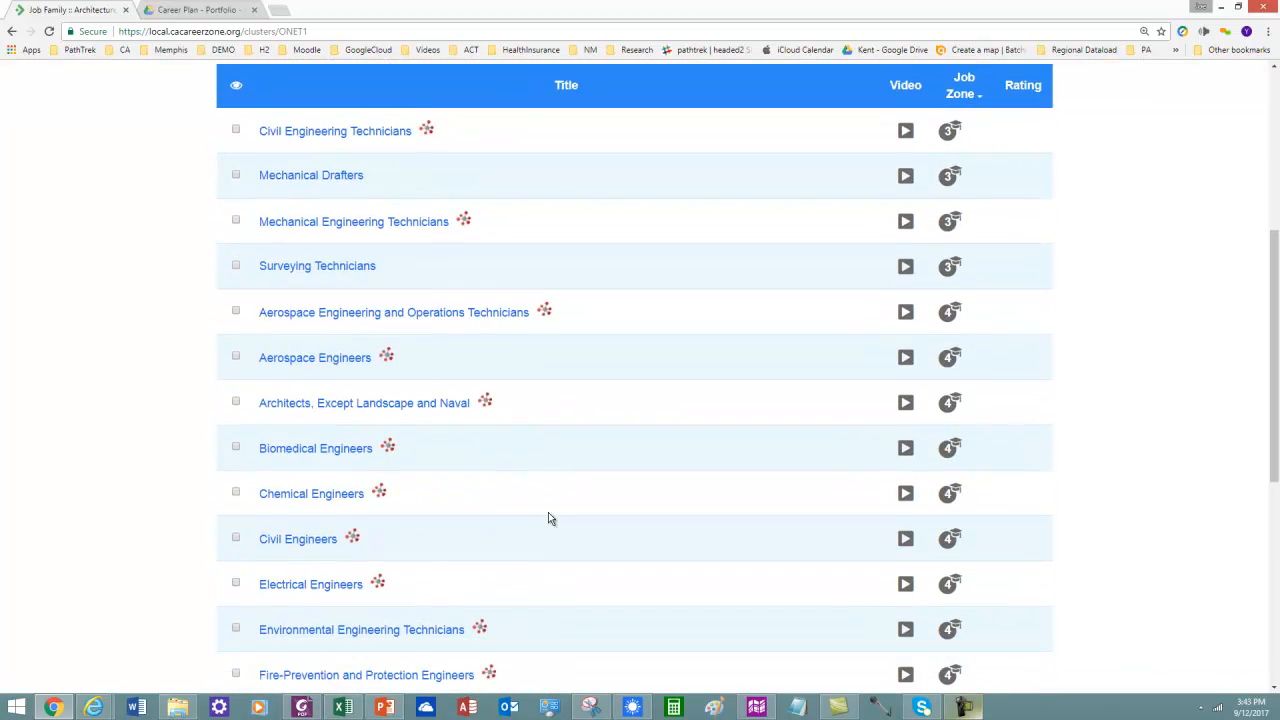
scroll("up", 3)
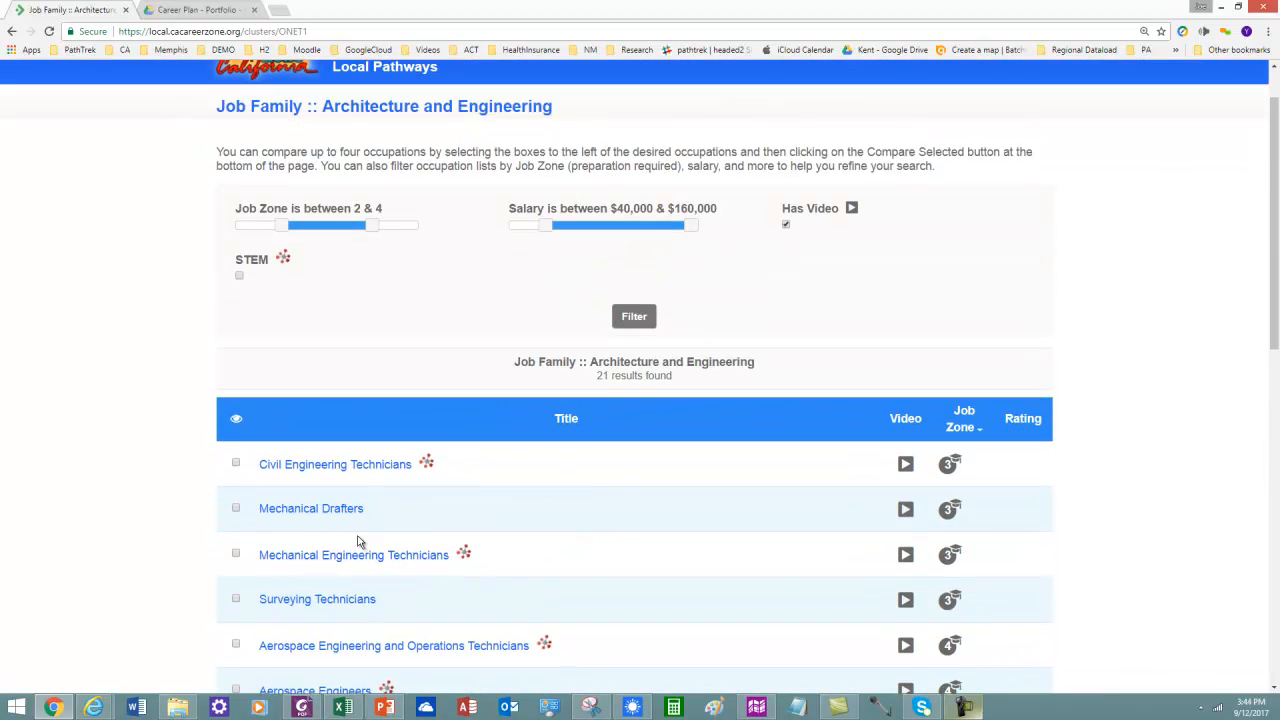
mouse_move(236, 510)
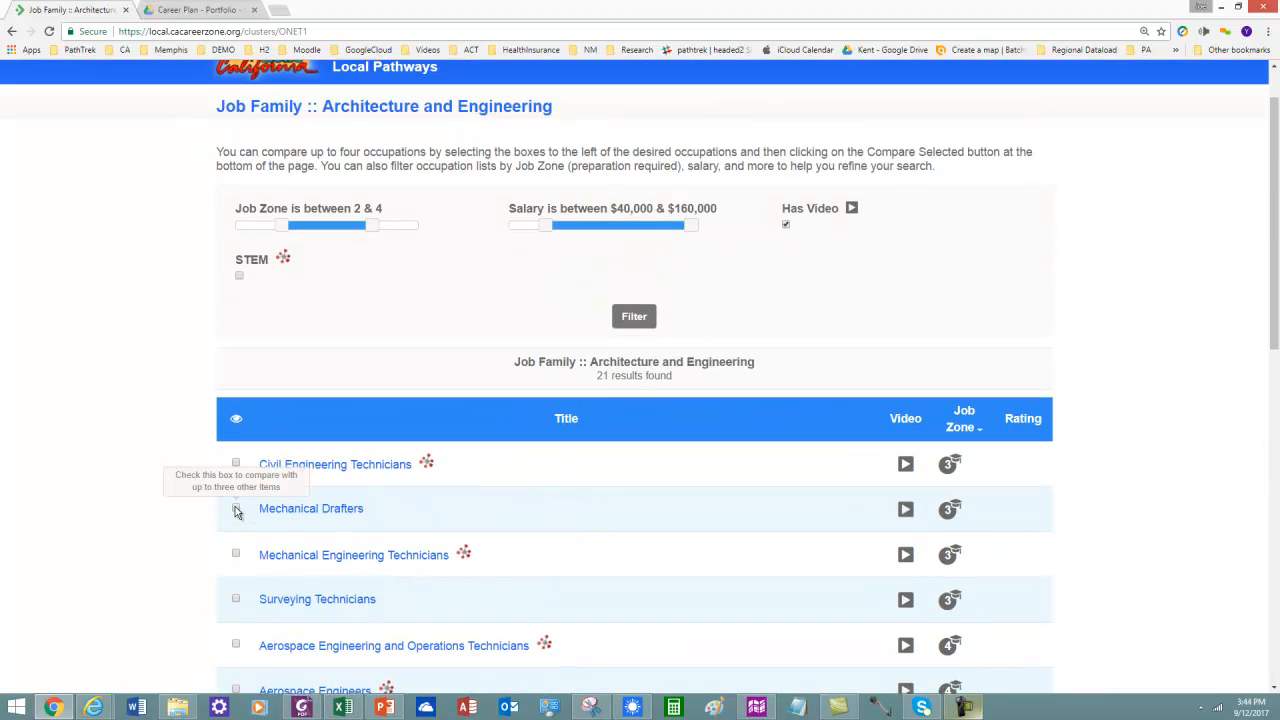
- Mark Mechanical Drafters, Surveying Technicians and Electrical Engineers for comparison
left_click(236, 508)
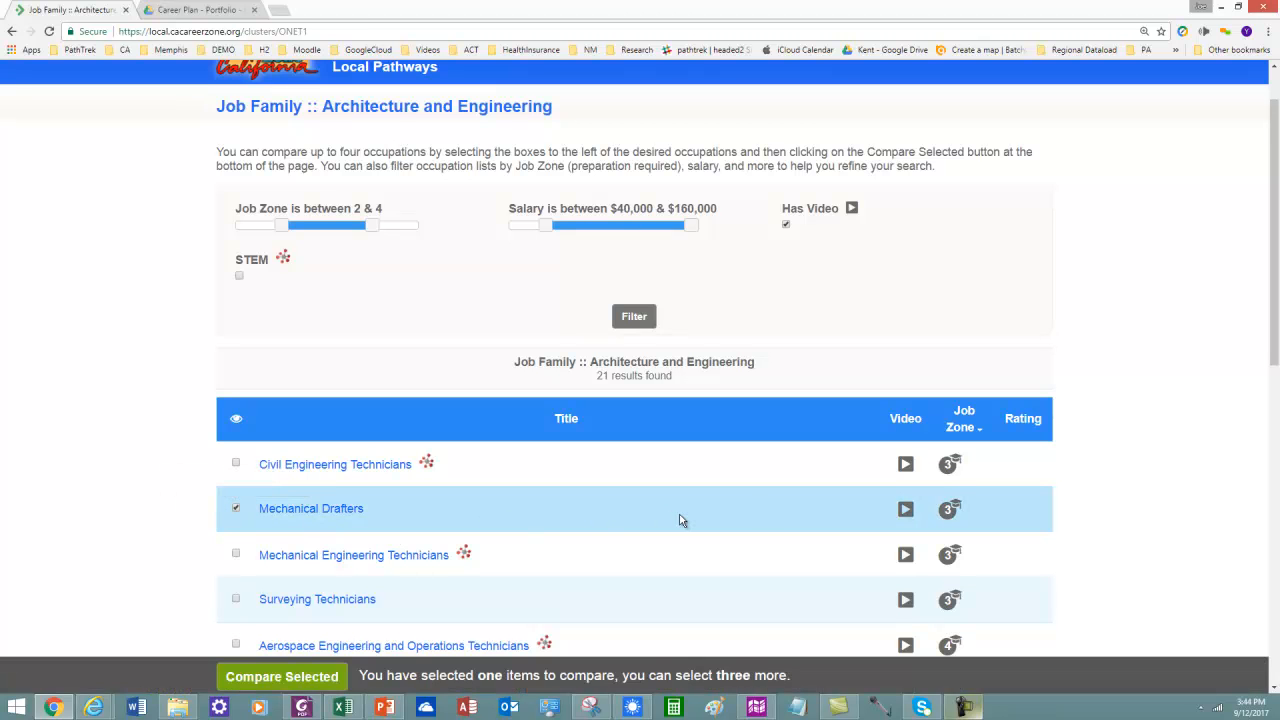
scroll("down", 3)
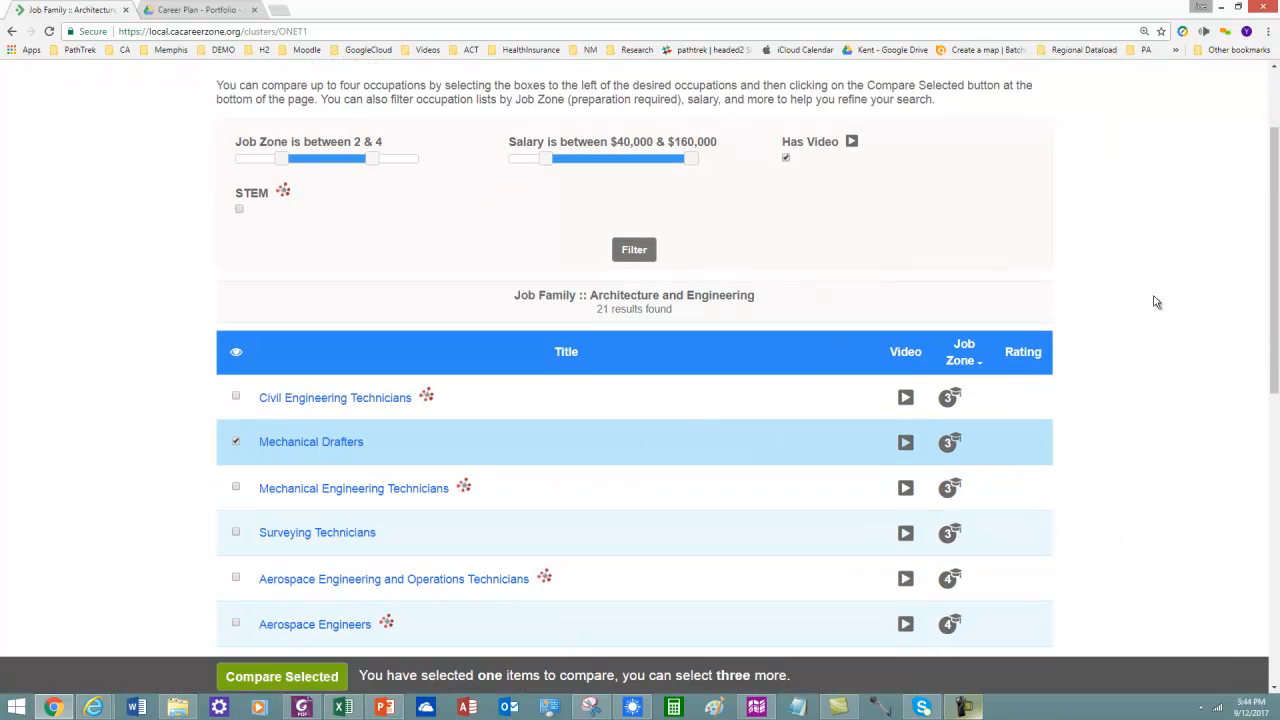
scroll("down", 3)
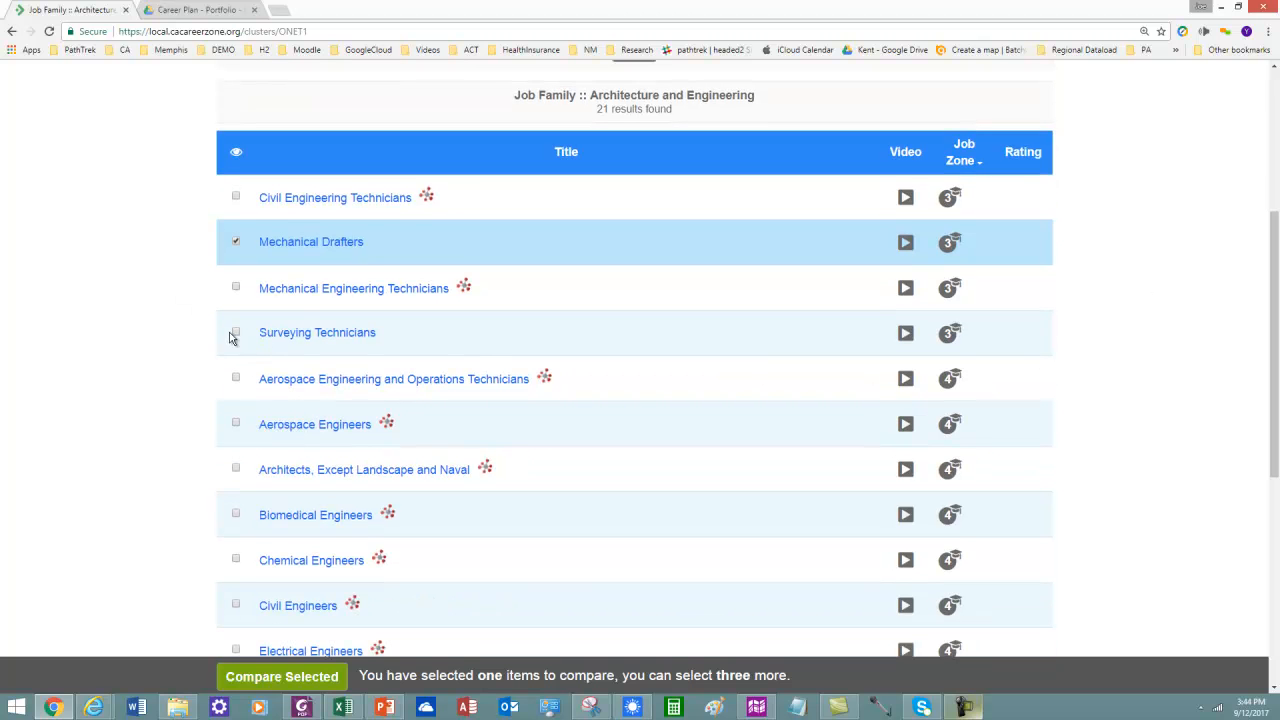
left_click(236, 332)
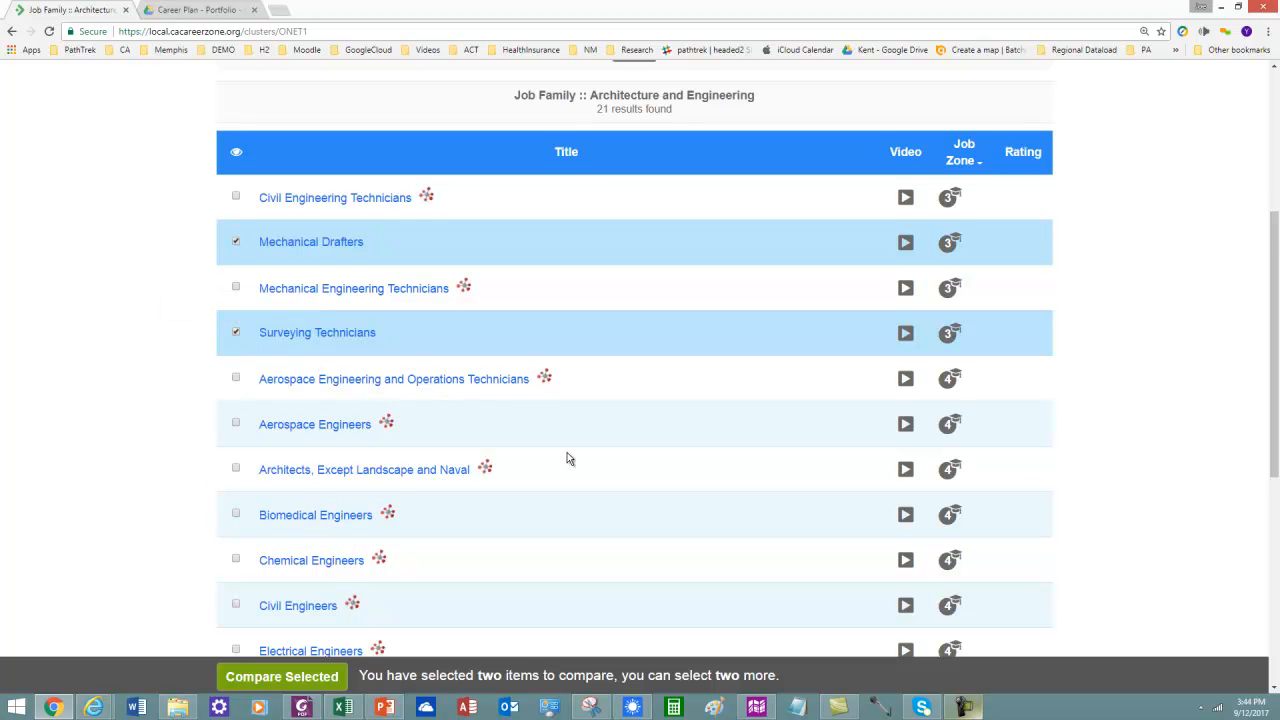
scroll("down", 3)
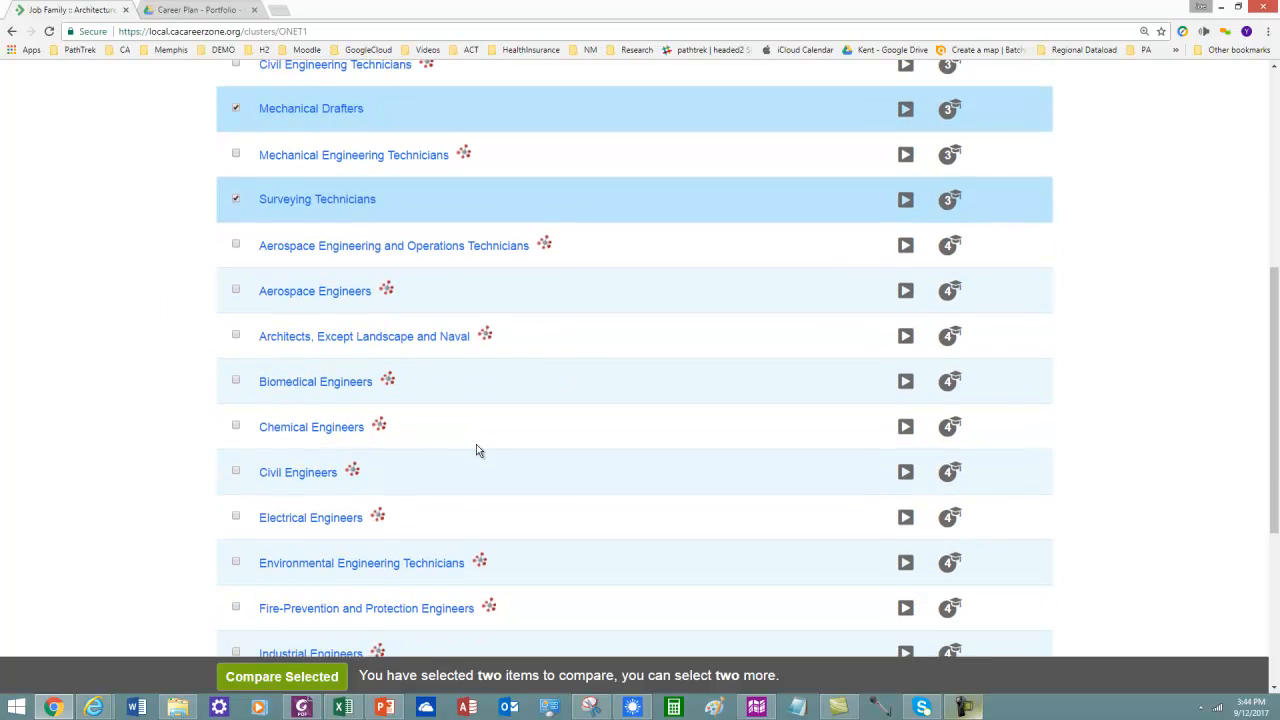
scroll("down", 3)
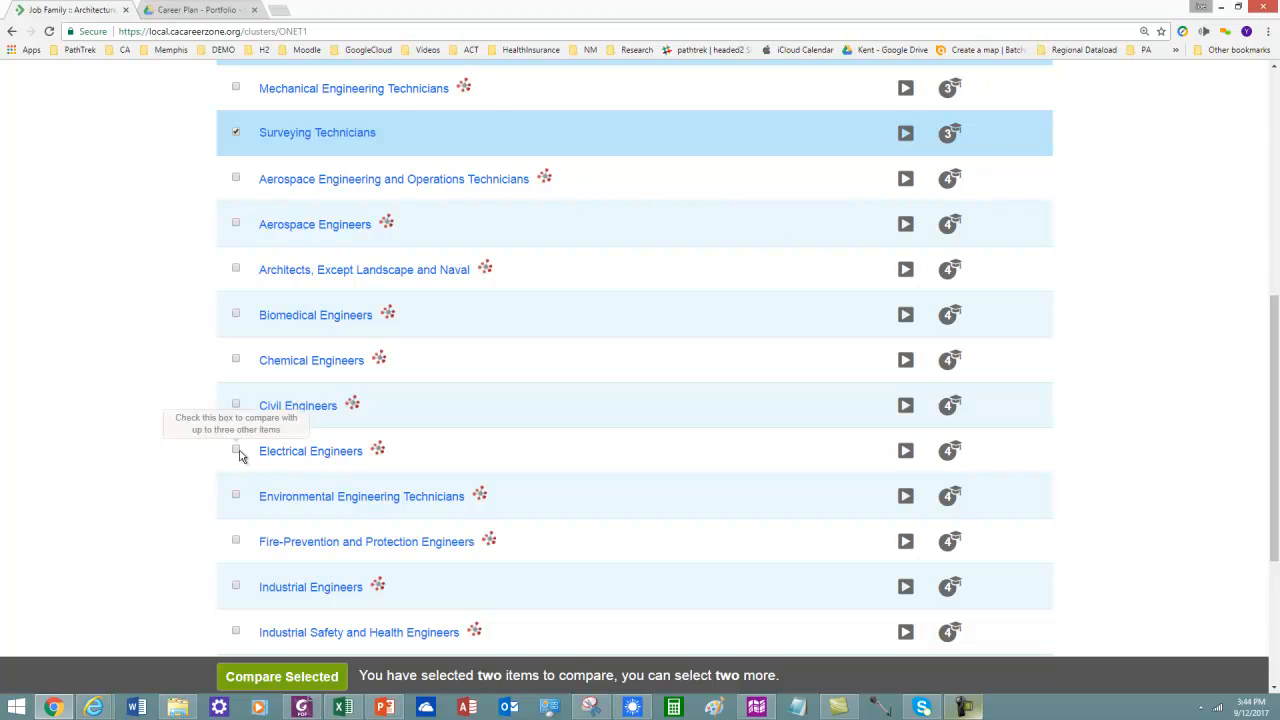
left_click(236, 452)
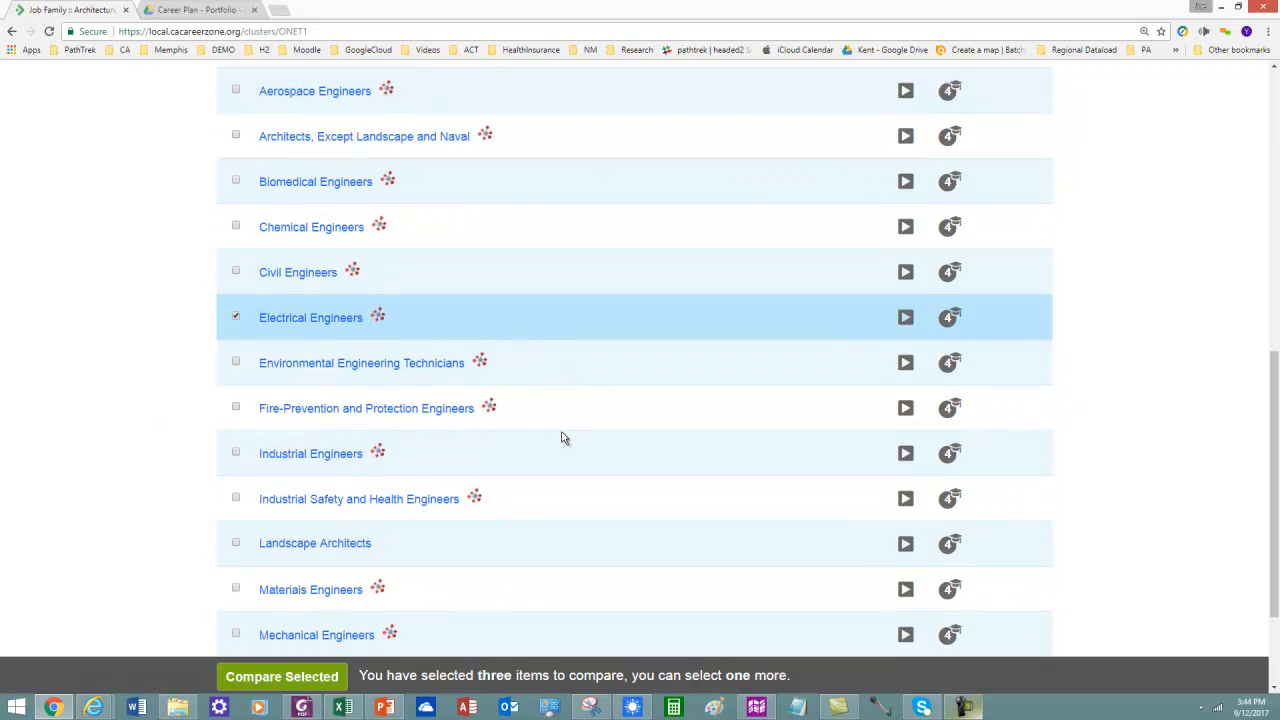
mouse_move(236, 590)
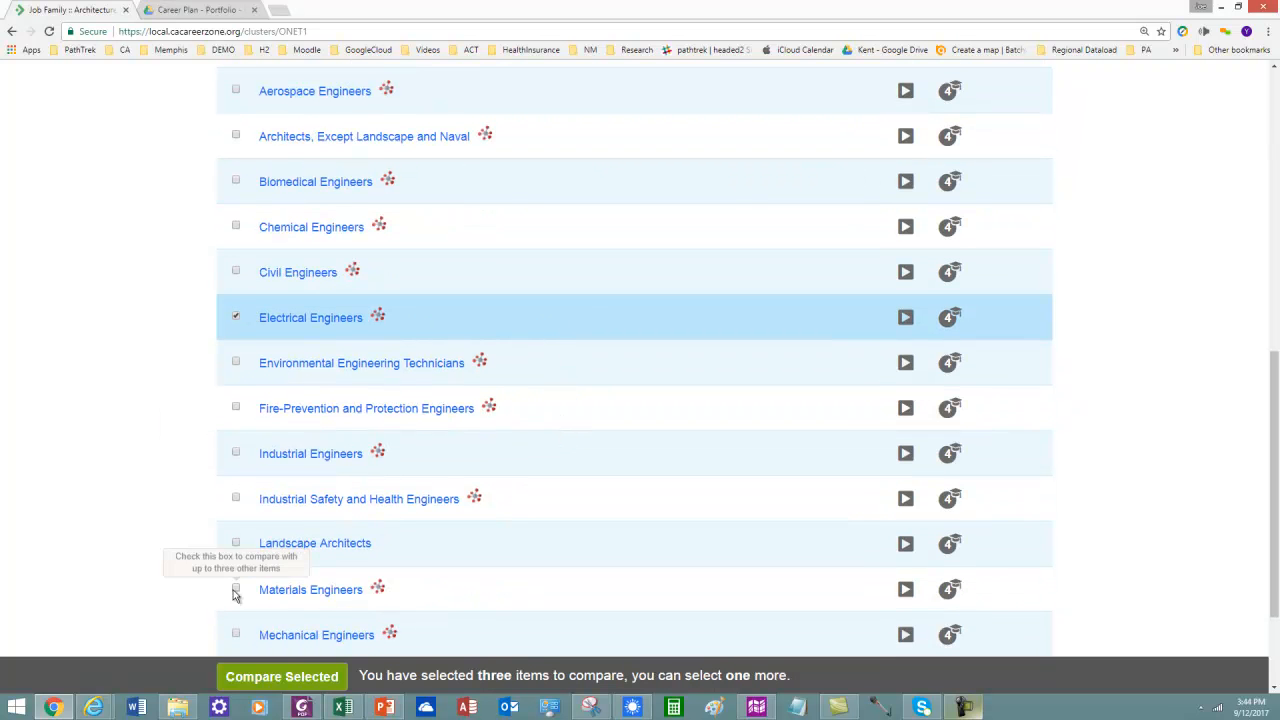
mouse_move(236, 548)
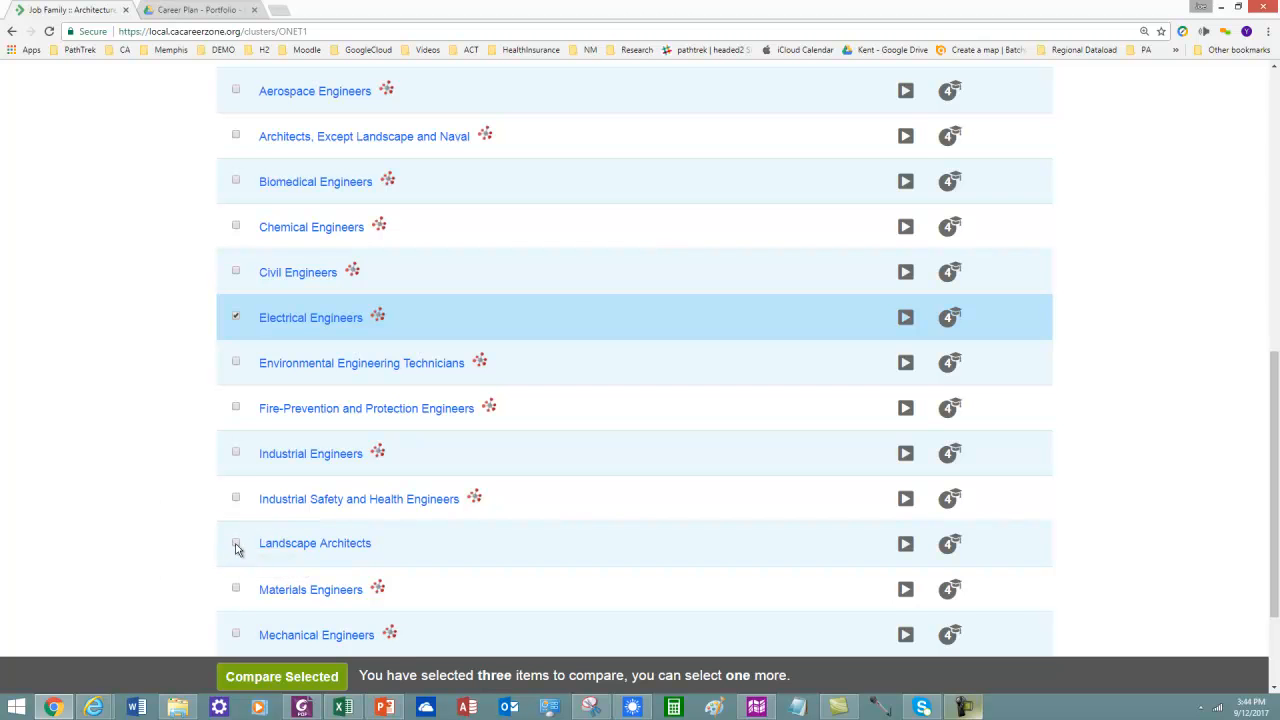
- Add Landscape Architects as the fourth occupation and compare the selected four
left_click(236, 544)
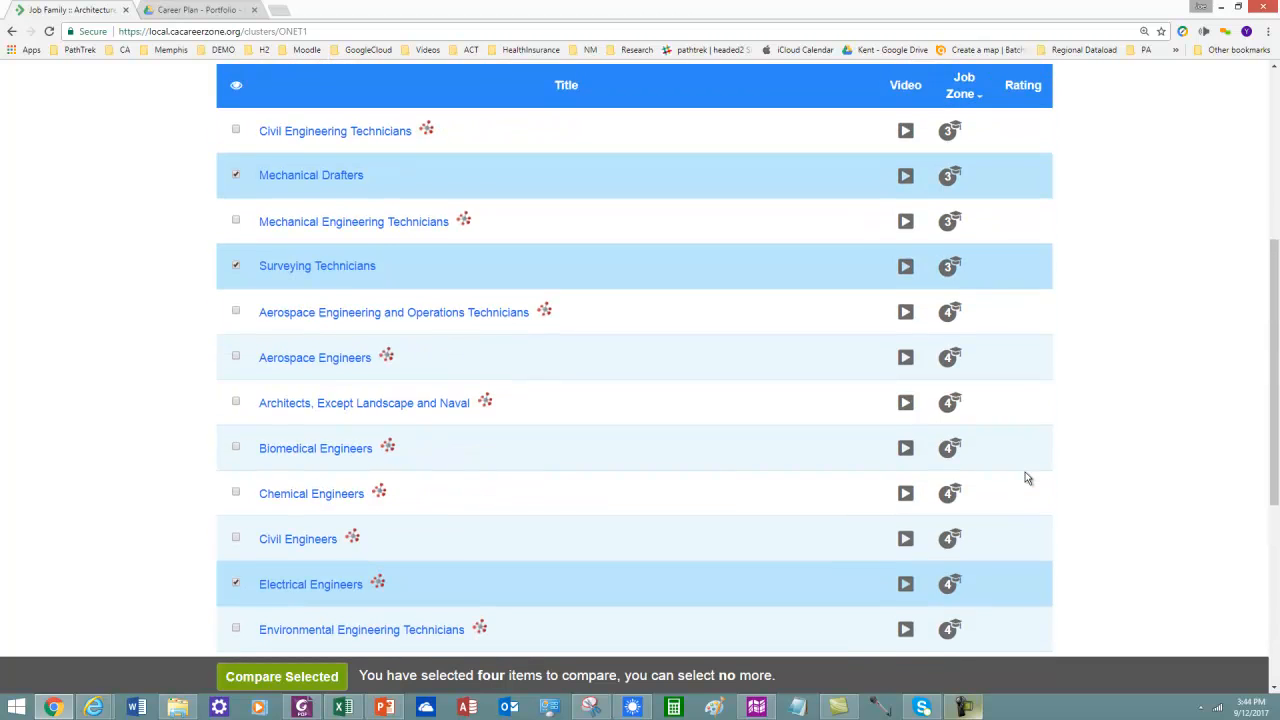
scroll("down", 3)
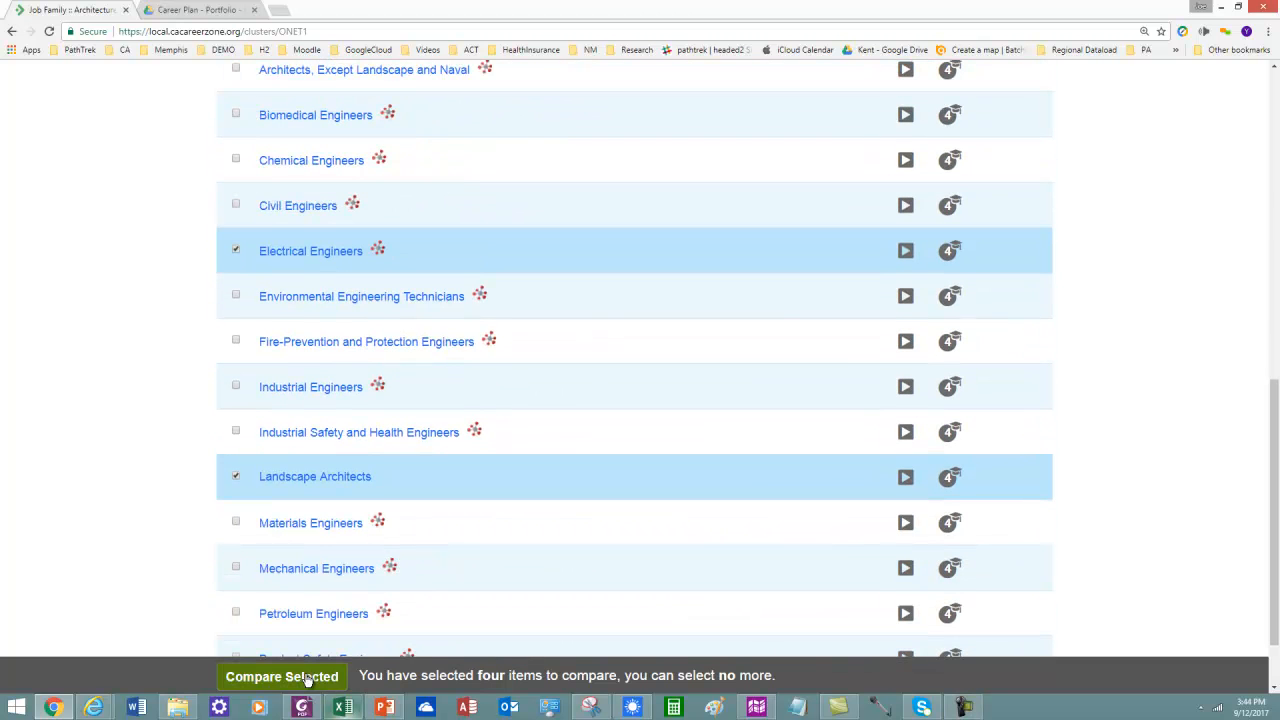
left_click(280, 676)
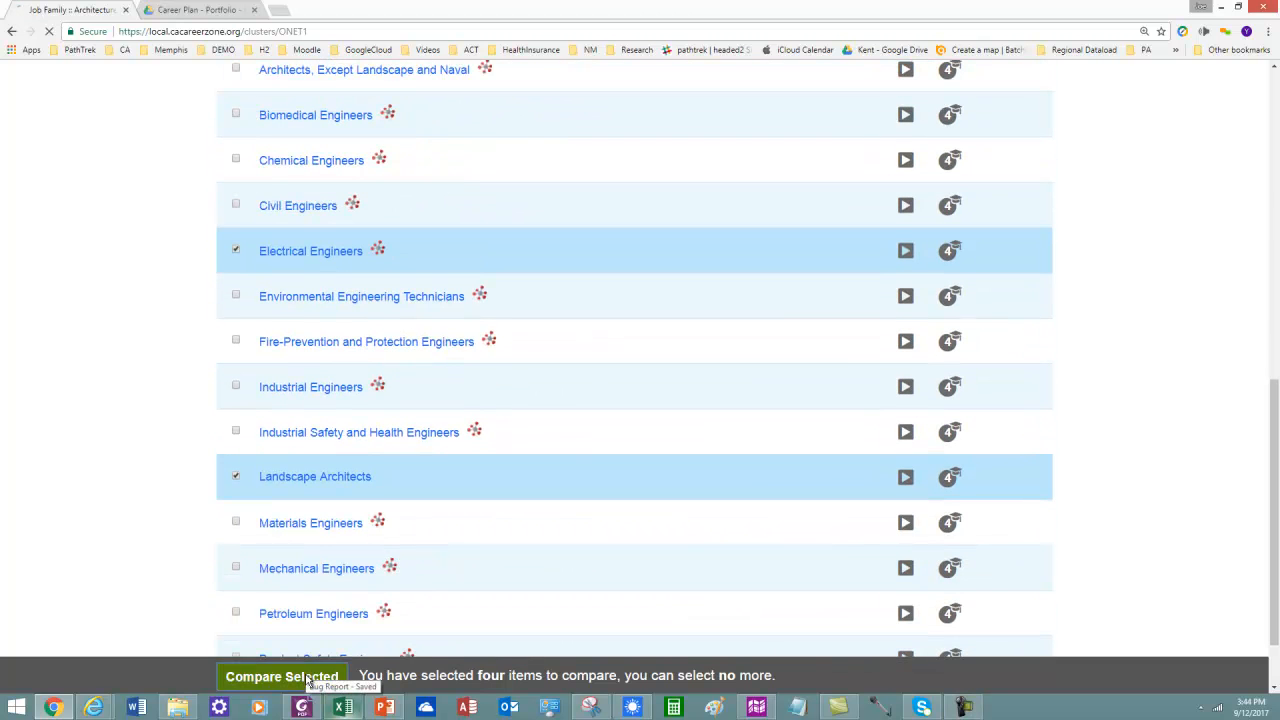
- Show the four occupations side by side with job zone, interests, salary and college majors
left_click(280, 676)
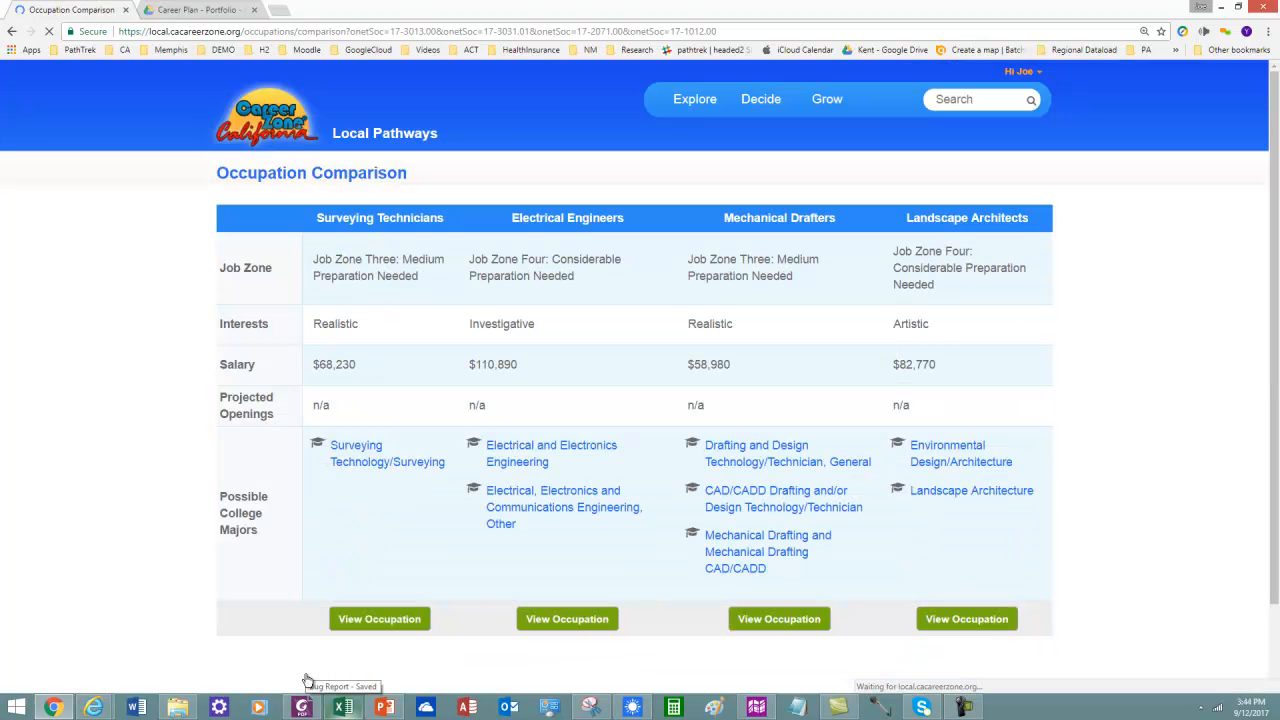
mouse_move(452, 248)
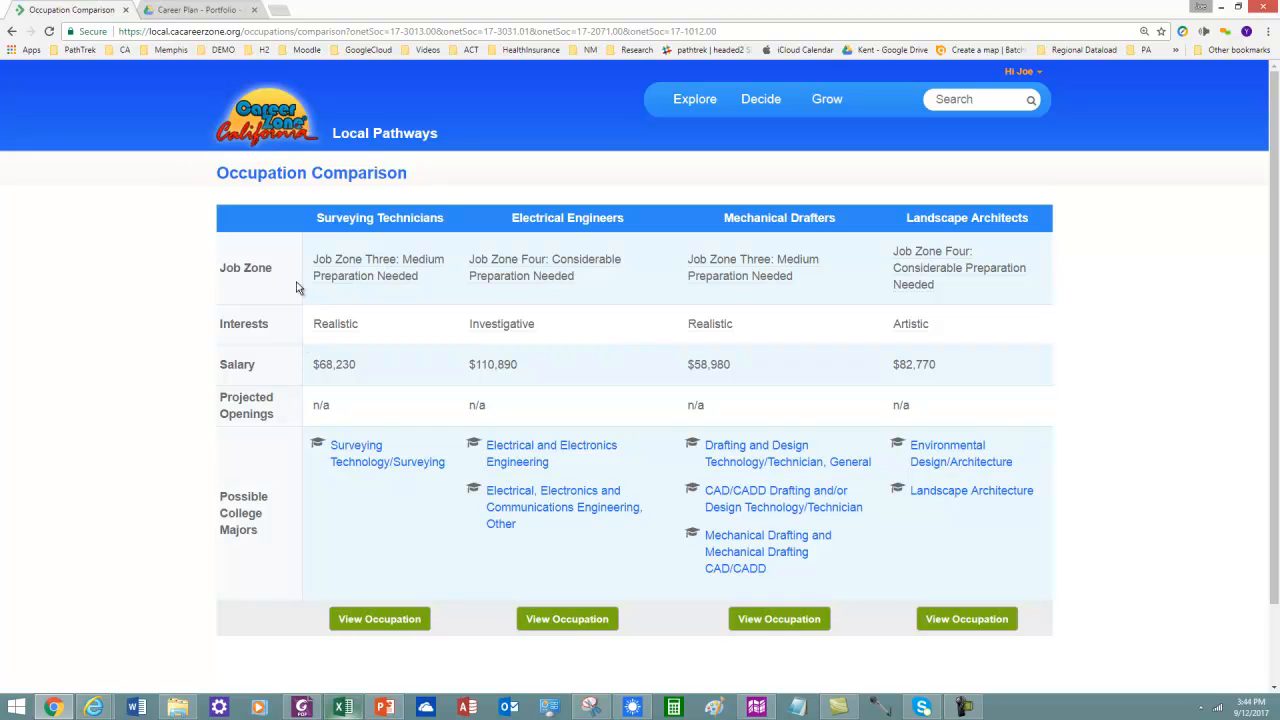
mouse_move(904, 282)
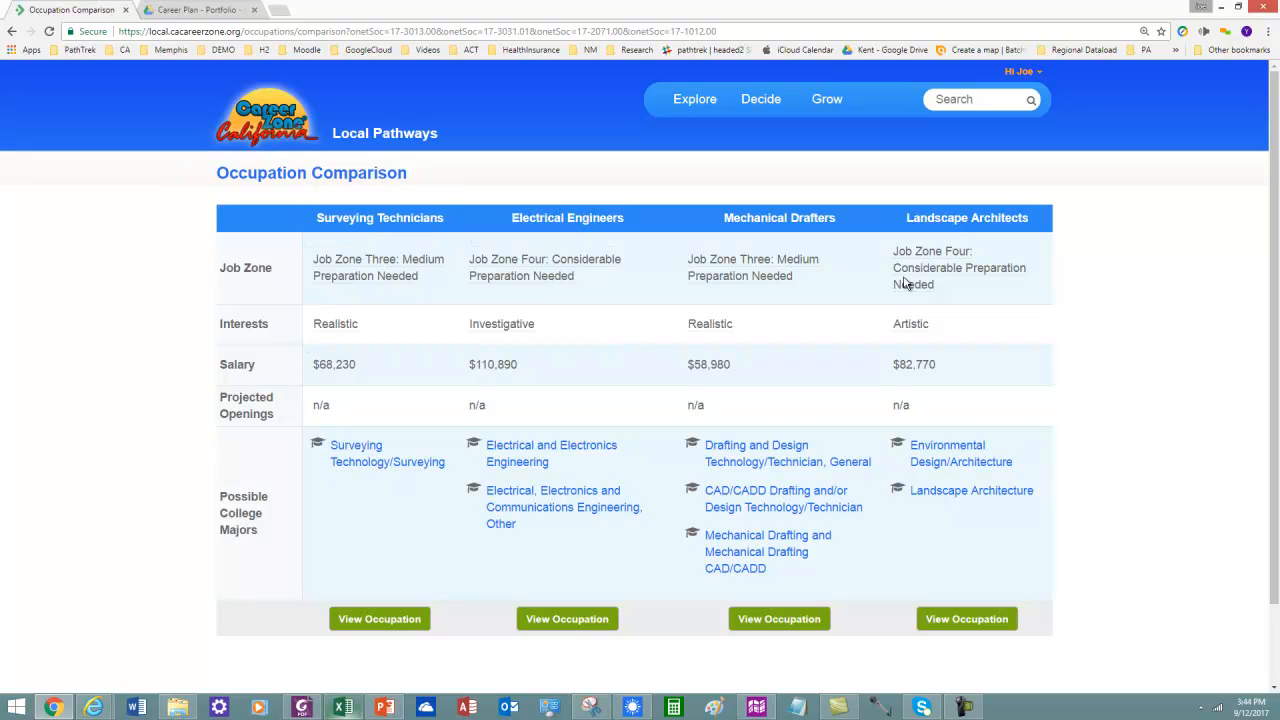
mouse_move(544, 268)
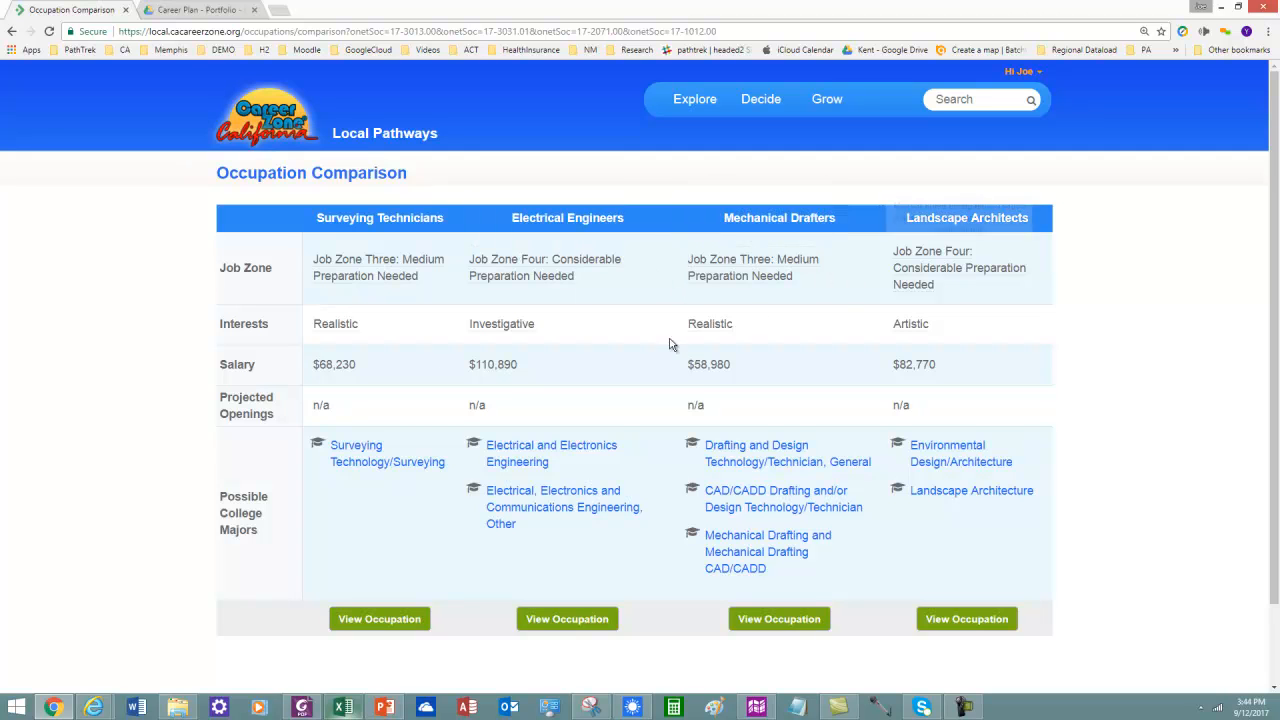
mouse_move(724, 348)
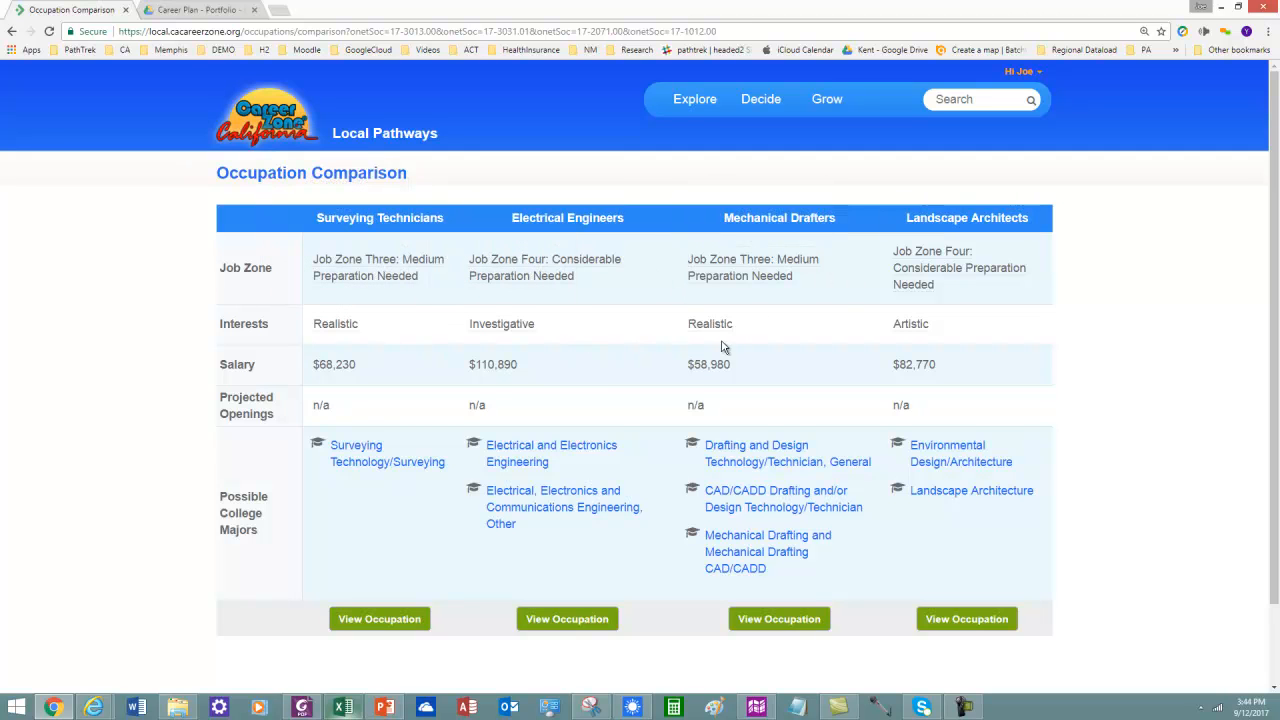
mouse_move(376, 392)
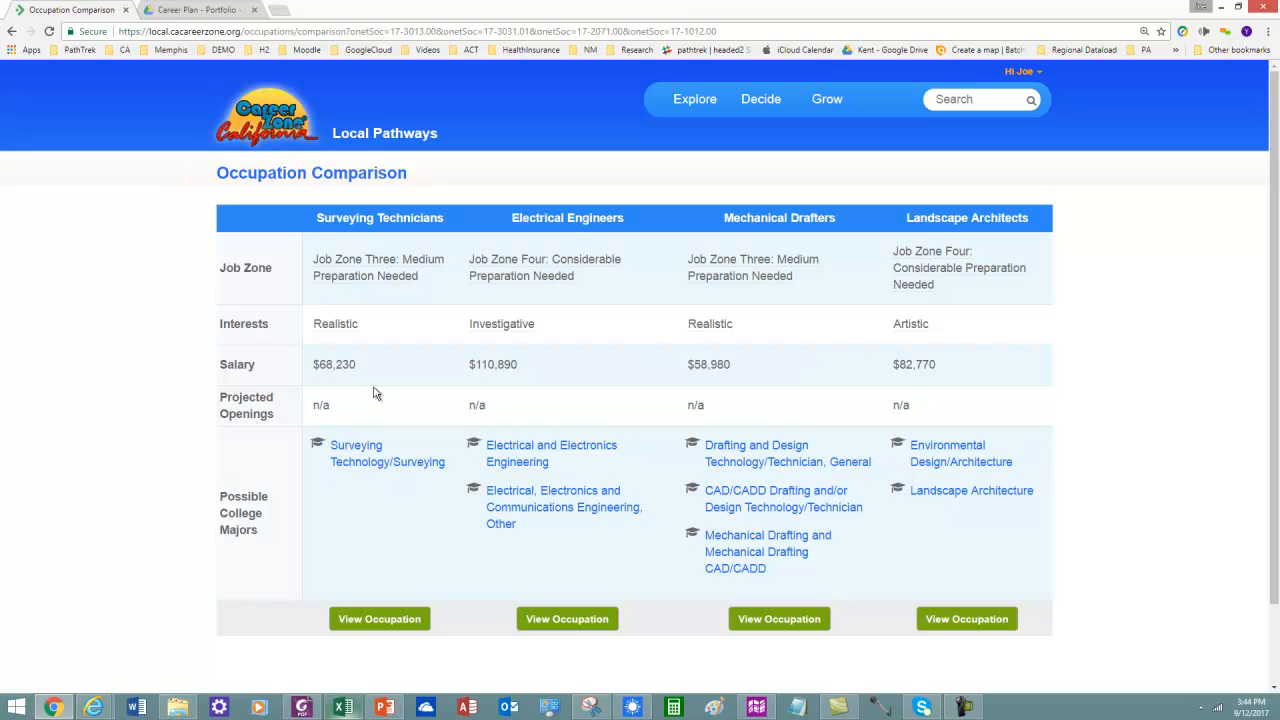
mouse_move(540, 384)
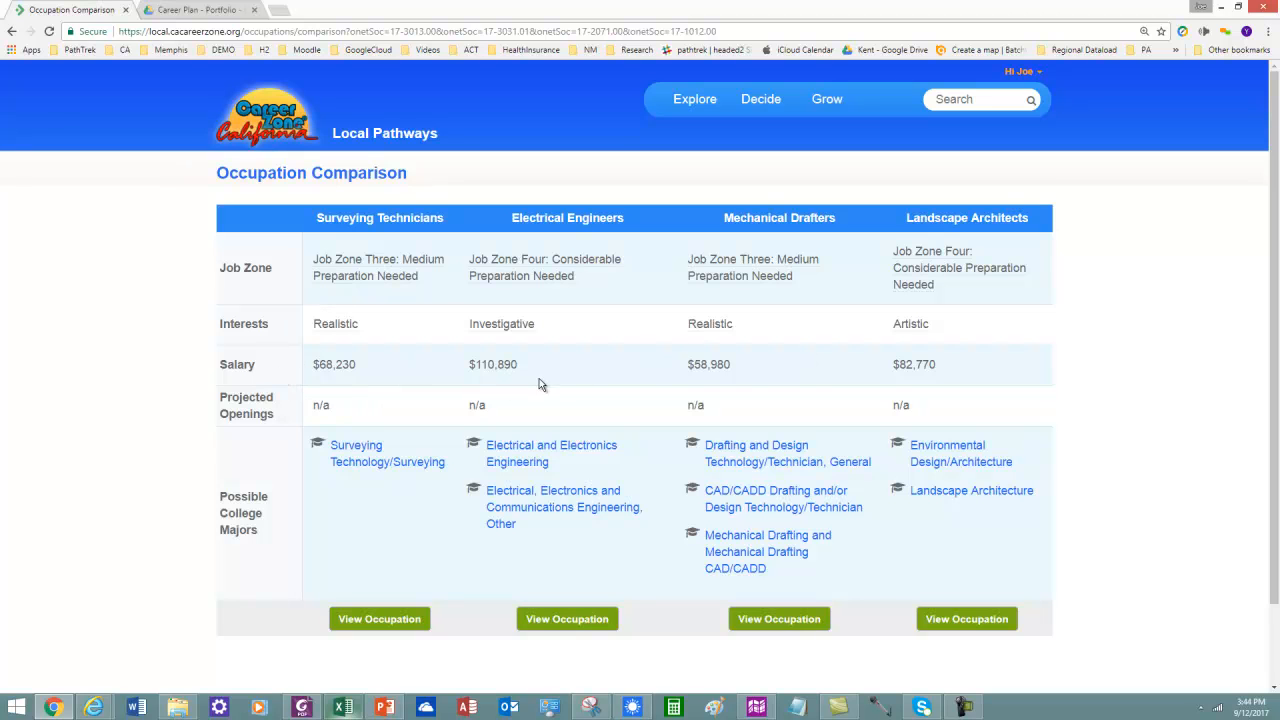
mouse_move(404, 564)
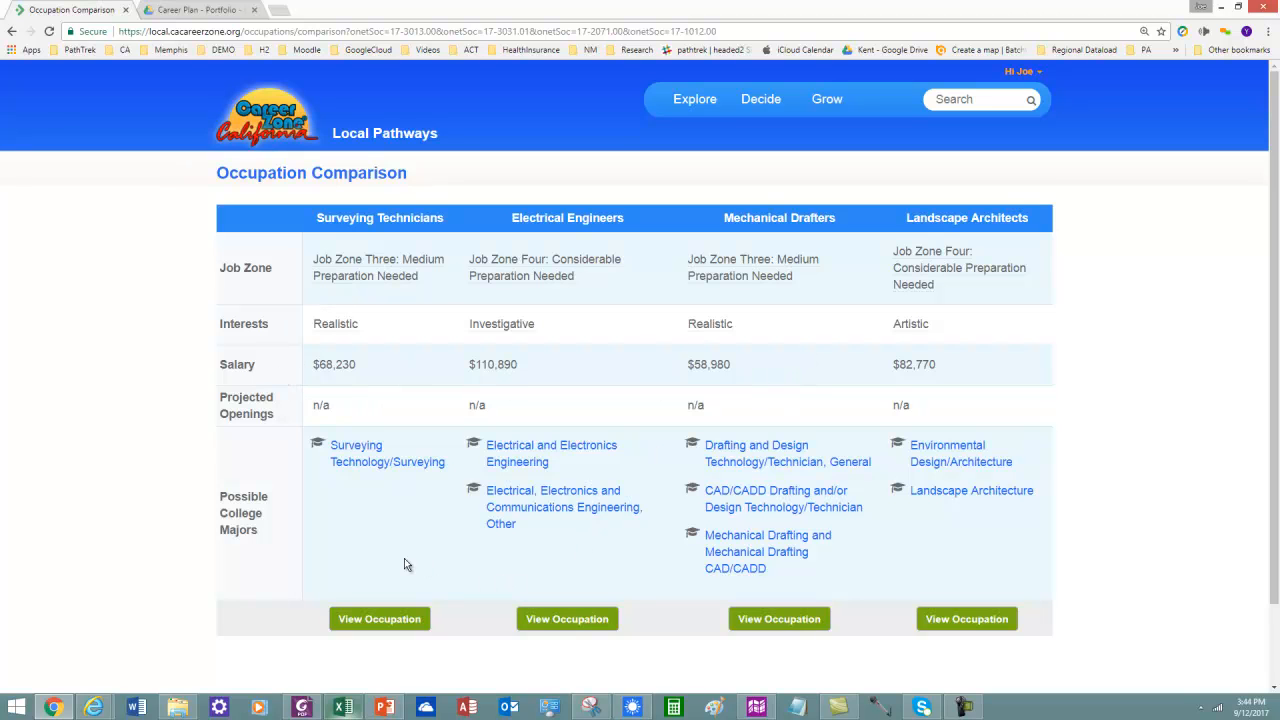
mouse_move(648, 488)
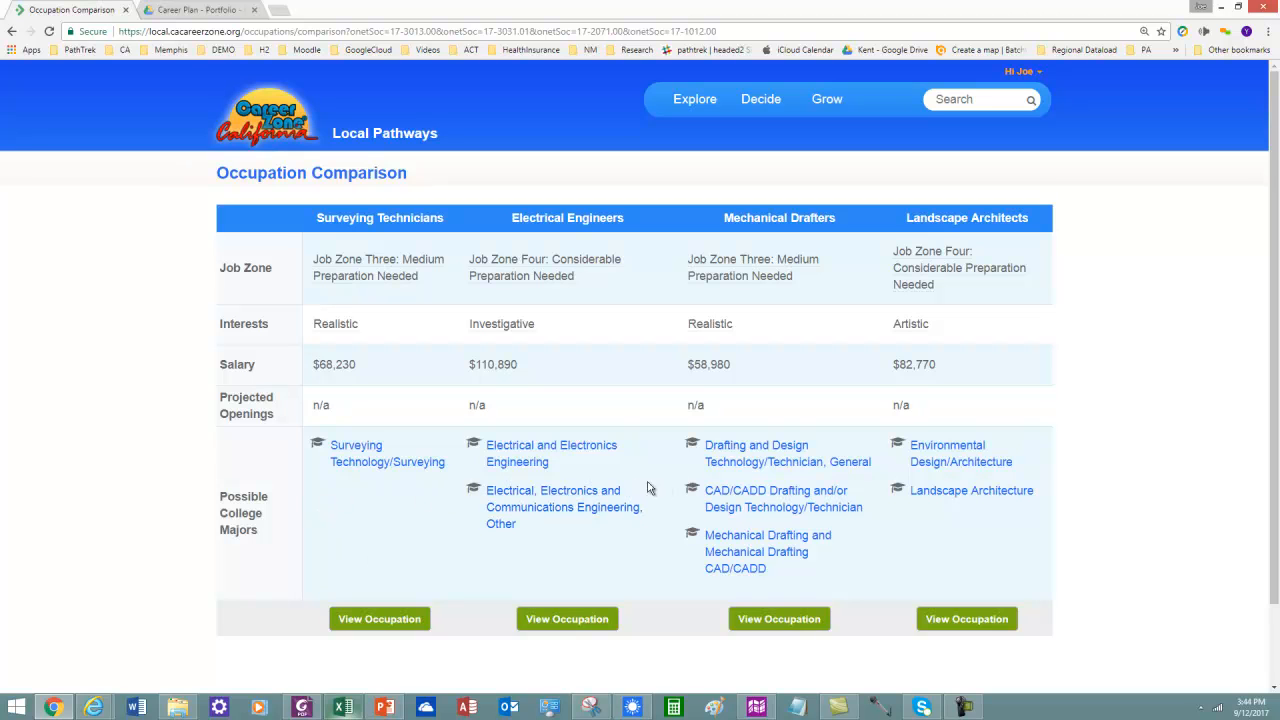
mouse_move(434, 548)
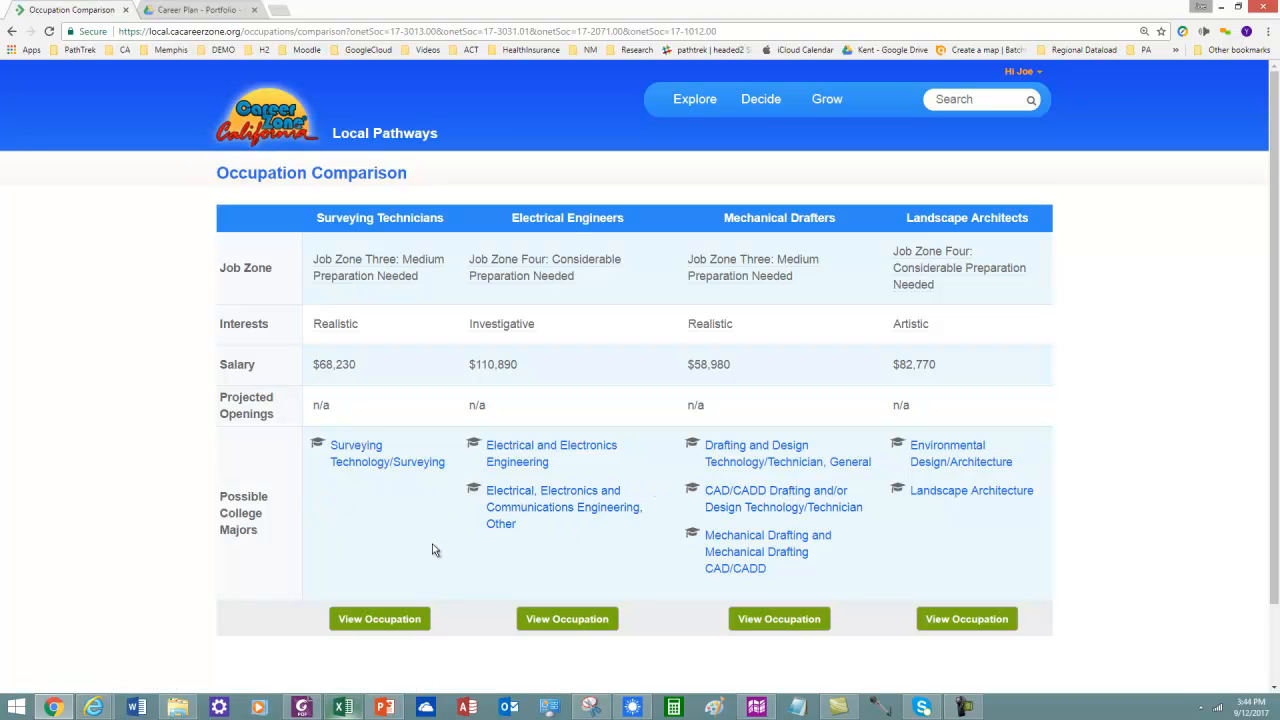
mouse_move(372, 344)
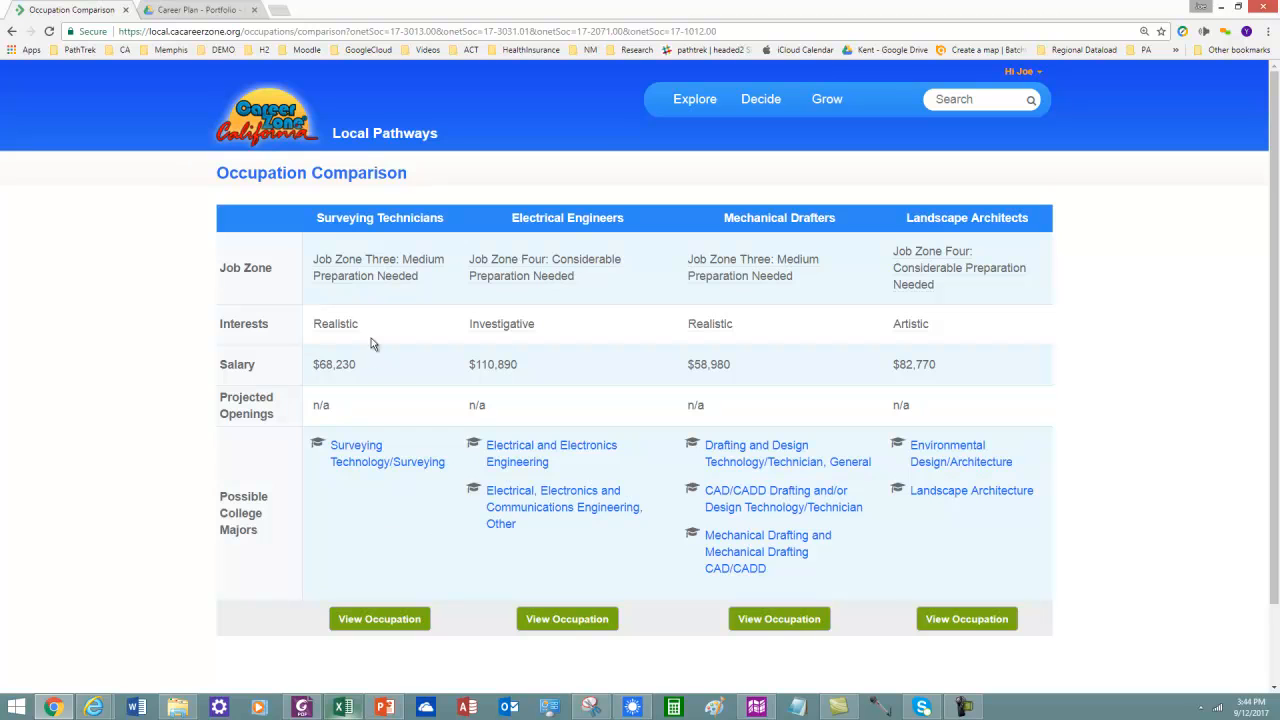
mouse_move(376, 366)
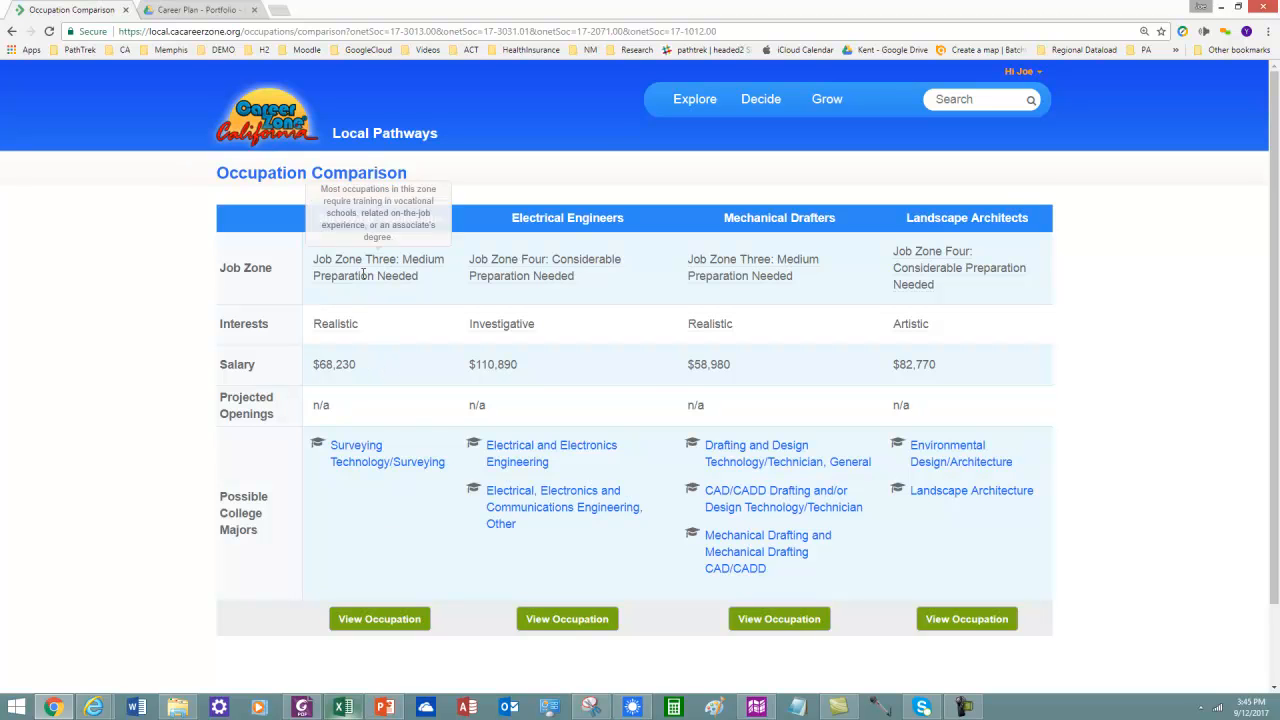
mouse_move(376, 298)
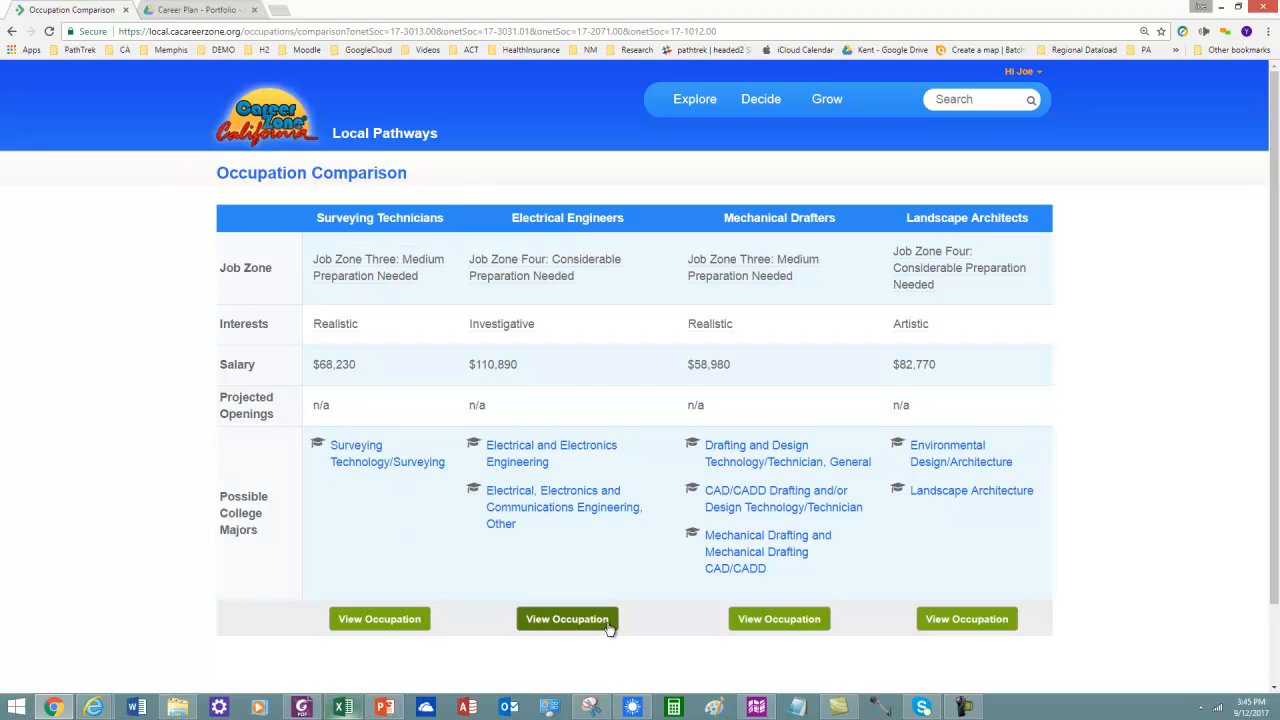
mouse_move(568, 618)
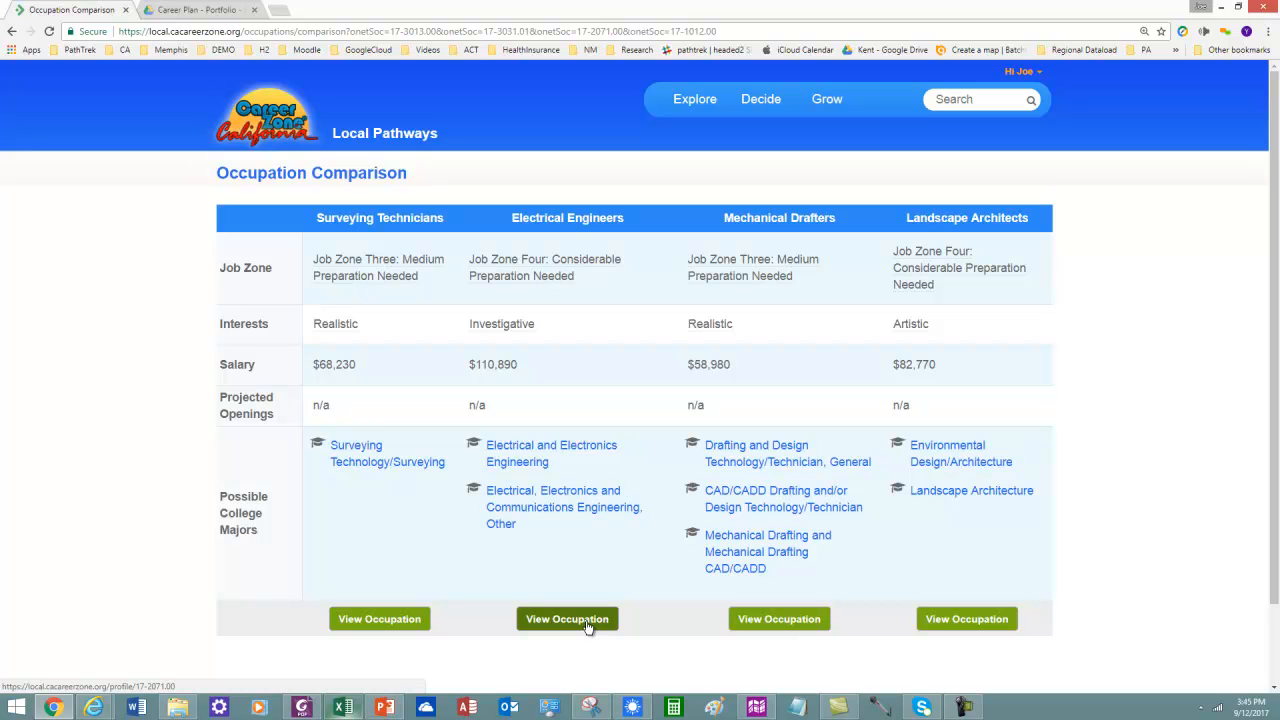
left_click(568, 618)
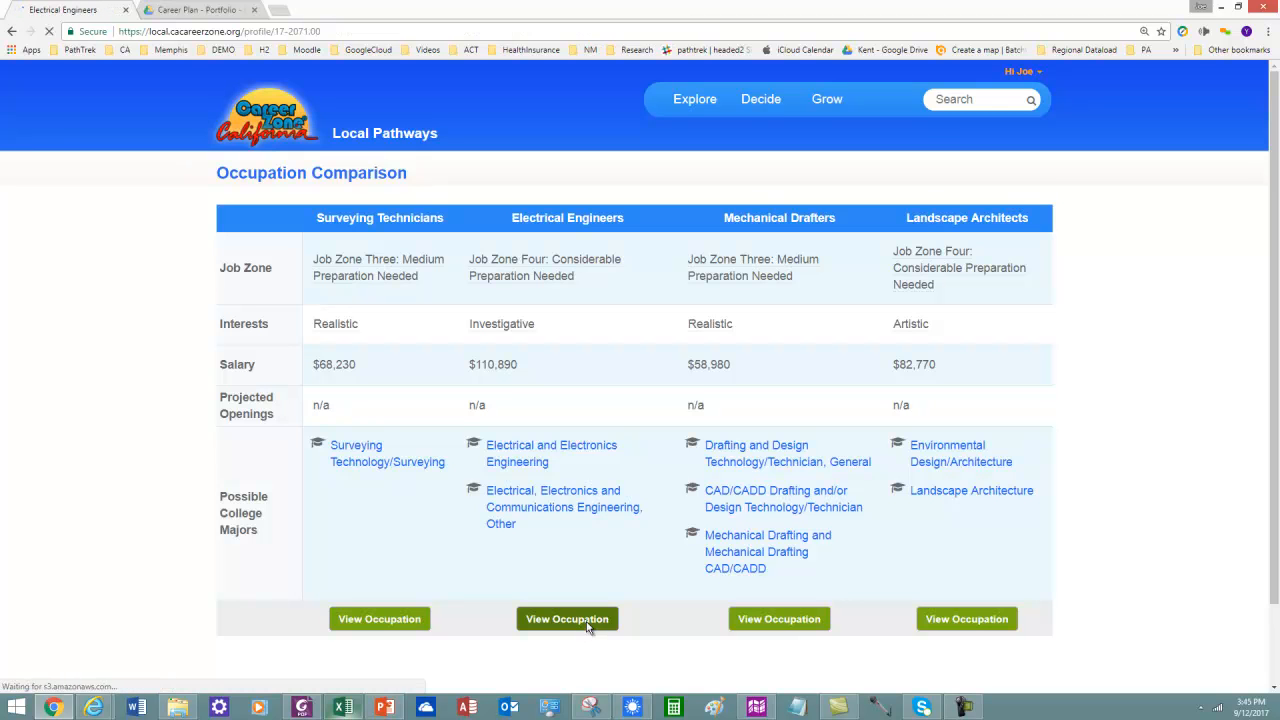
left_click(568, 618)
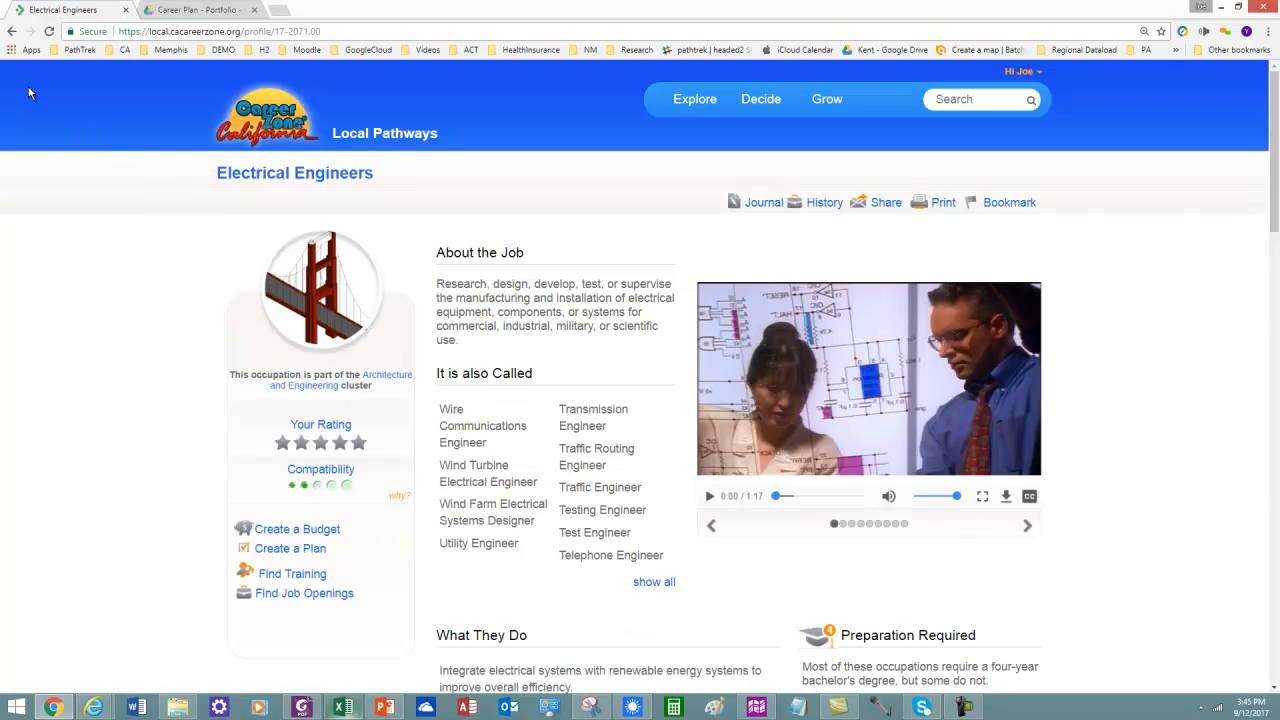
left_click(12, 32)
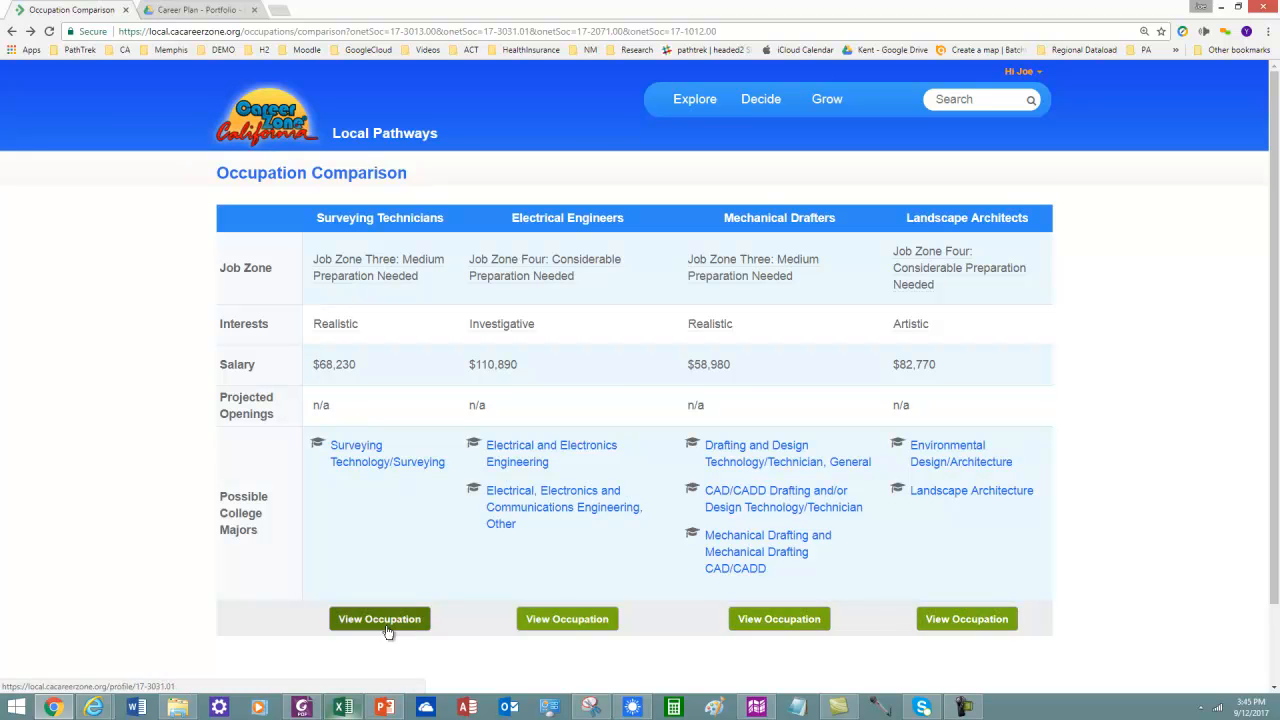
- Show the Surveying Technicians profile and review its duties, wages, outlook and preparation
left_click(380, 618)
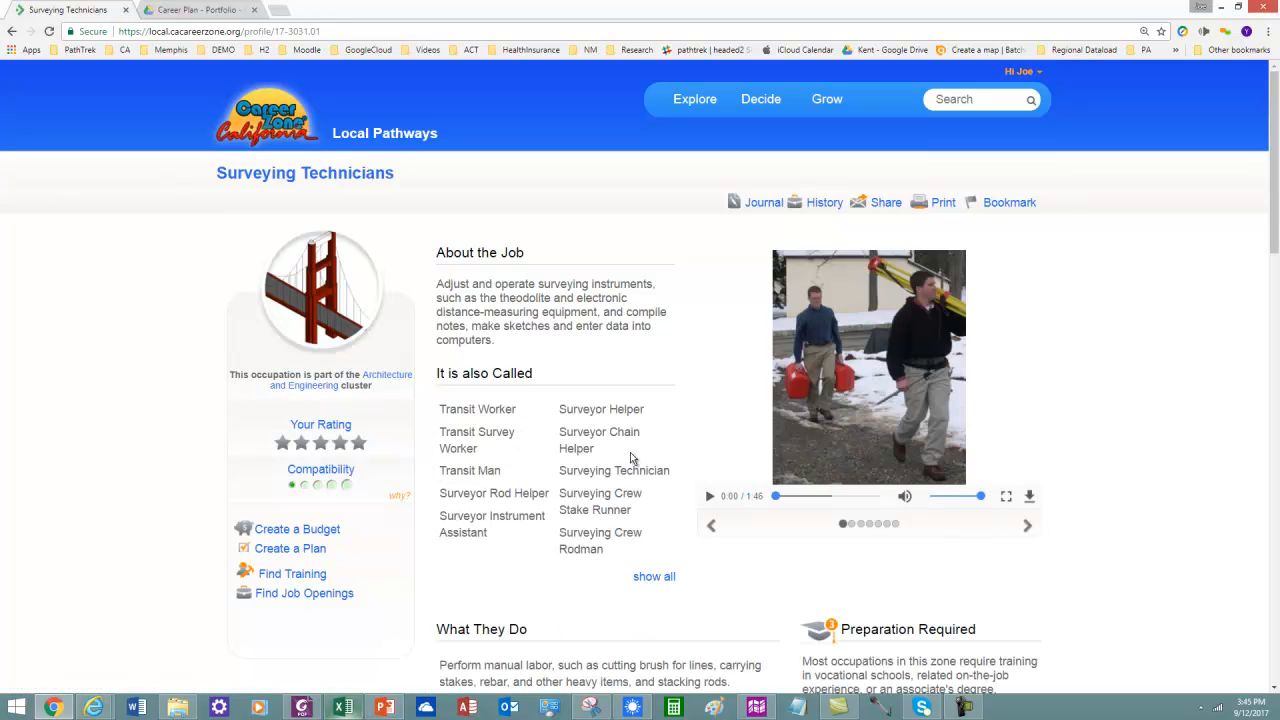
scroll("down", 3)
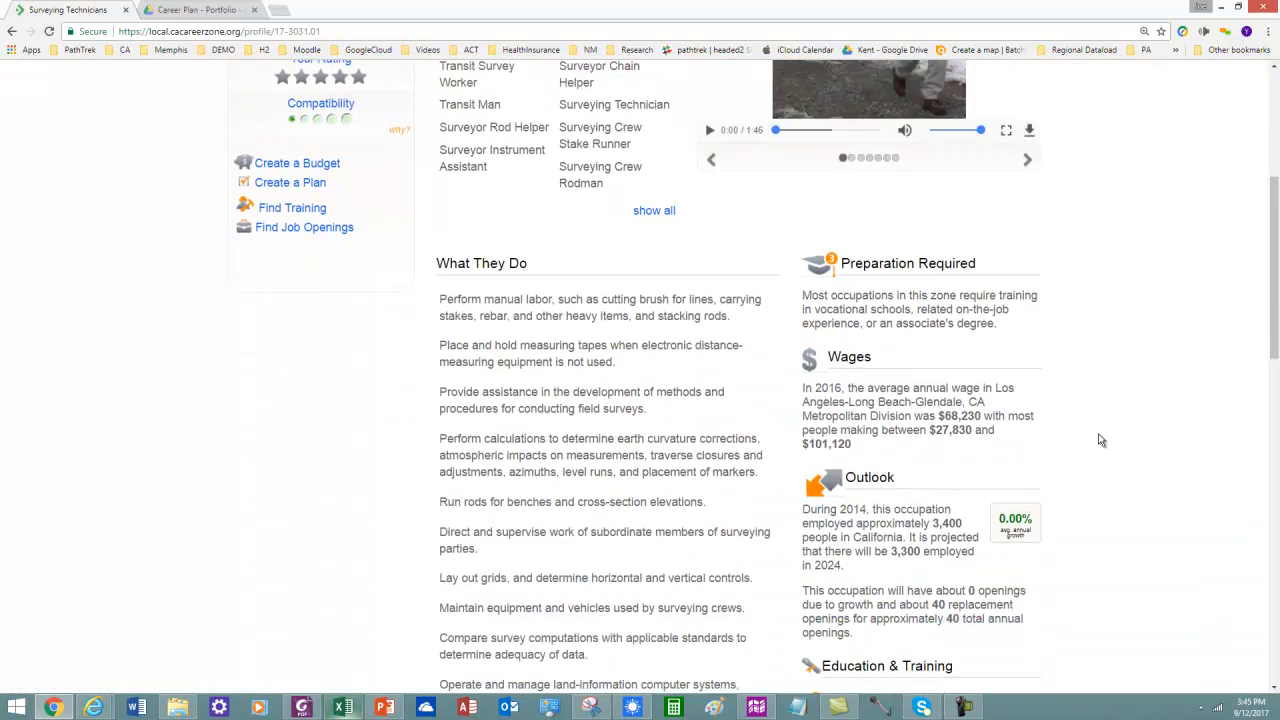
scroll("up", 3)
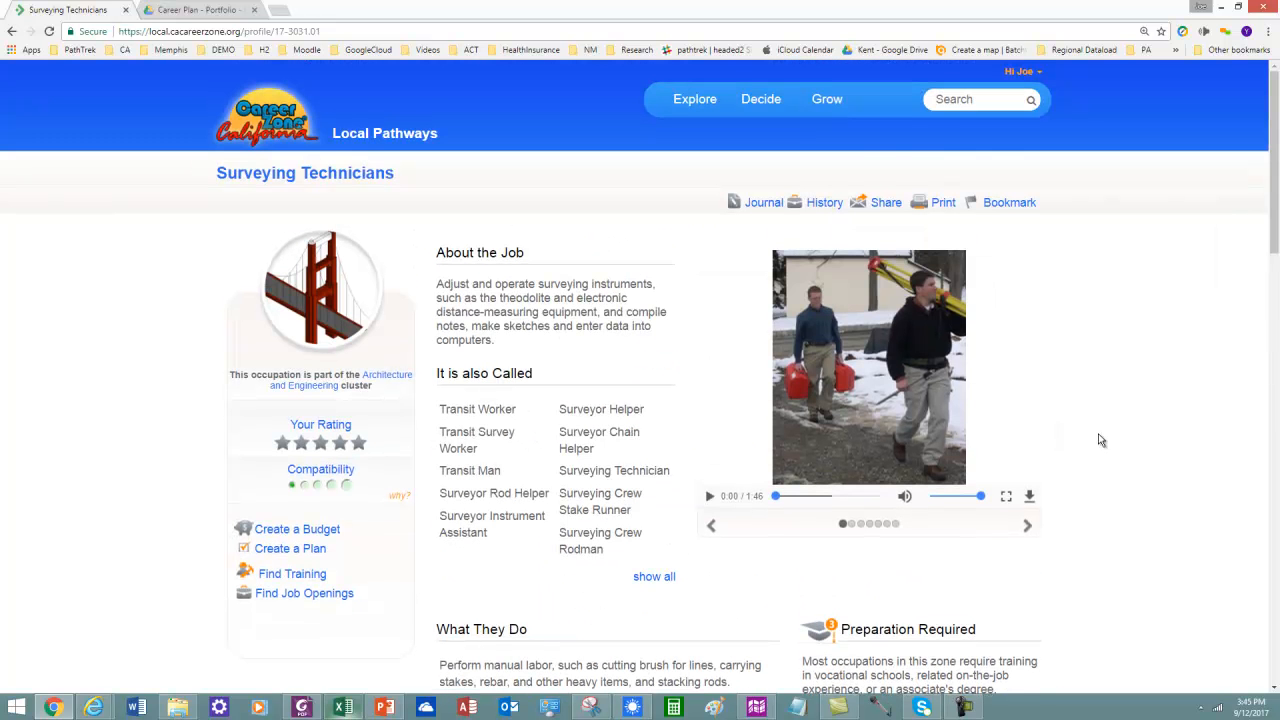
mouse_move(114, 114)
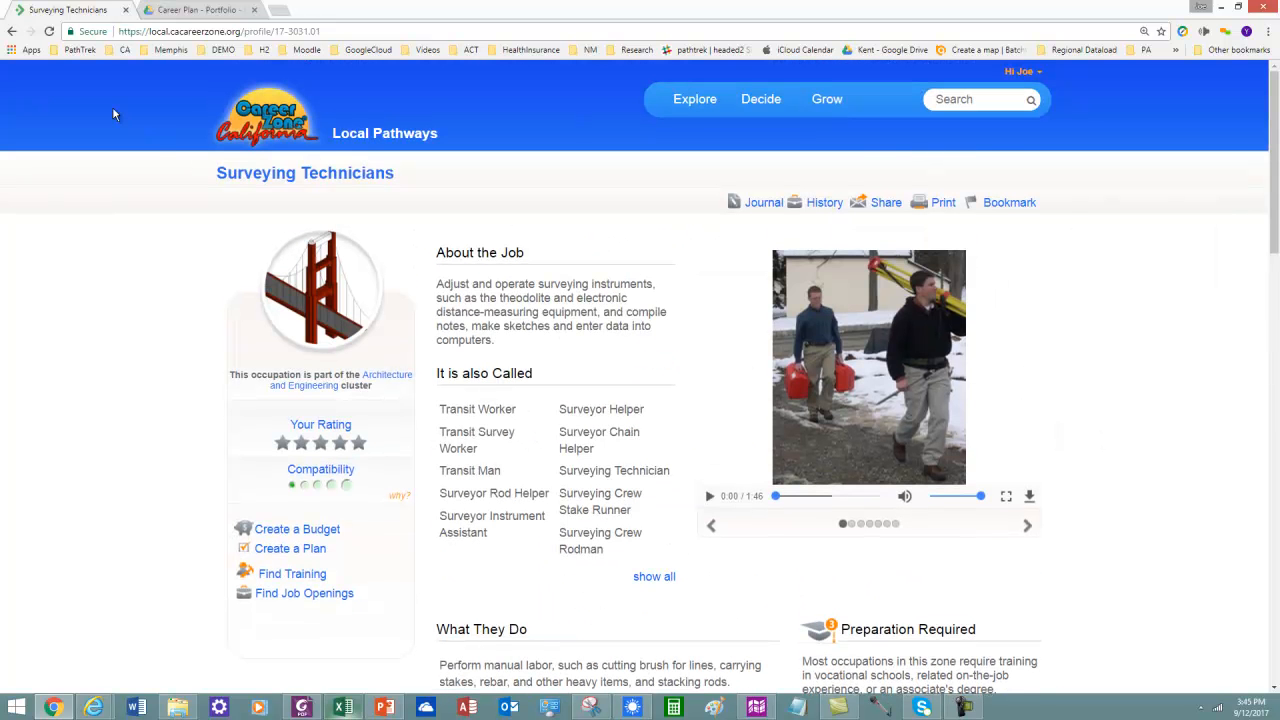